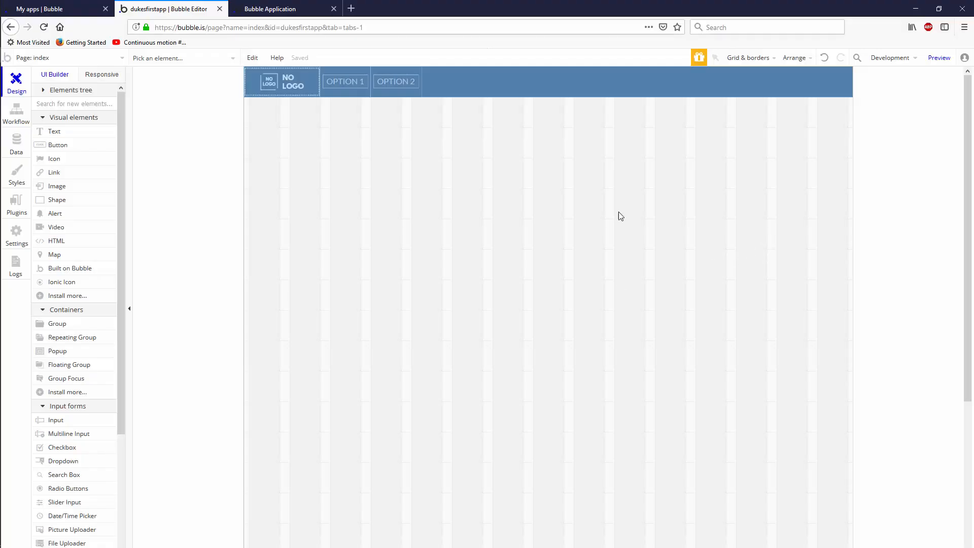
Step: Glance over the My apps list in the other tab, then return to the editor
click(56, 9)
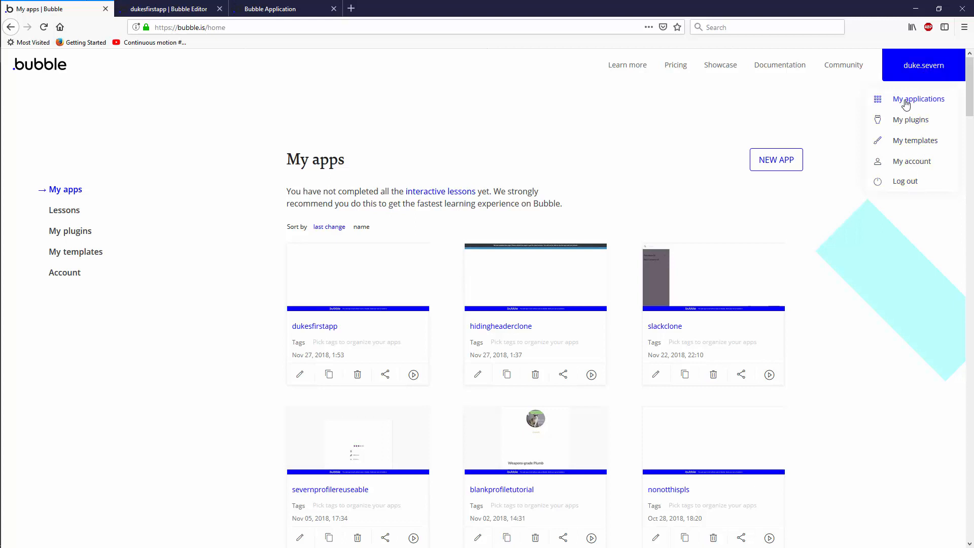
click(171, 9)
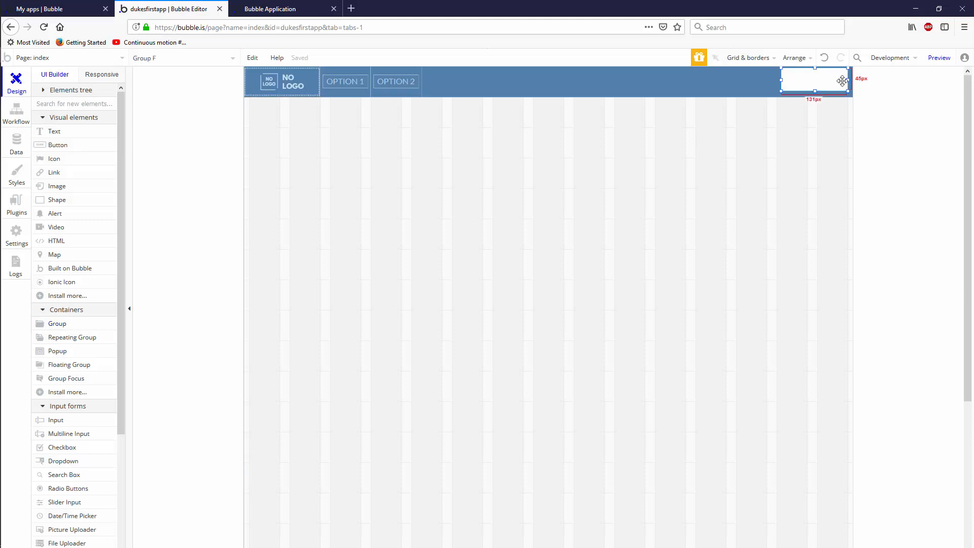
Step: Size the right-hand group 110 by 60 at X 1090, Y 0, then inspect OPTION 1
click(815, 80)
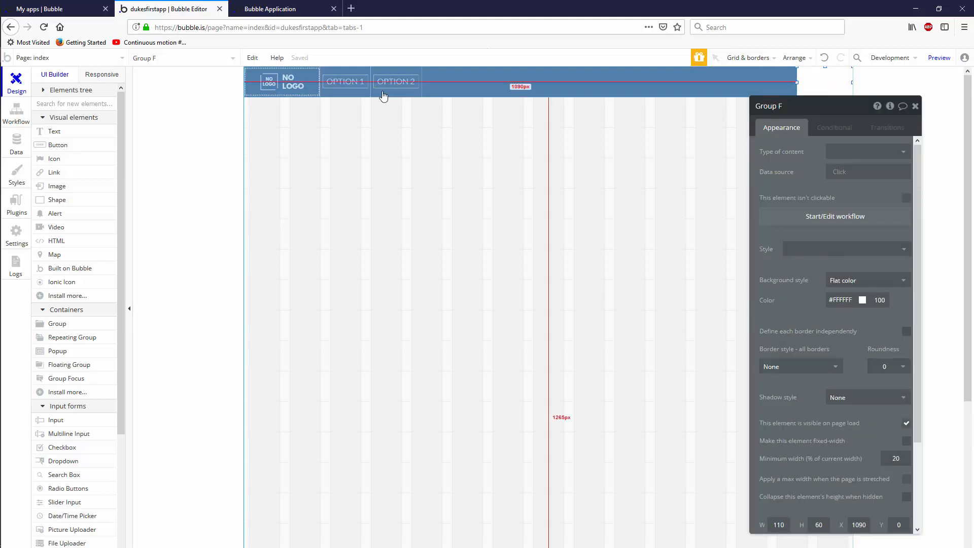
click(345, 81)
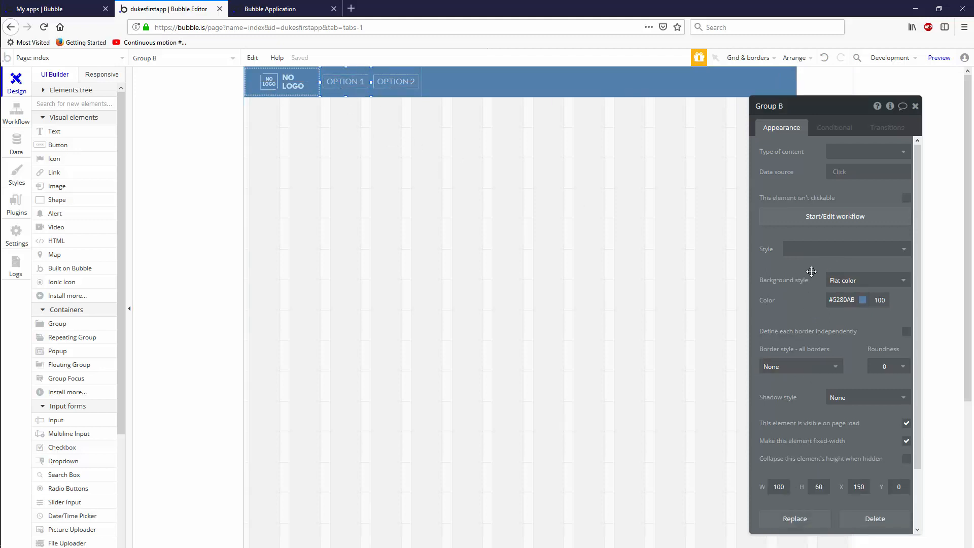
Step: Create a new style named 'Headerbutton' from OPTION 1's look
click(845, 249)
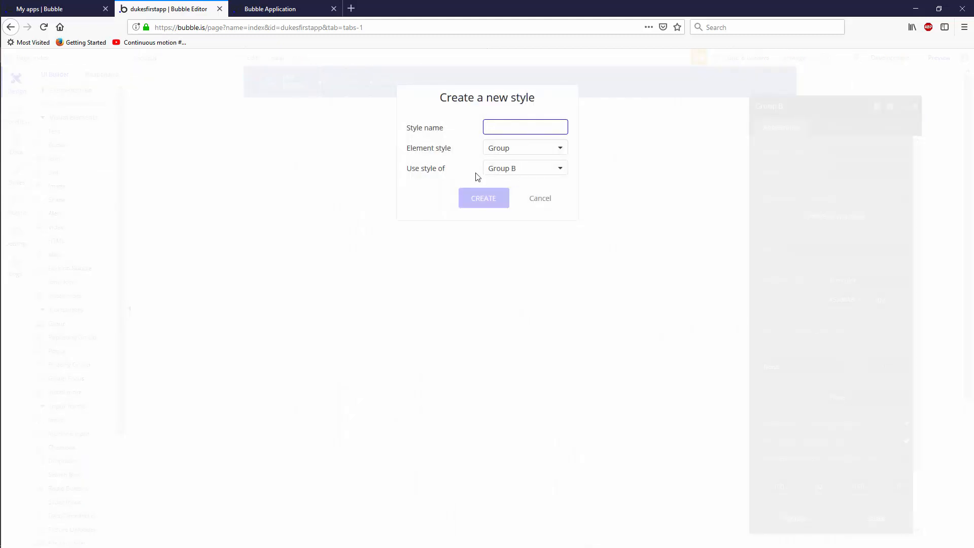
text(H)
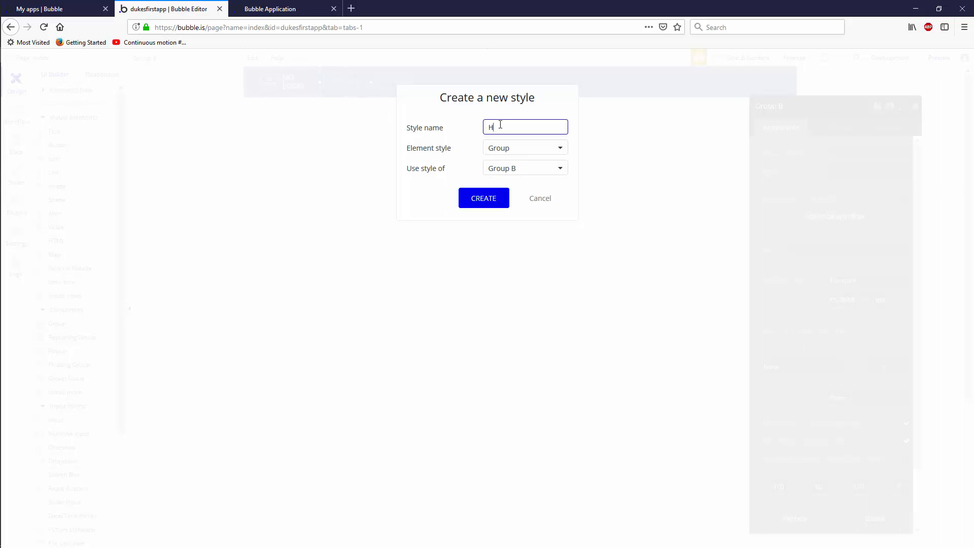
text(eaderbutton)
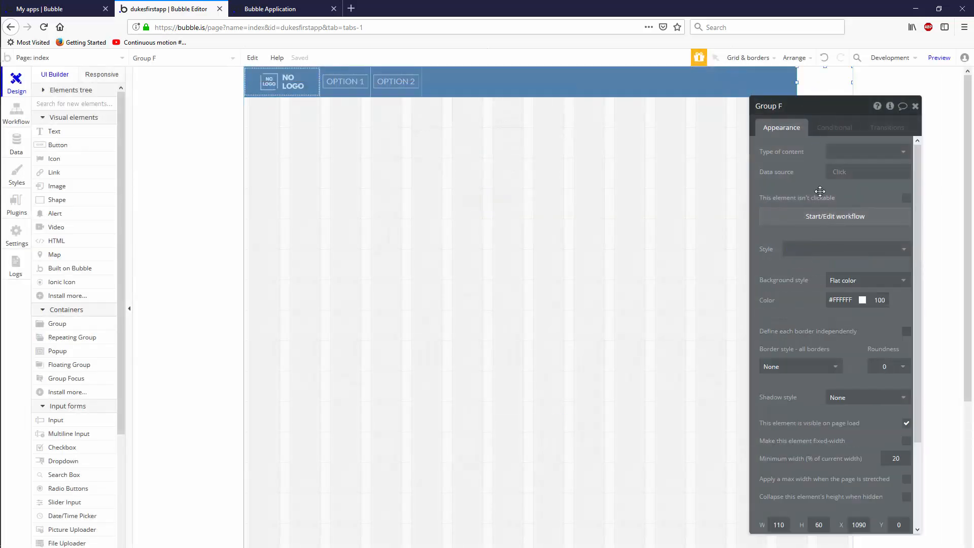
Step: Apply the Headerbutton style to the right-hand header group and OPTION 2
click(845, 249)
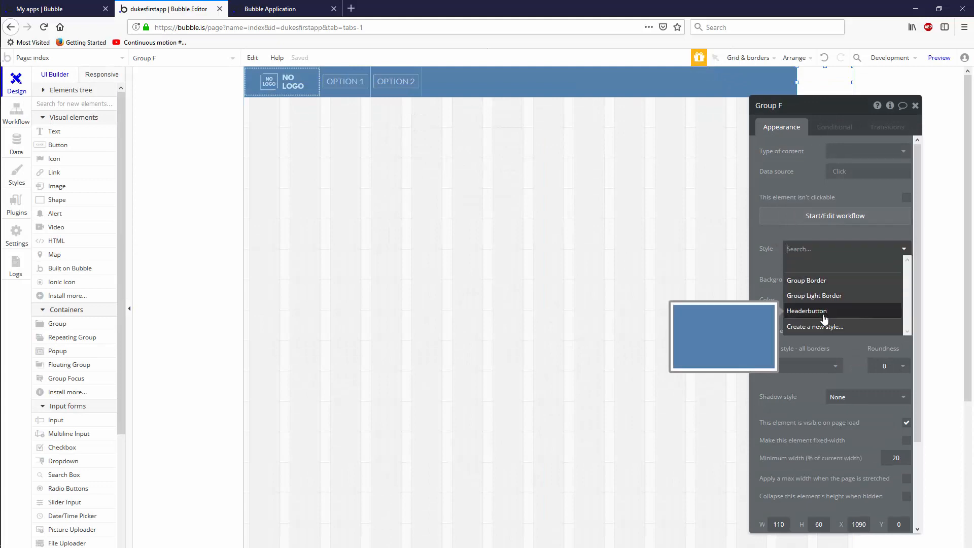
click(834, 127)
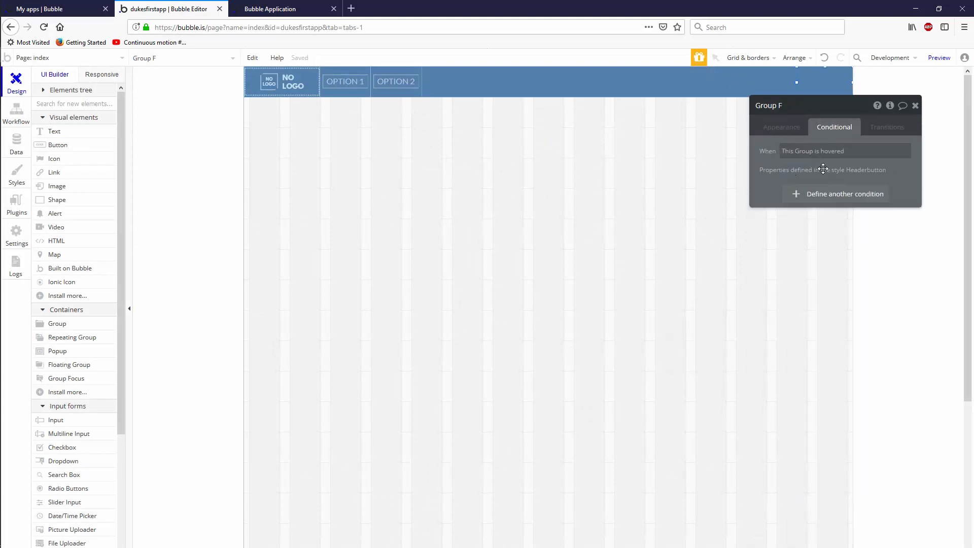
mouse_move(814, 171)
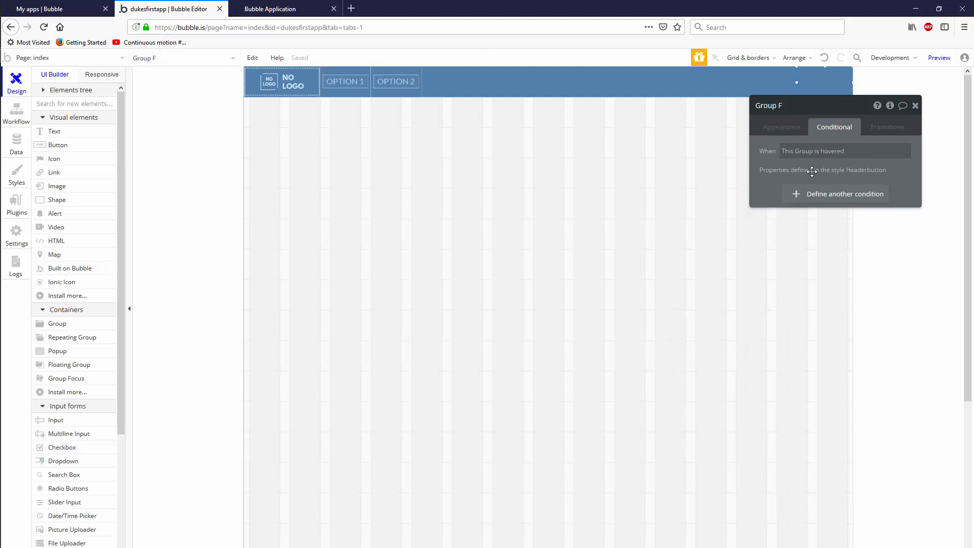
click(782, 127)
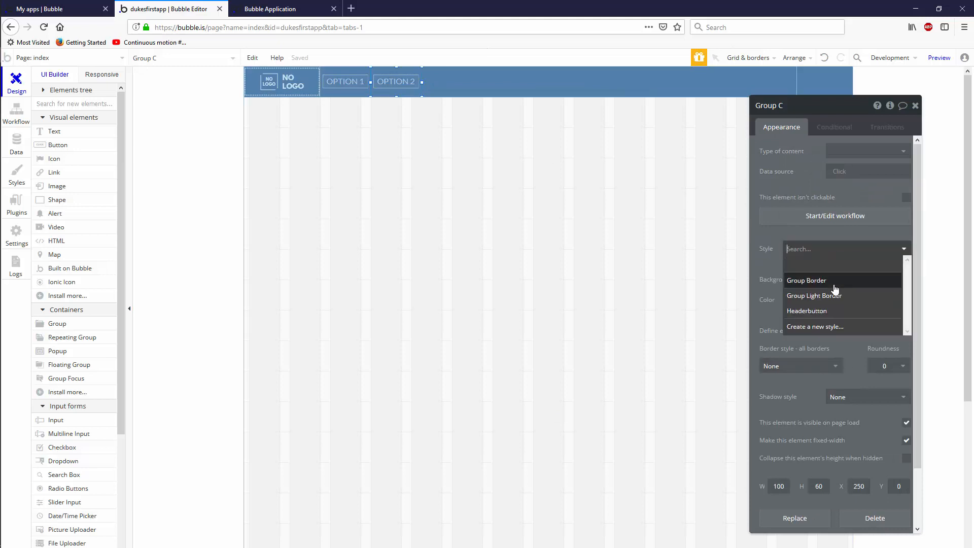
click(808, 311)
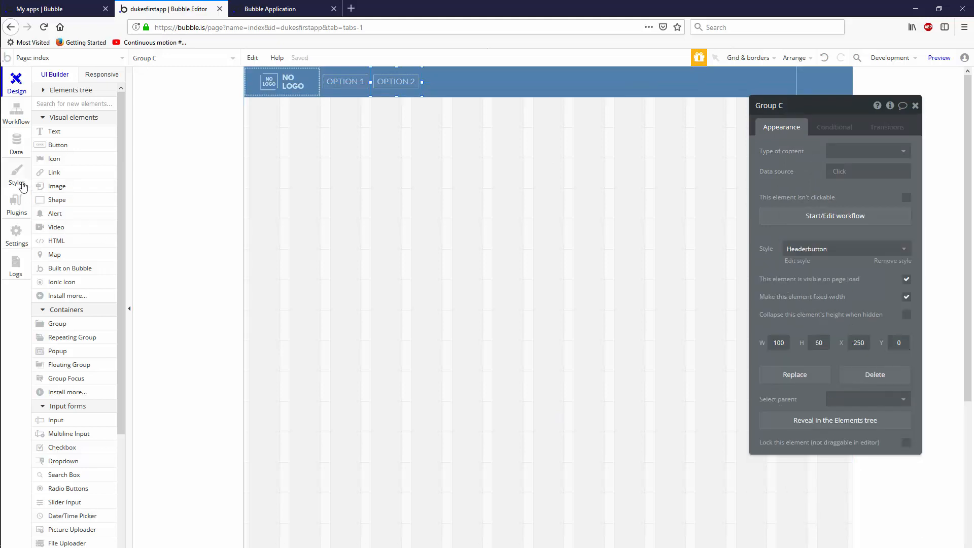
click(16, 174)
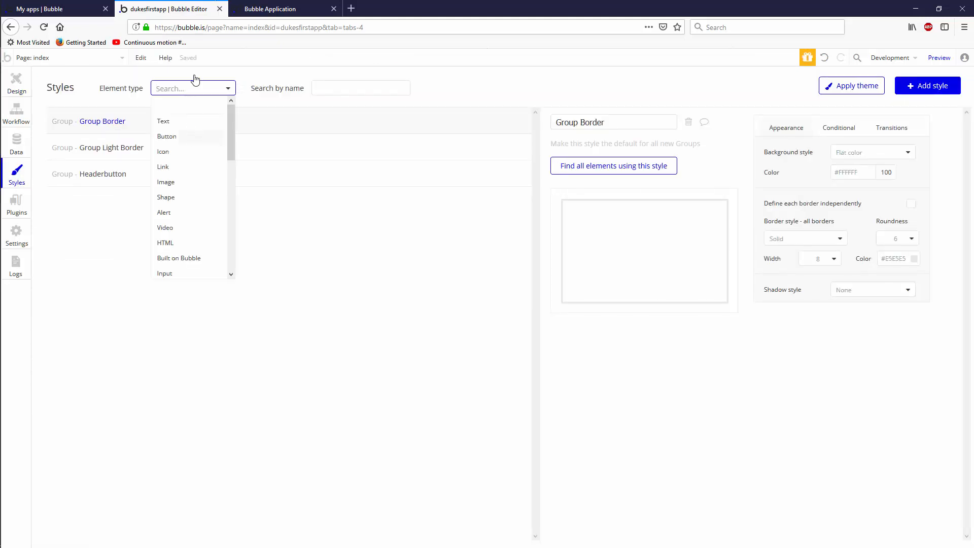
text(gr)
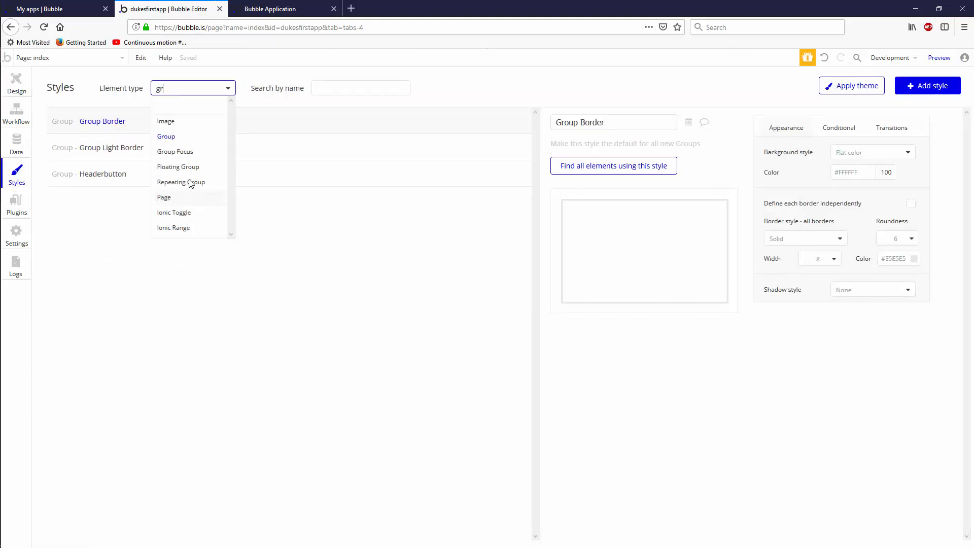
click(166, 136)
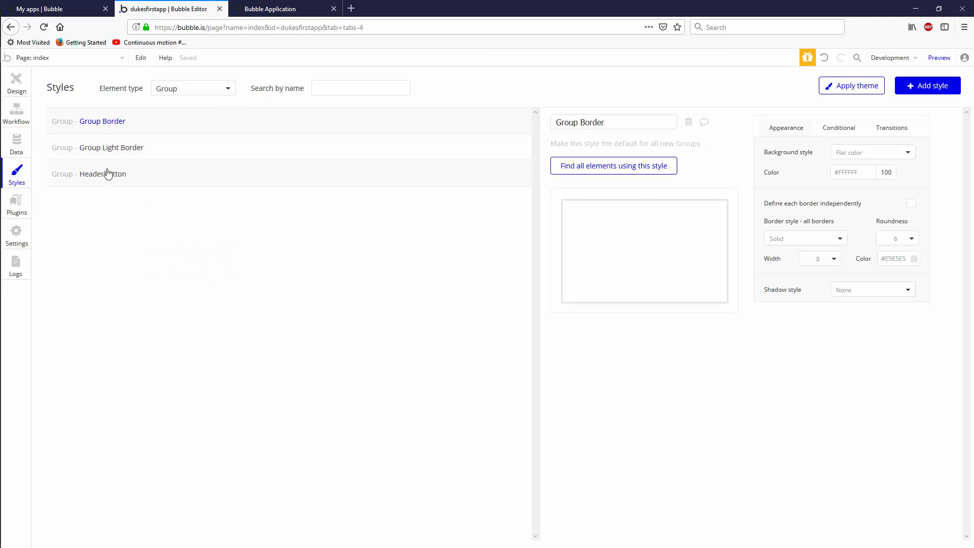
click(103, 174)
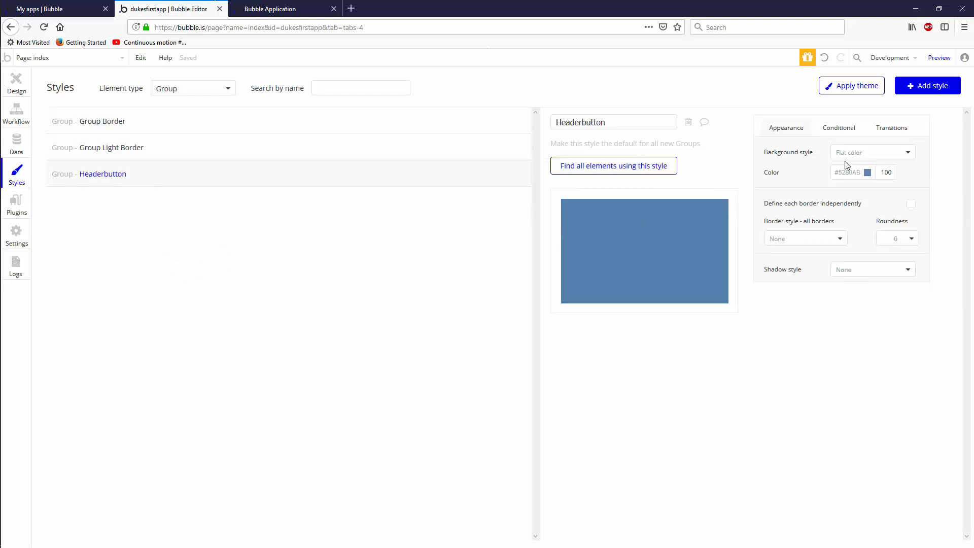
mouse_move(804, 192)
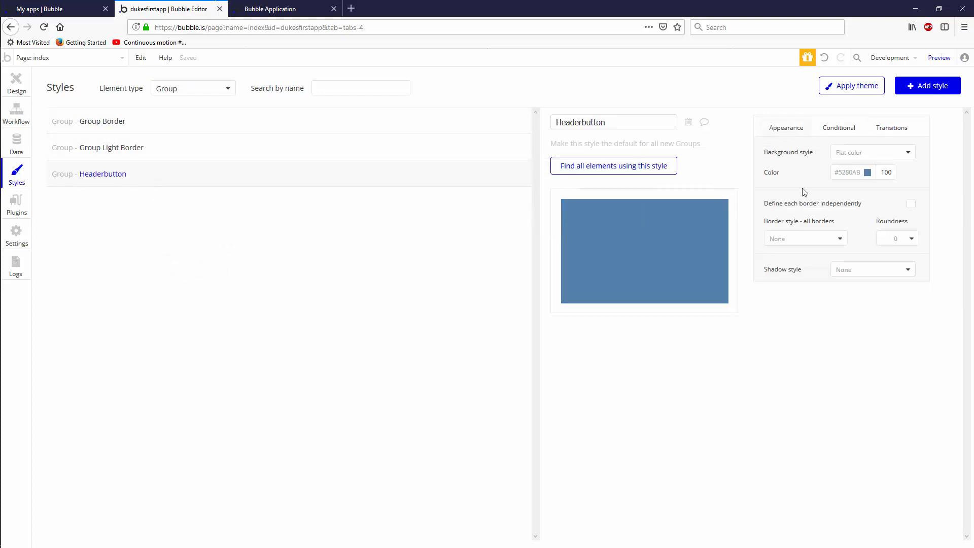
mouse_move(811, 371)
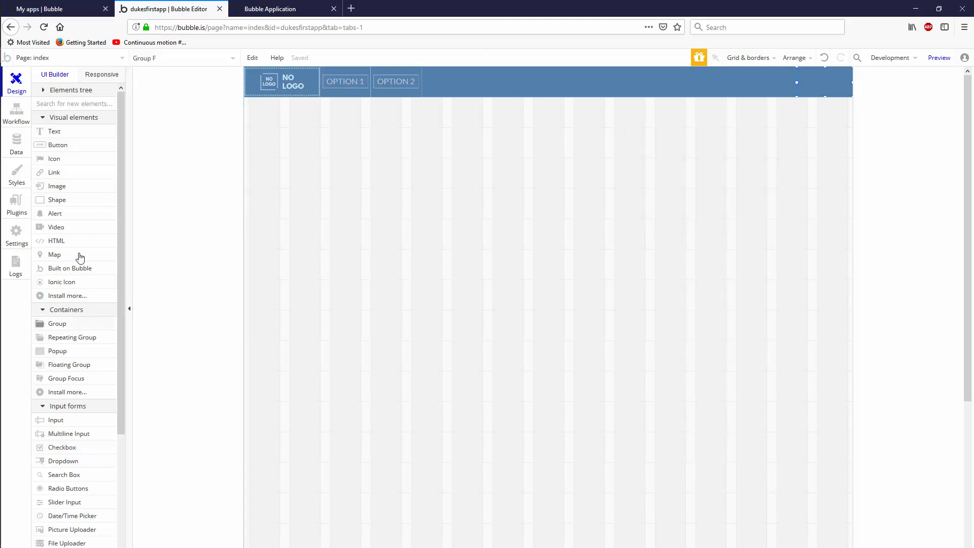
Step: Add an image inside the right-hand group at X 20 using a free profile picture
click(56, 185)
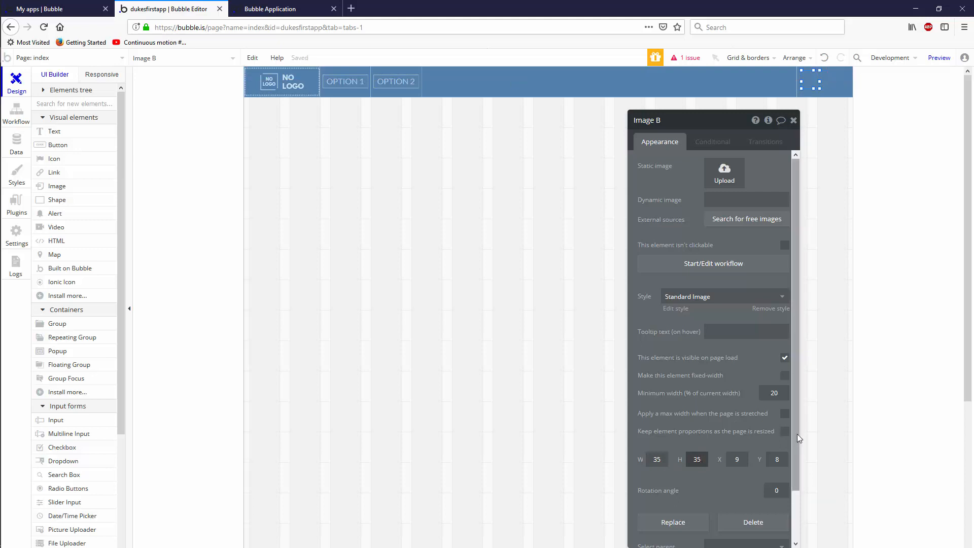
click(737, 459)
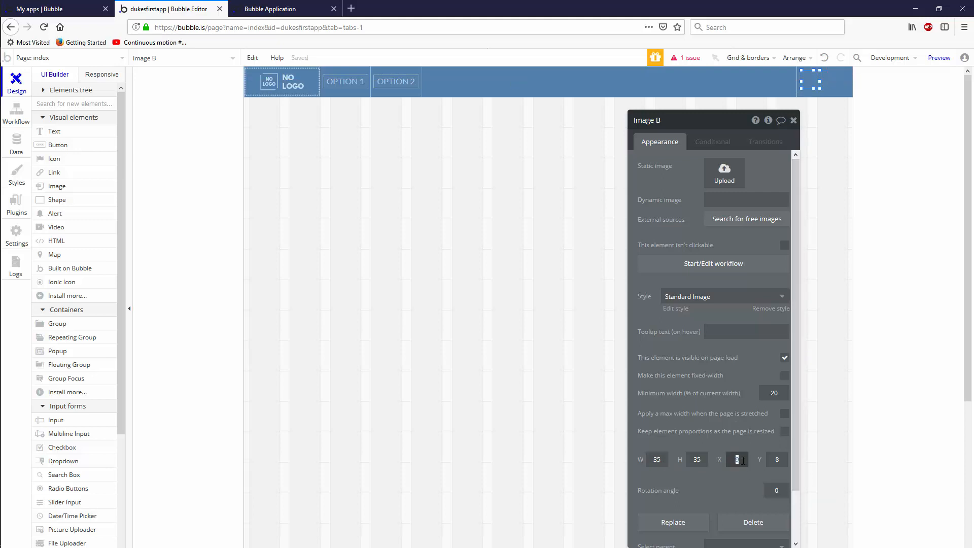
text(20)
click(778, 458)
text(12)
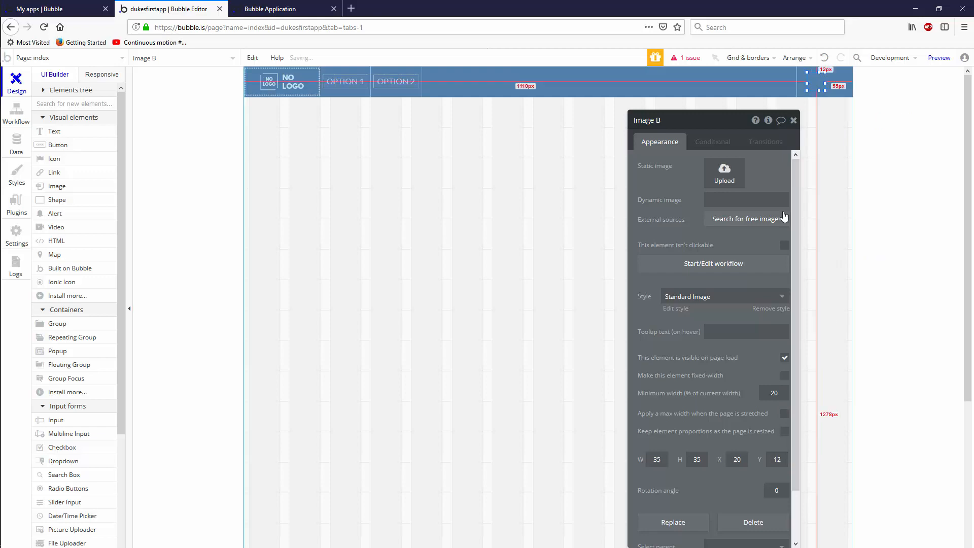
click(724, 172)
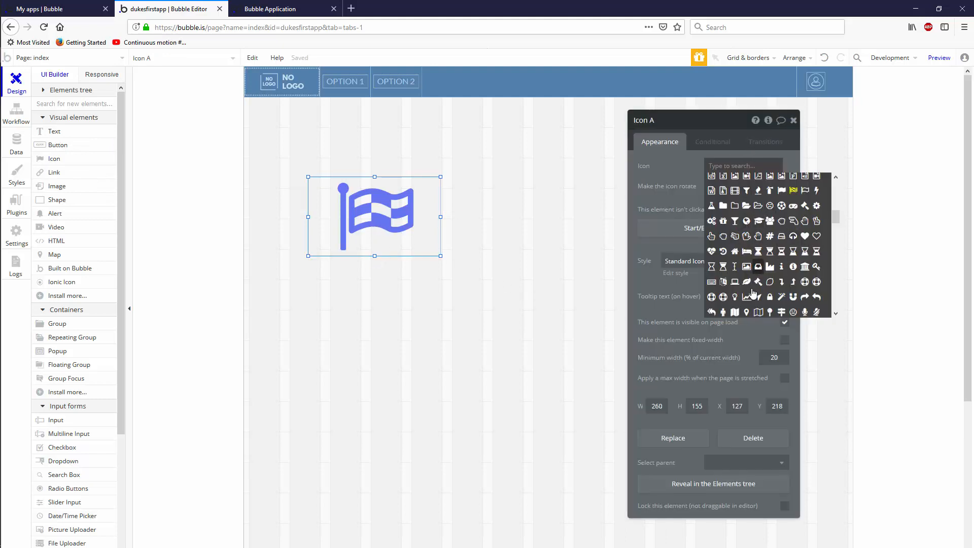
mouse_move(655, 259)
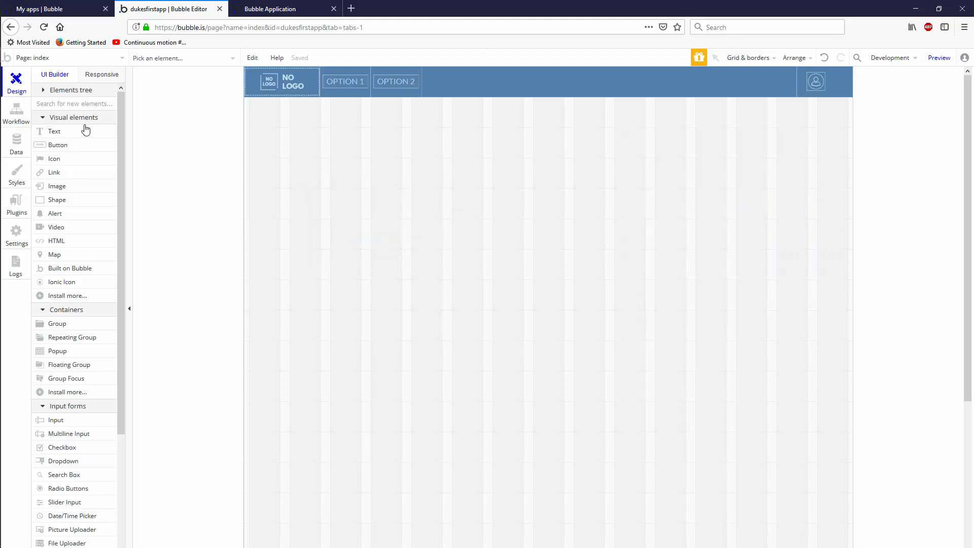
Step: Uninstall Ionic Elements, reinstall it via an 'ion' catalogue search, and return to Design
click(16, 204)
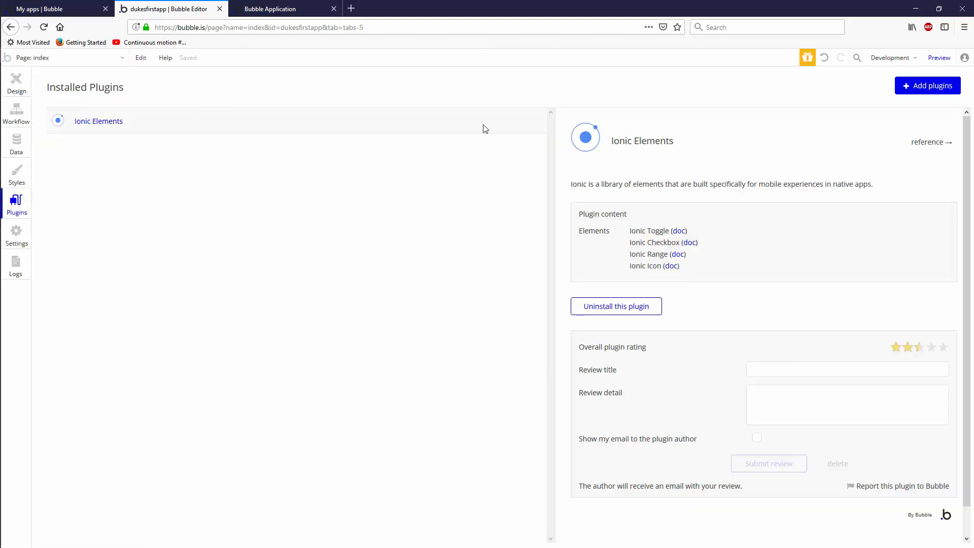
mouse_move(323, 280)
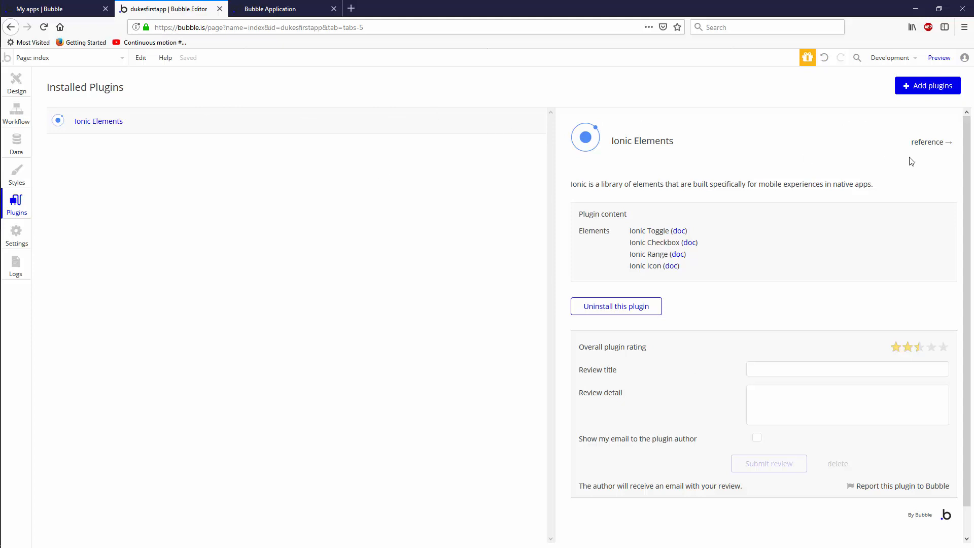
scroll(down, 3)
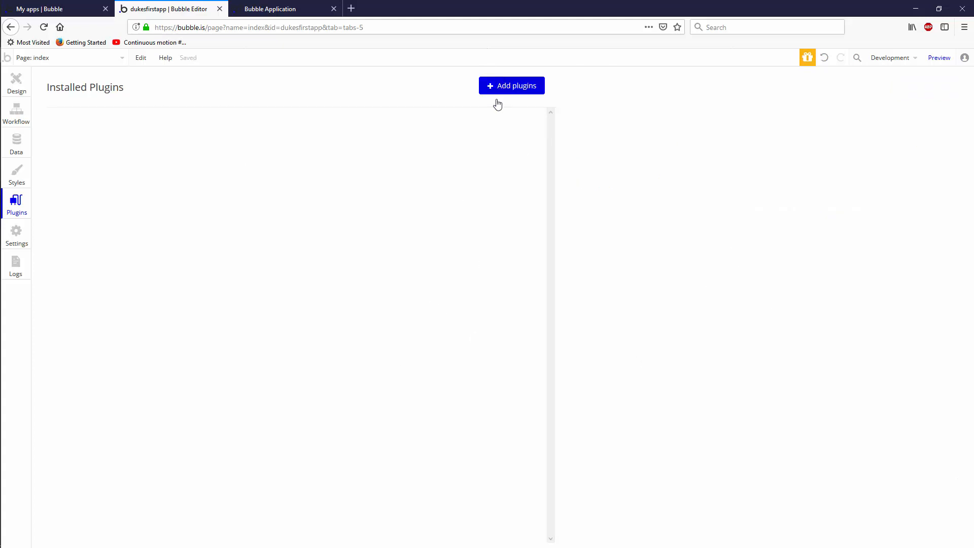
click(511, 85)
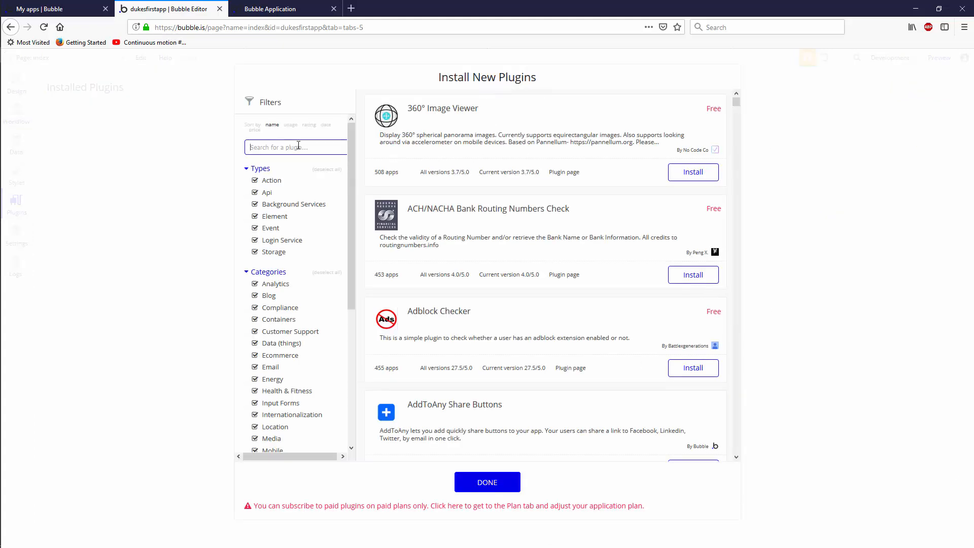
text(ion)
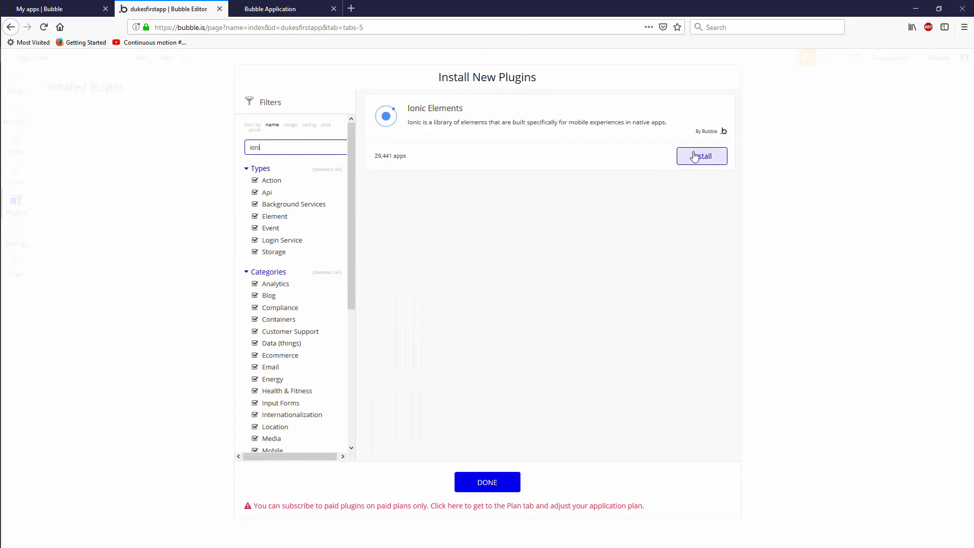
click(702, 155)
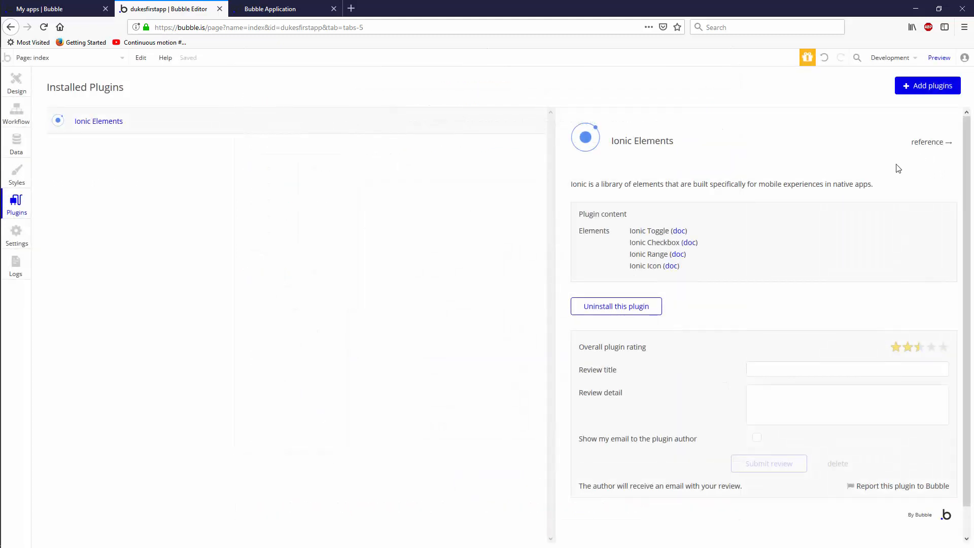
click(17, 81)
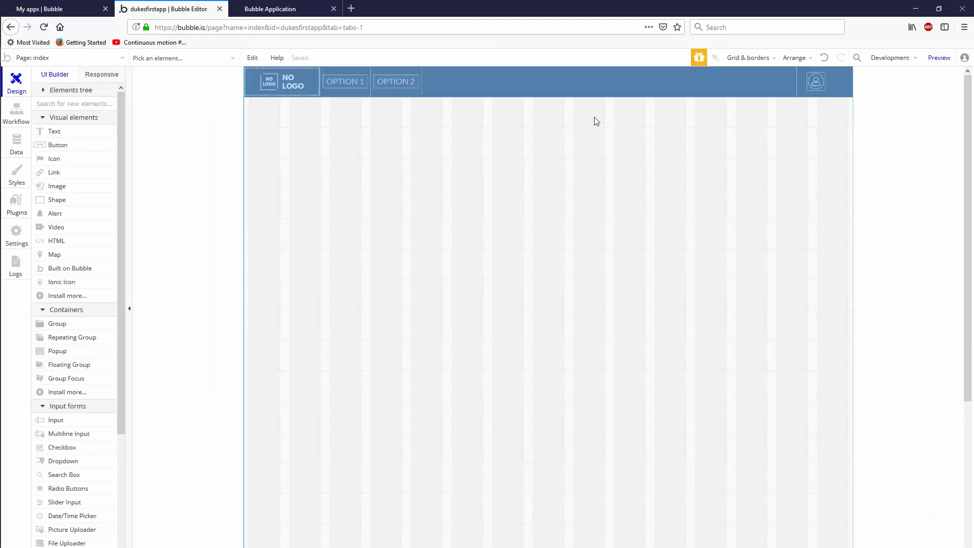
mouse_move(84, 282)
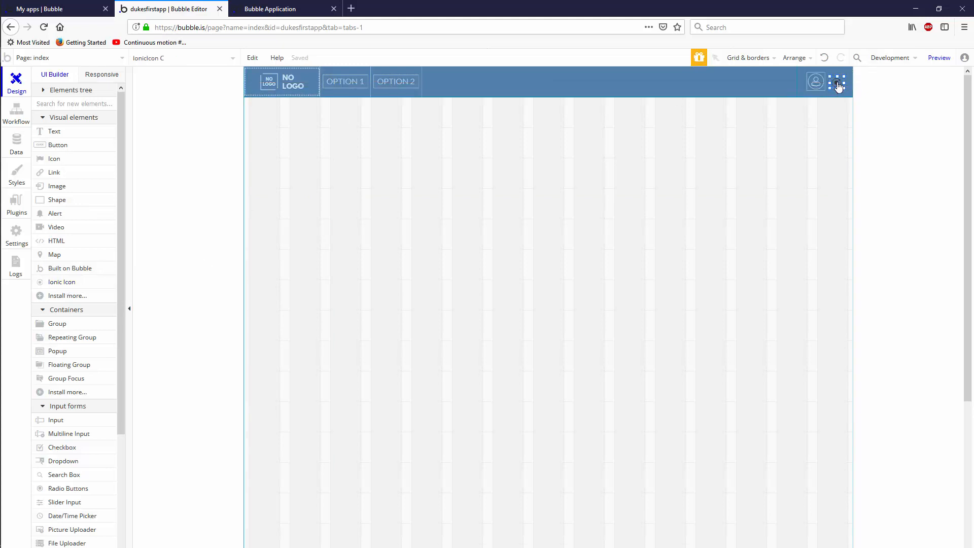
Step: Make the Ionic icon 15 wide, colour #80CBE5, showing ion-ios-arrow-down
click(837, 81)
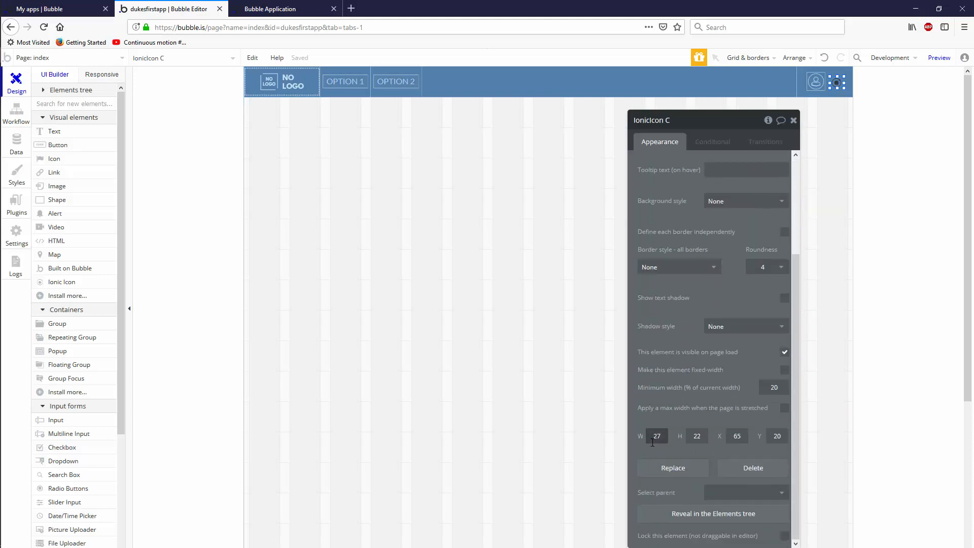
text(15)
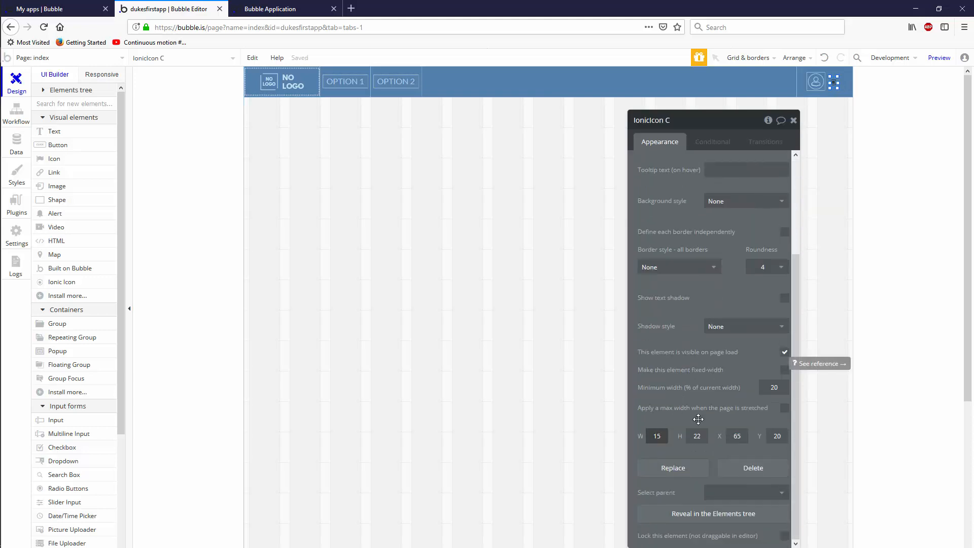
text(15)
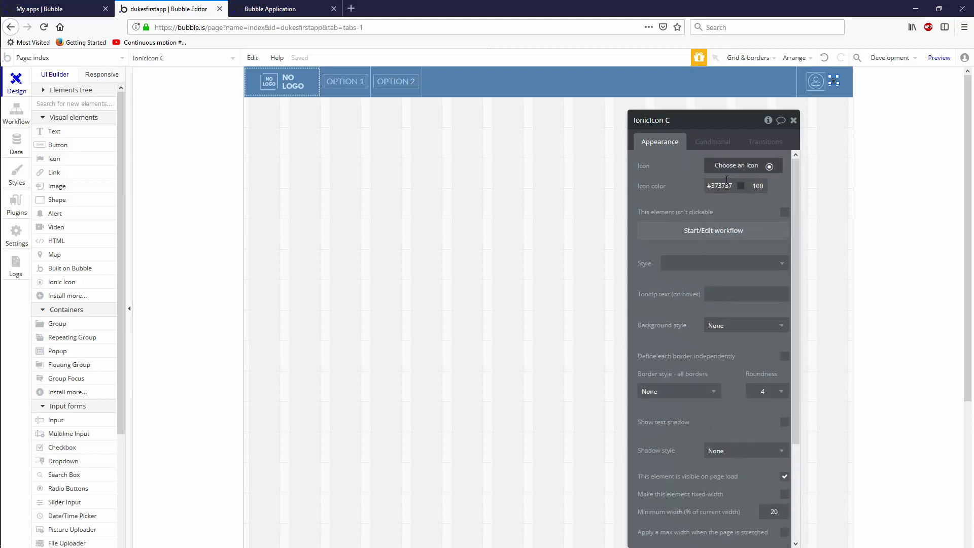
click(719, 185)
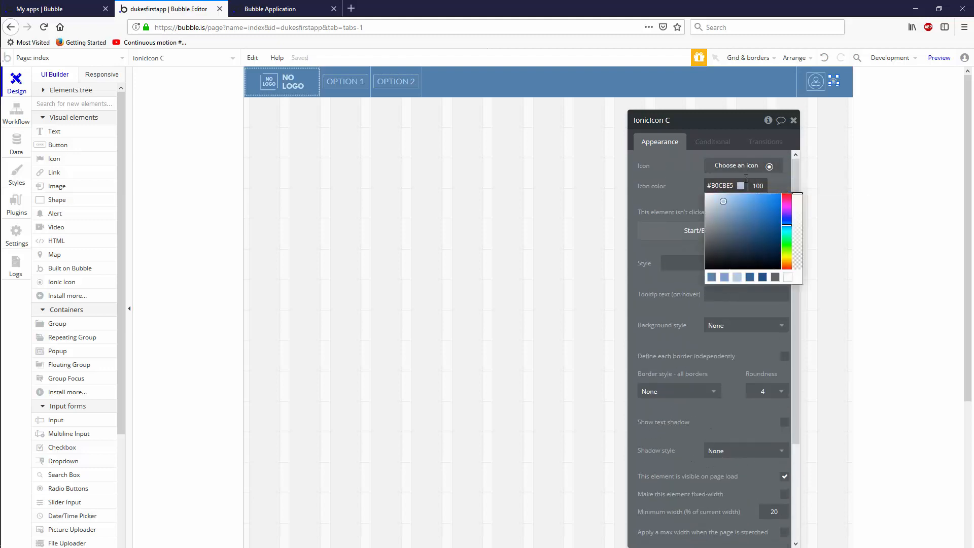
click(736, 165)
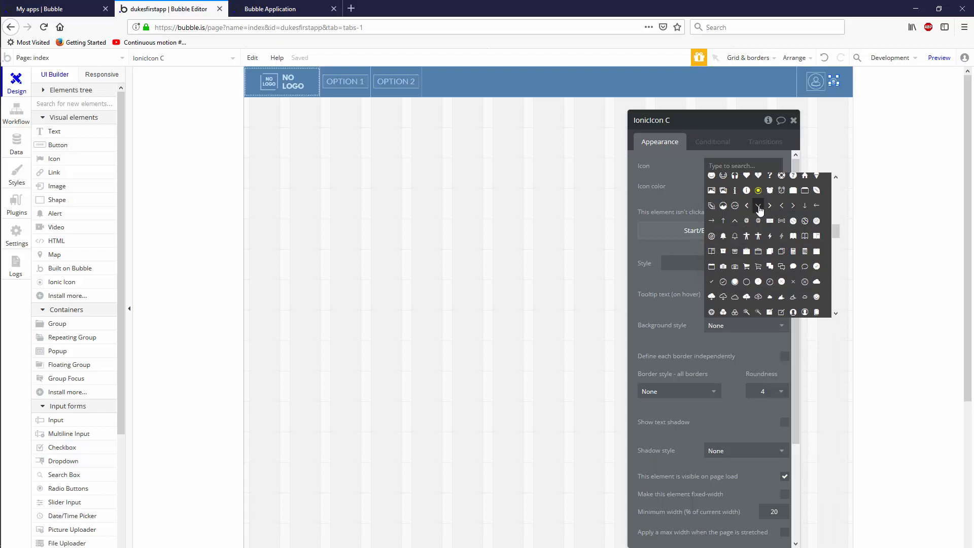
click(758, 205)
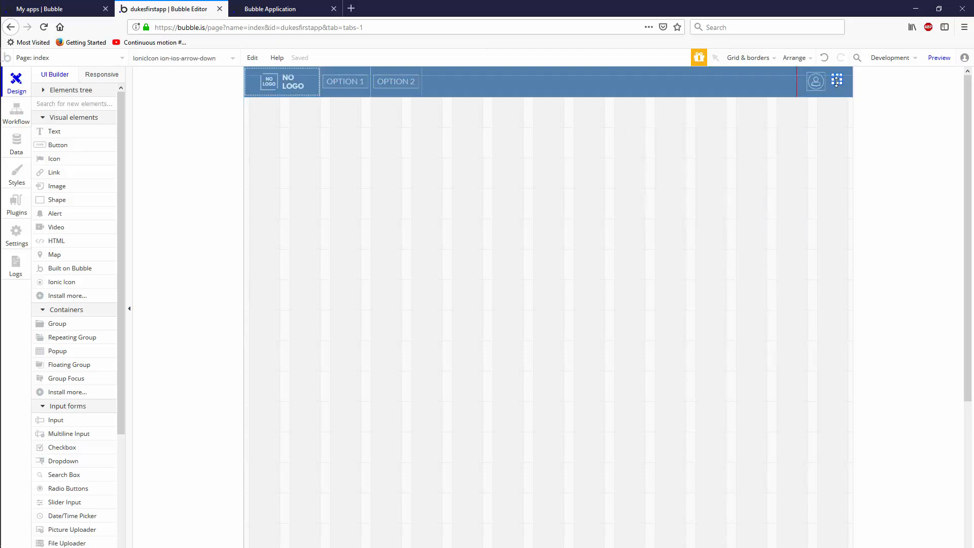
click(837, 81)
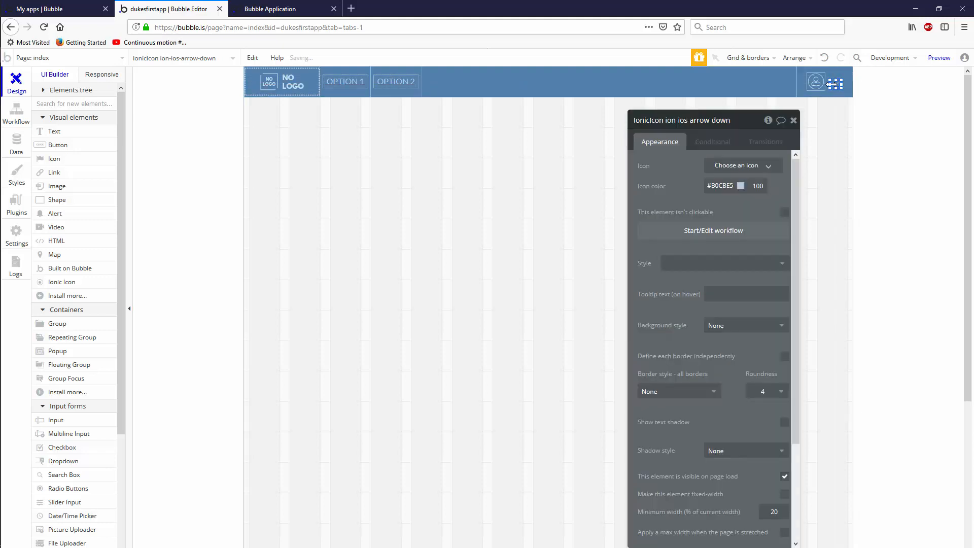
click(839, 82)
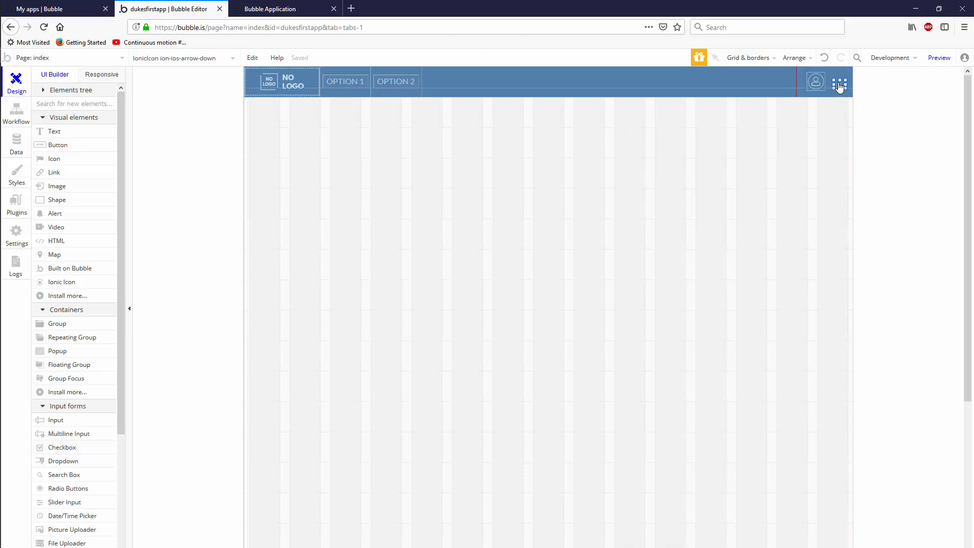
click(839, 82)
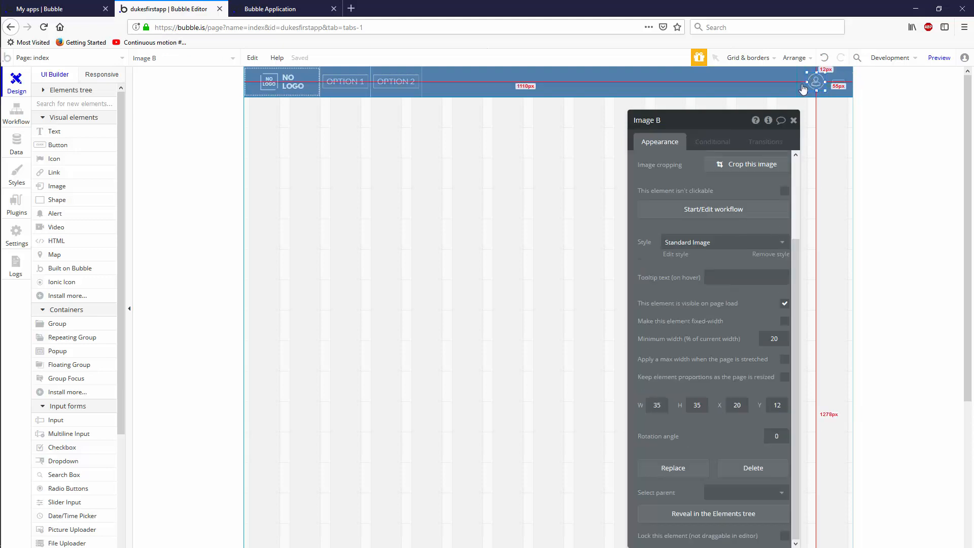
mouse_move(794, 81)
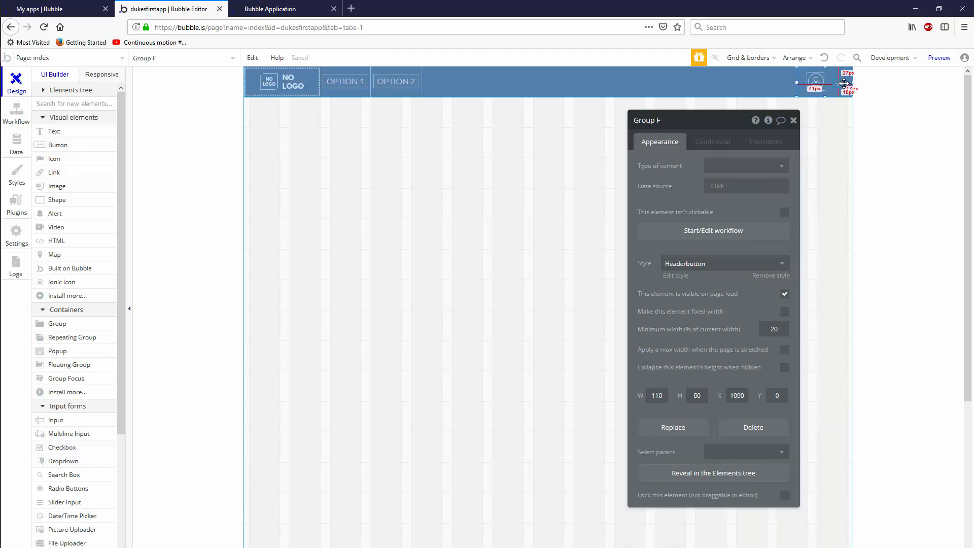
Step: Select Group F by going from the arrow icon to its parent element
click(838, 83)
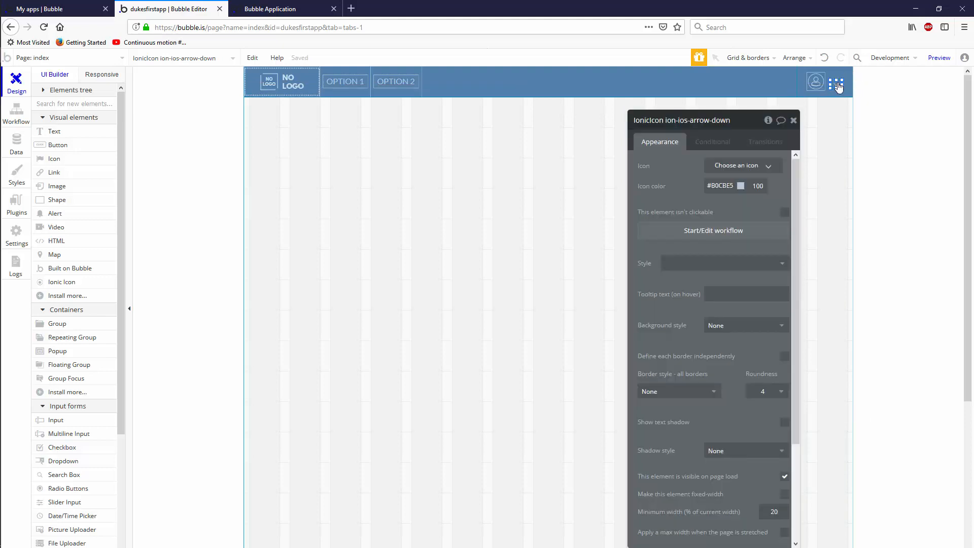
click(794, 119)
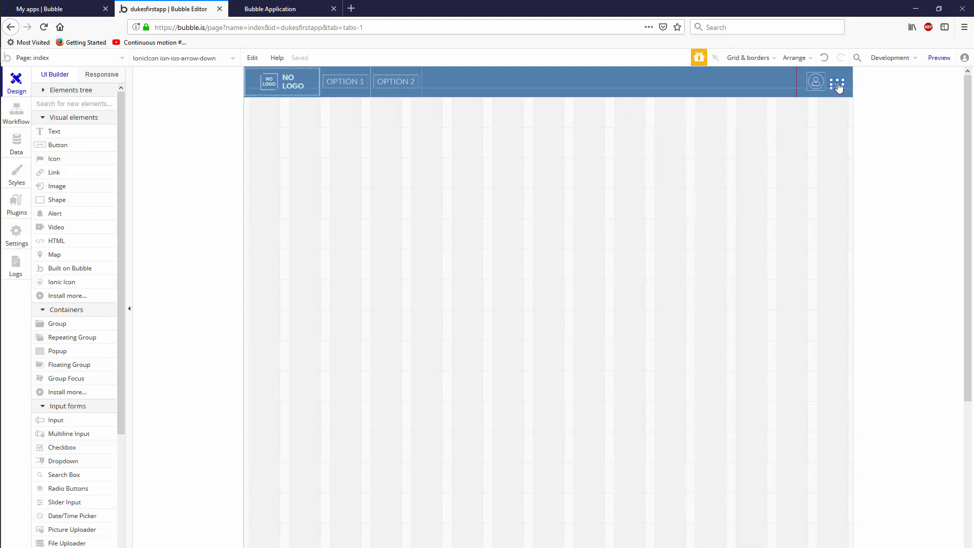
click(838, 81)
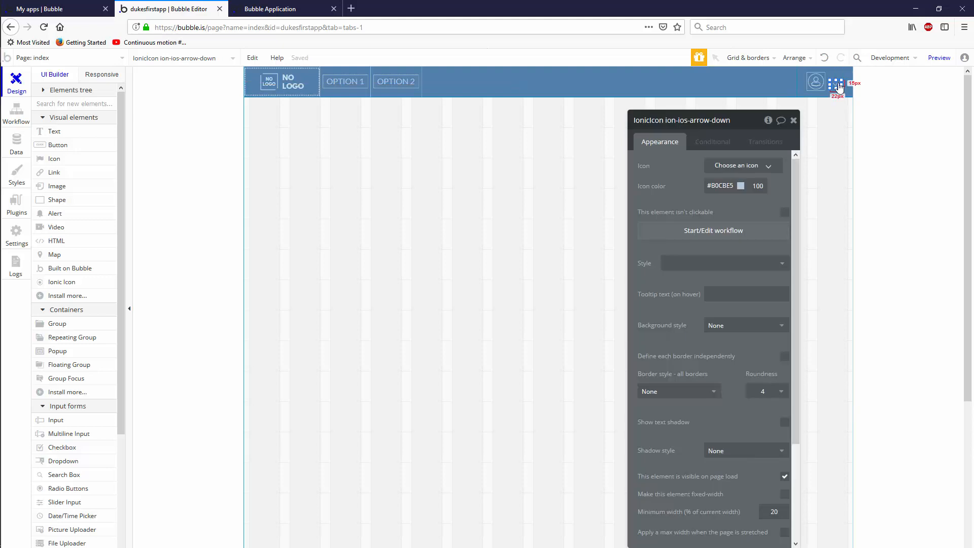
right_click(838, 83)
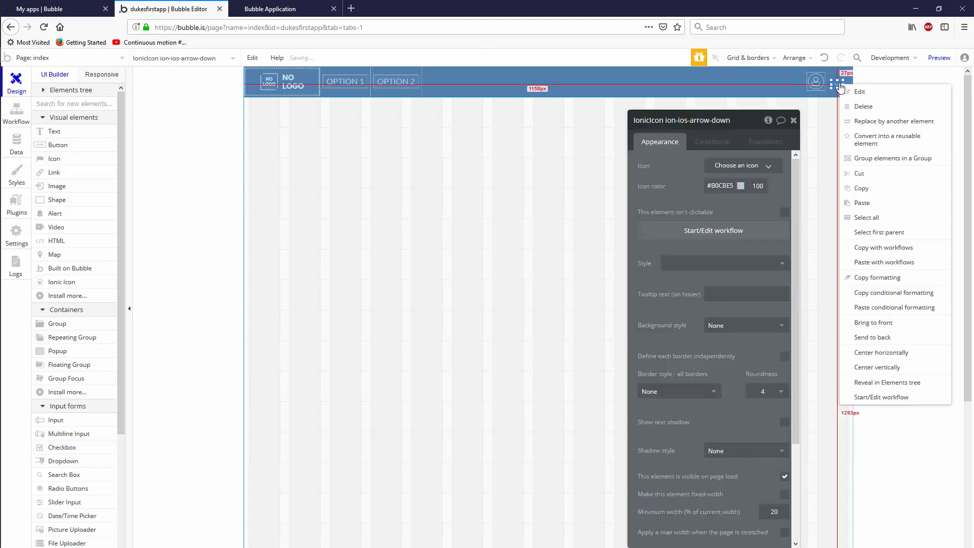
click(831, 130)
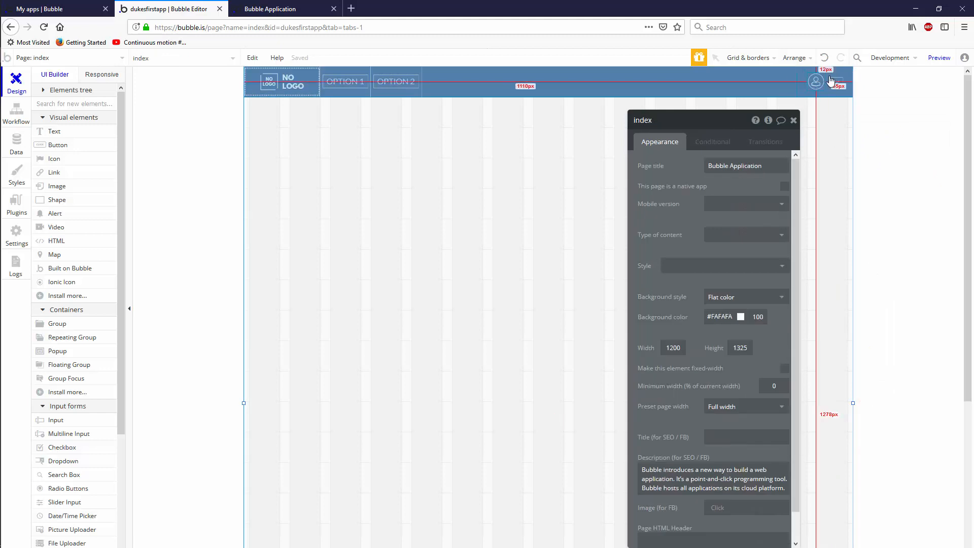
click(816, 81)
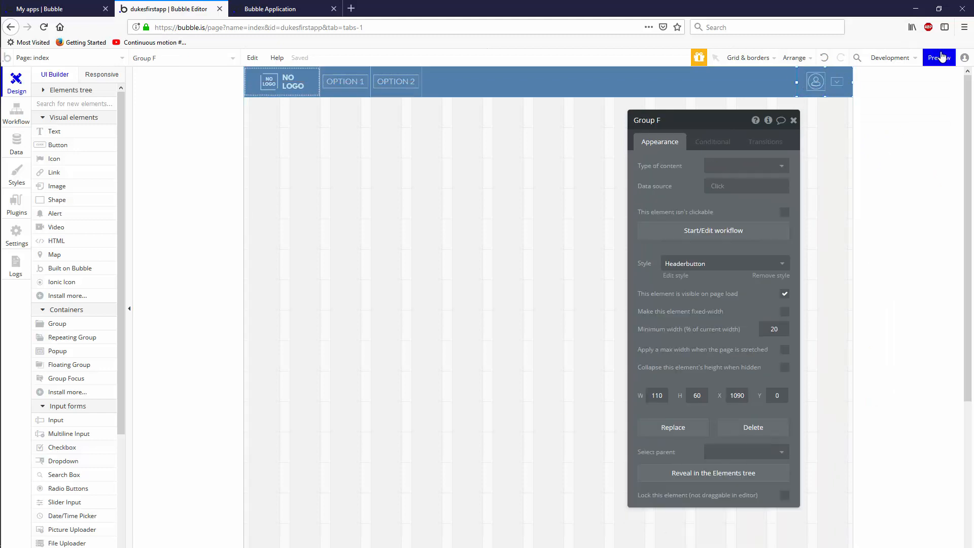
Step: Preview the header, then make Group F fixed-width back in the editor
click(940, 57)
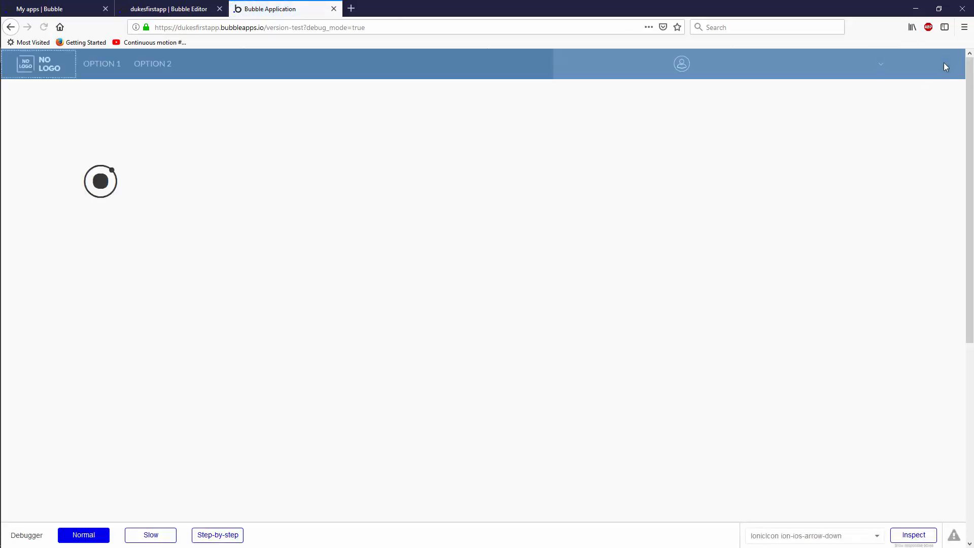
click(171, 9)
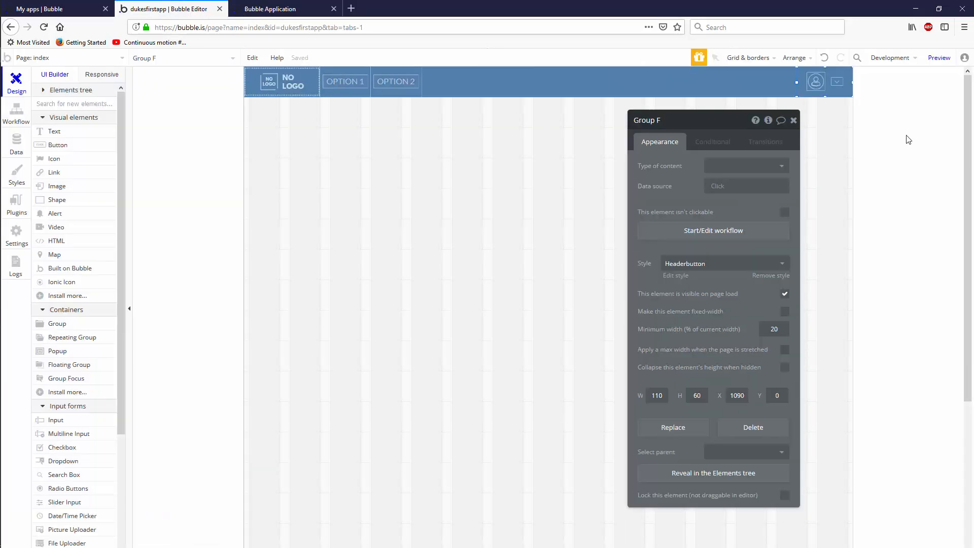
click(785, 311)
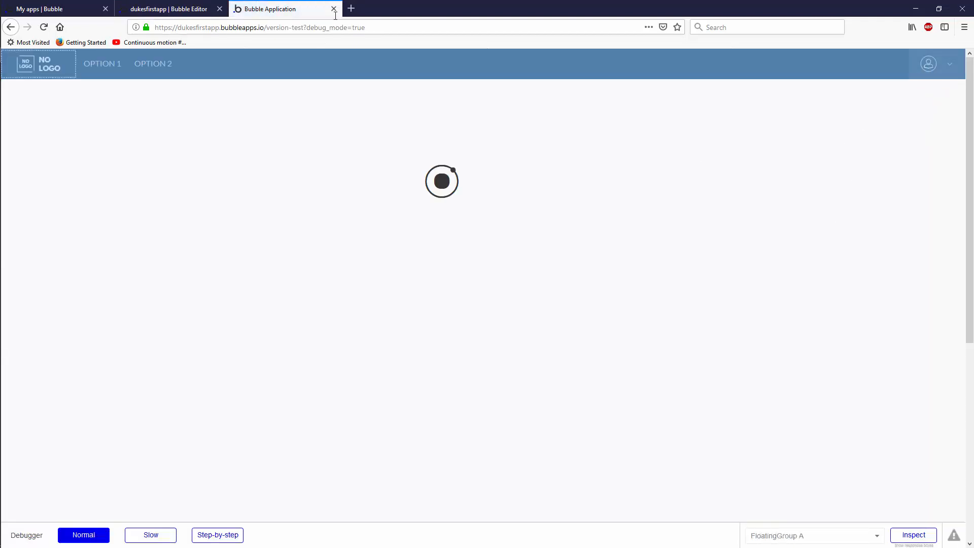
click(171, 9)
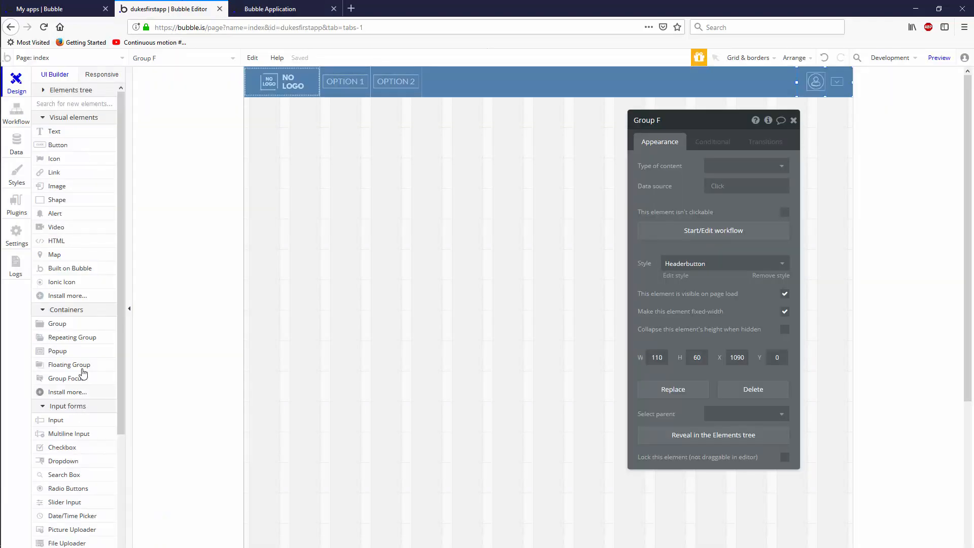
click(66, 379)
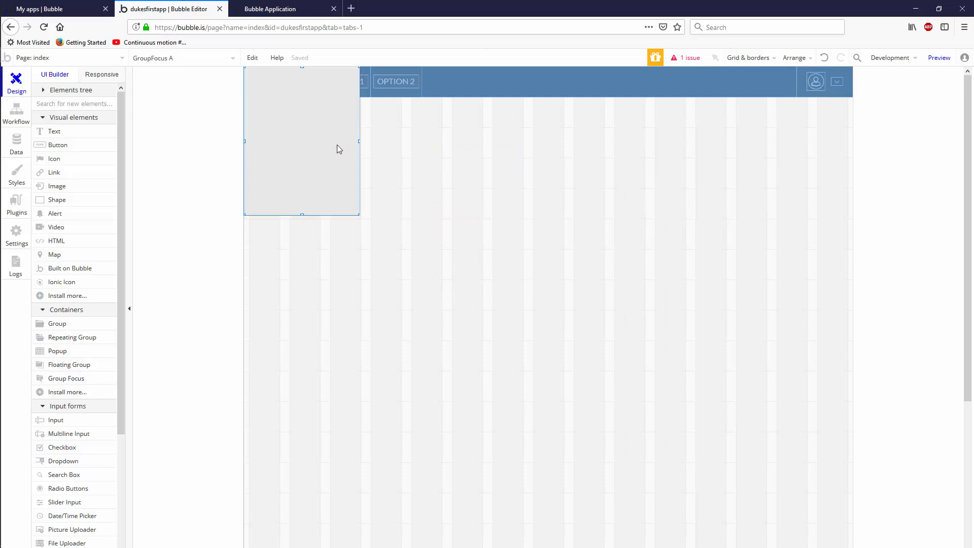
Step: Anchor the Group Focus to Group F with left offset -140, width 250, light grey background
click(742, 166)
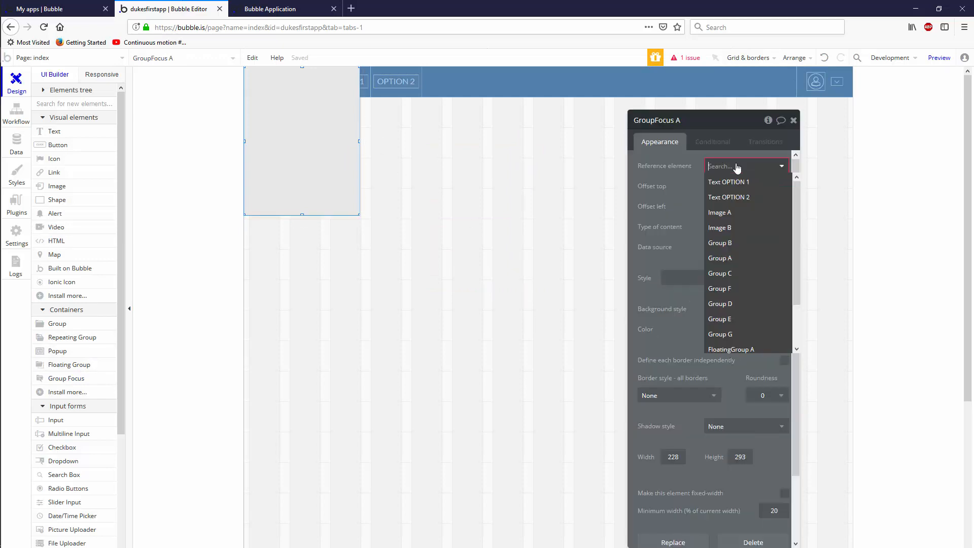
click(720, 288)
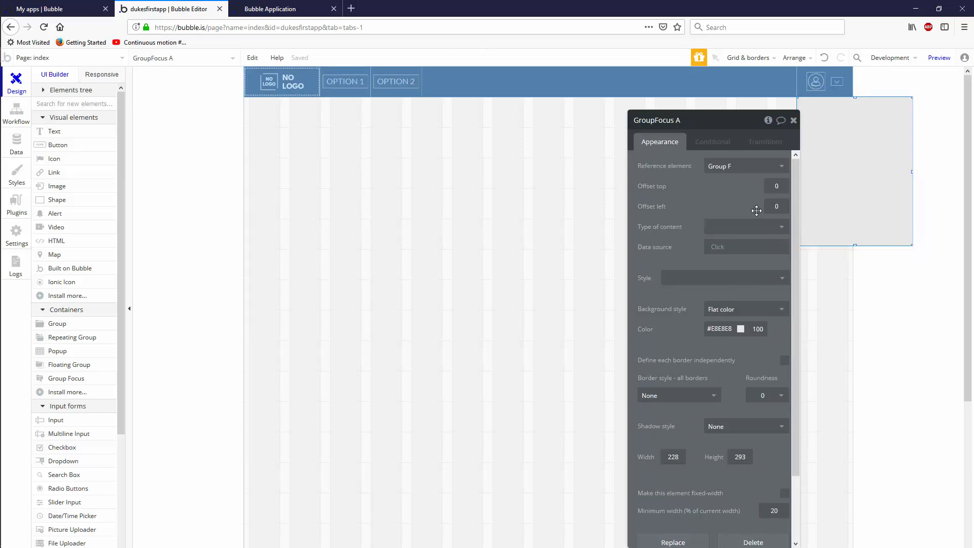
click(777, 205)
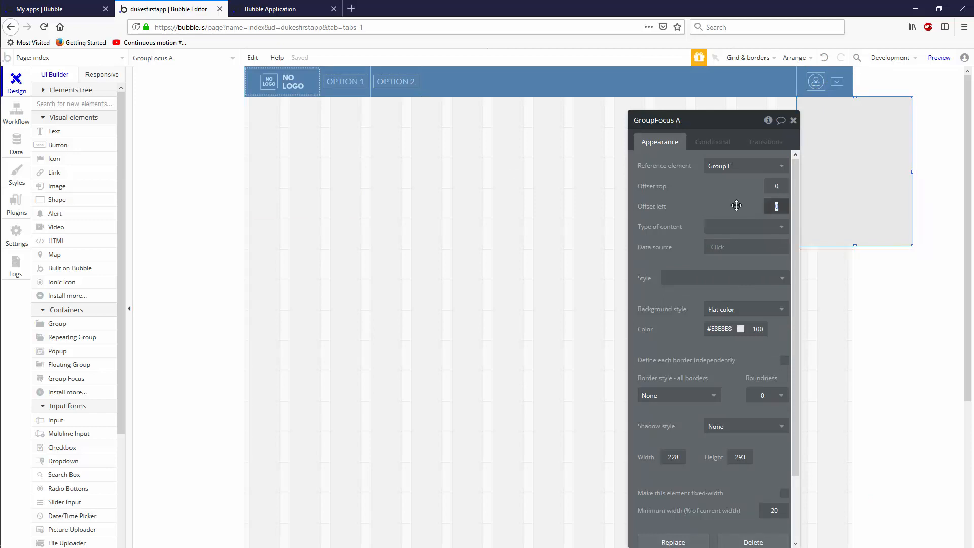
text(-140)
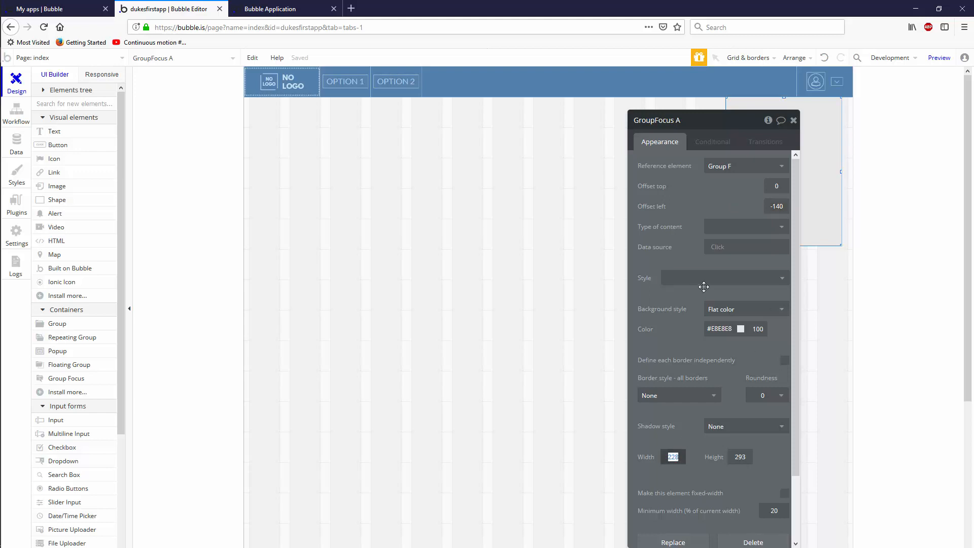
text(250)
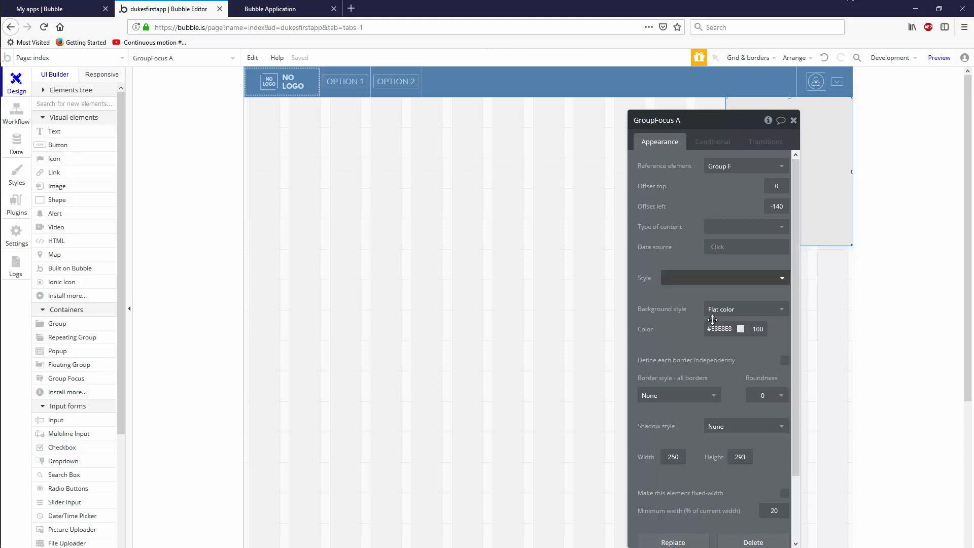
click(740, 328)
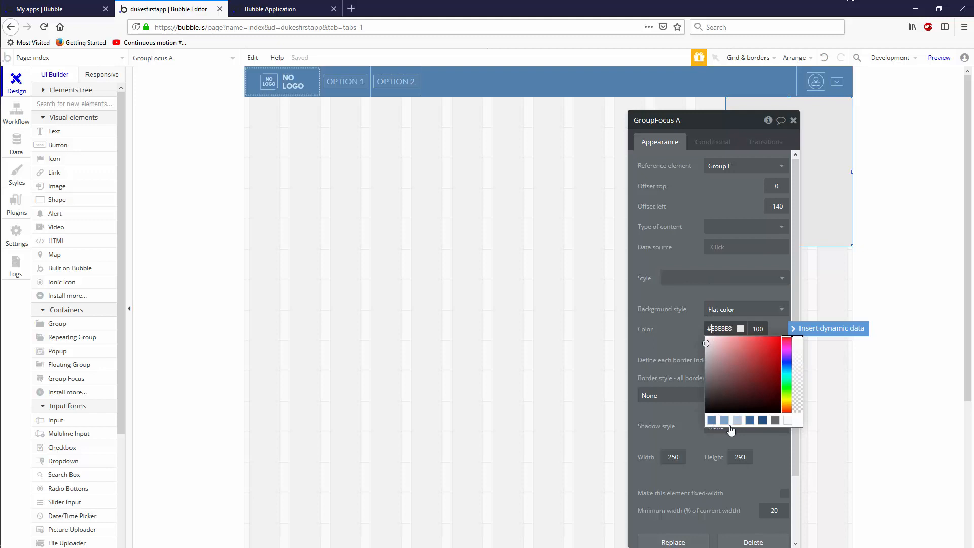
click(713, 336)
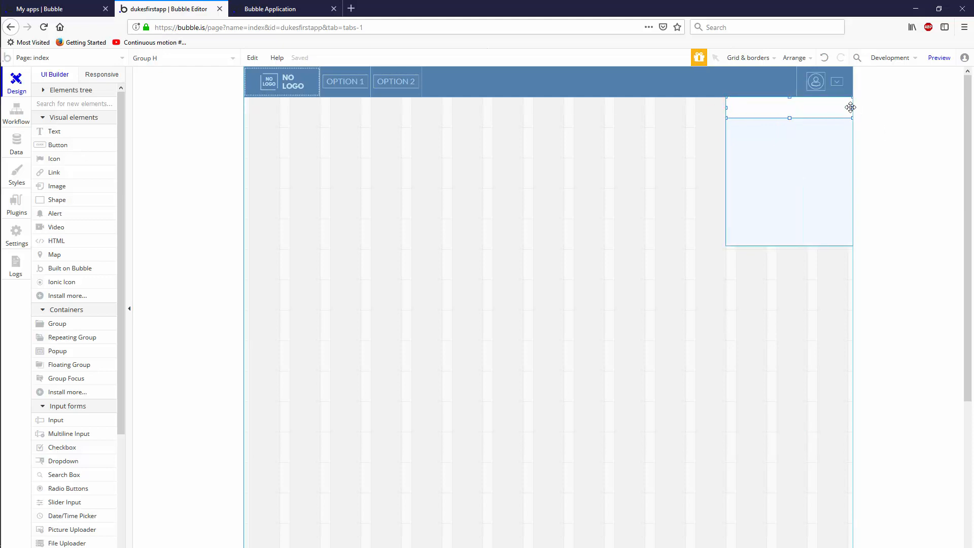
mouse_move(813, 104)
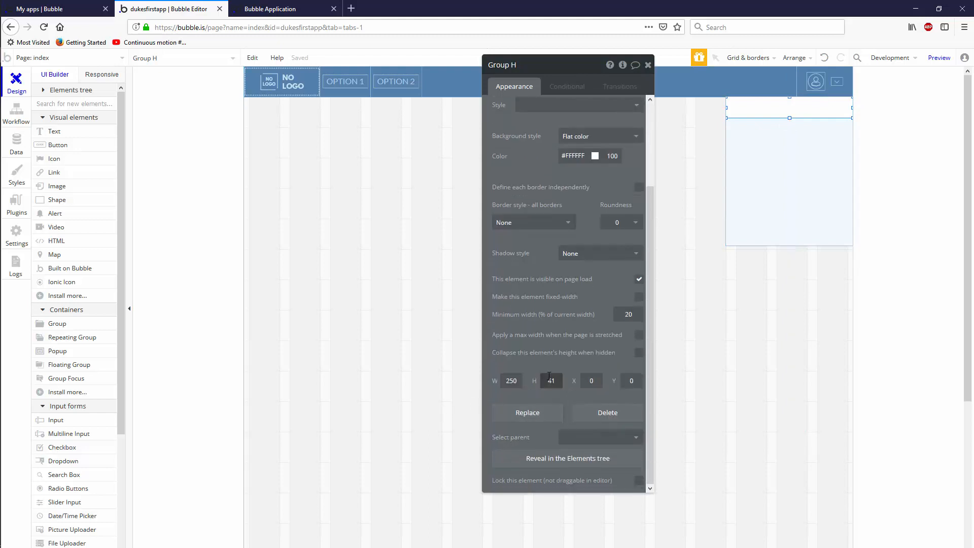
Step: Set the top strip to 40 with dark blue fill and centered 'HEY STRANGER!' text
text(40)
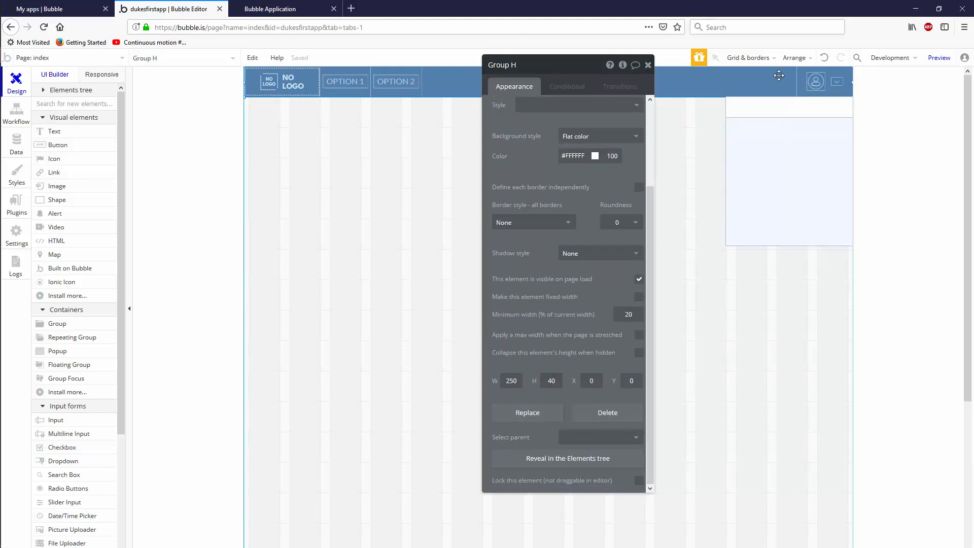
click(594, 156)
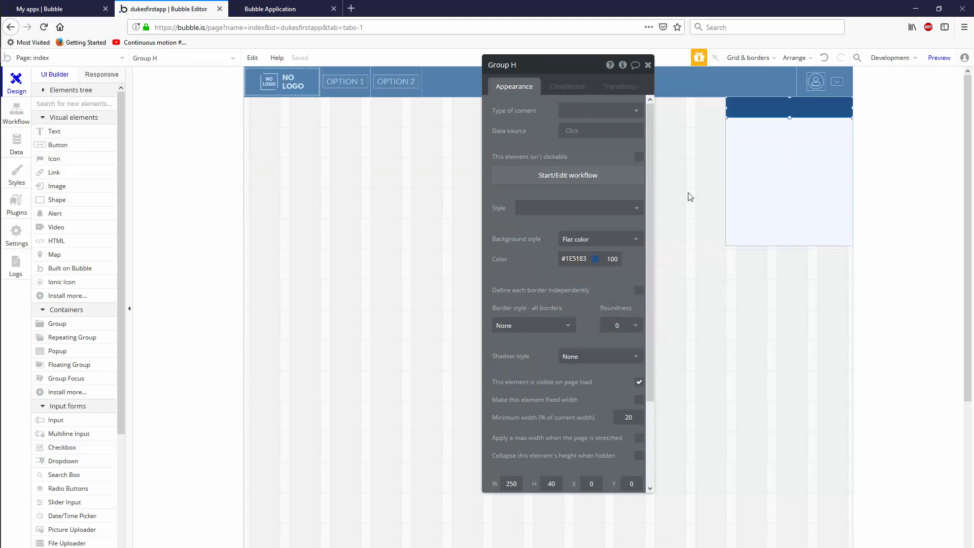
click(648, 65)
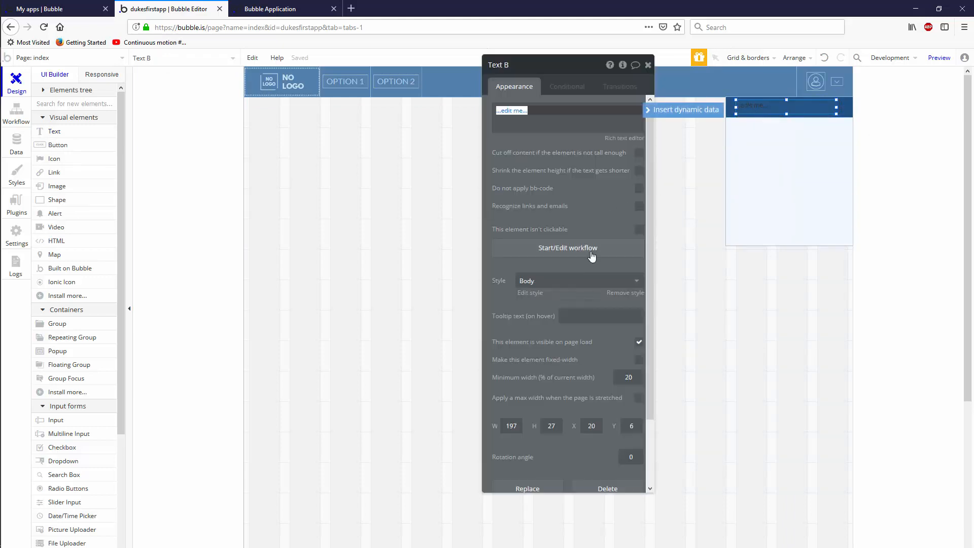
text(HEY STRANGER)
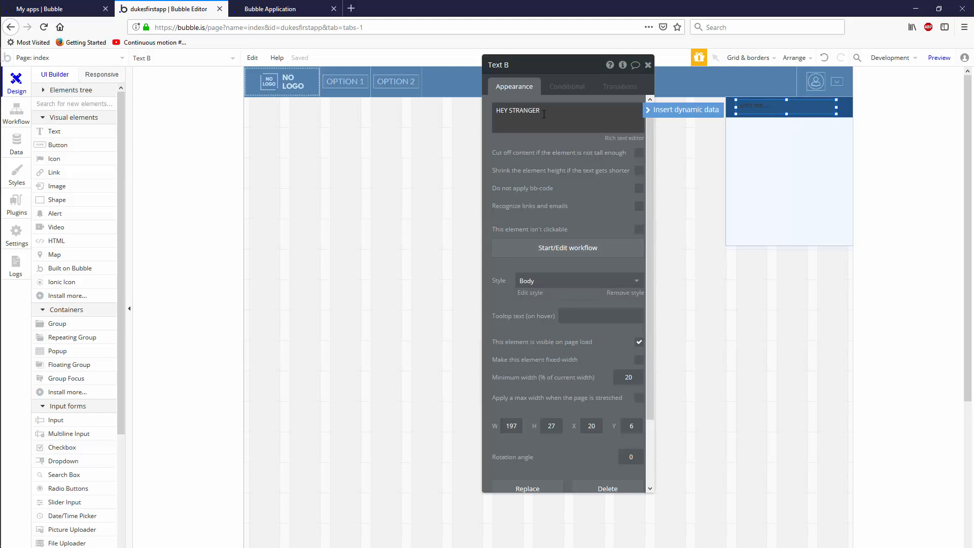
text(!)
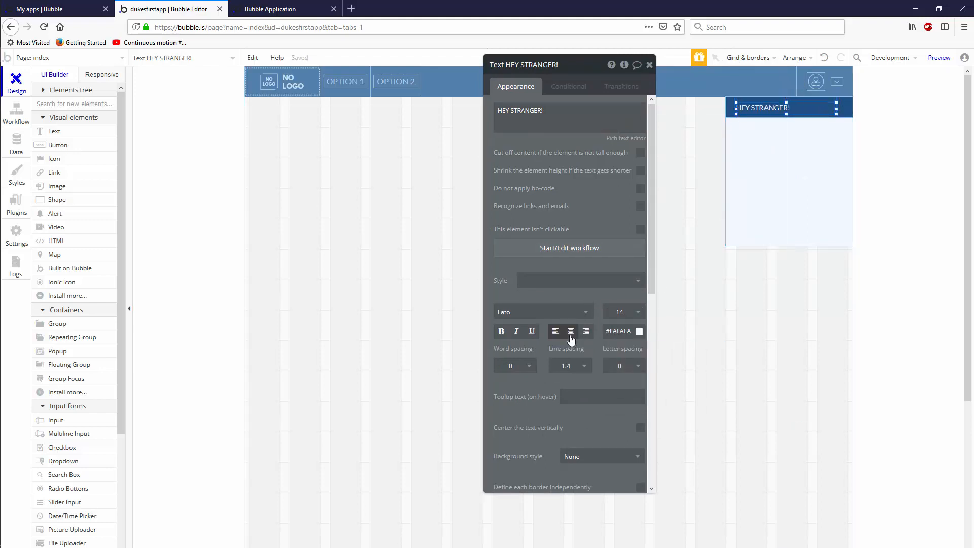
click(639, 330)
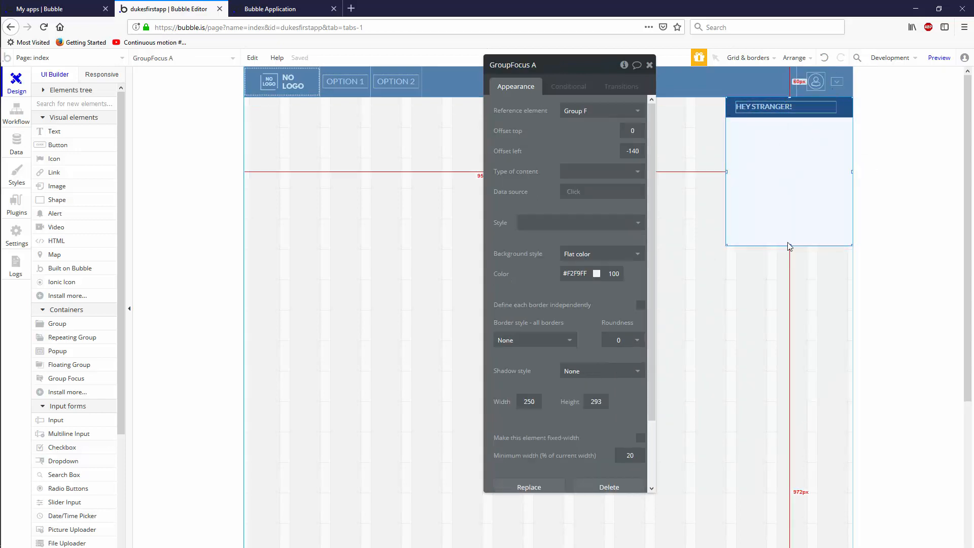
Step: On Group F's click workflow, animate GroupFocus A with the SlideDownIn transition
click(816, 82)
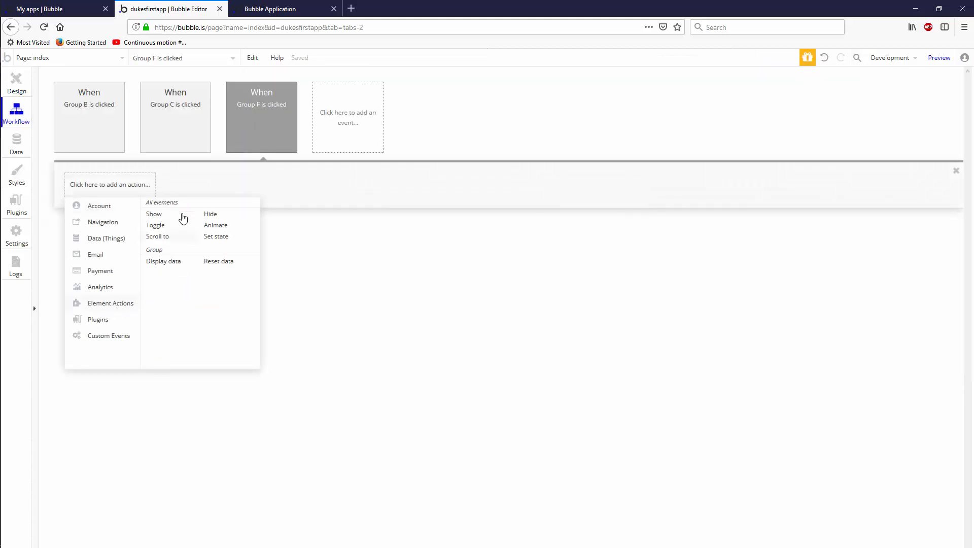
mouse_move(173, 218)
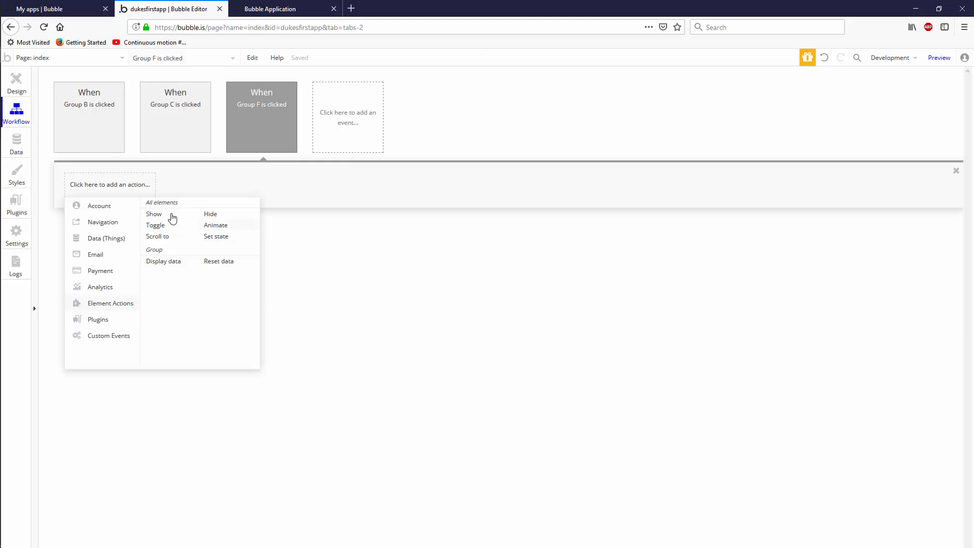
mouse_move(214, 230)
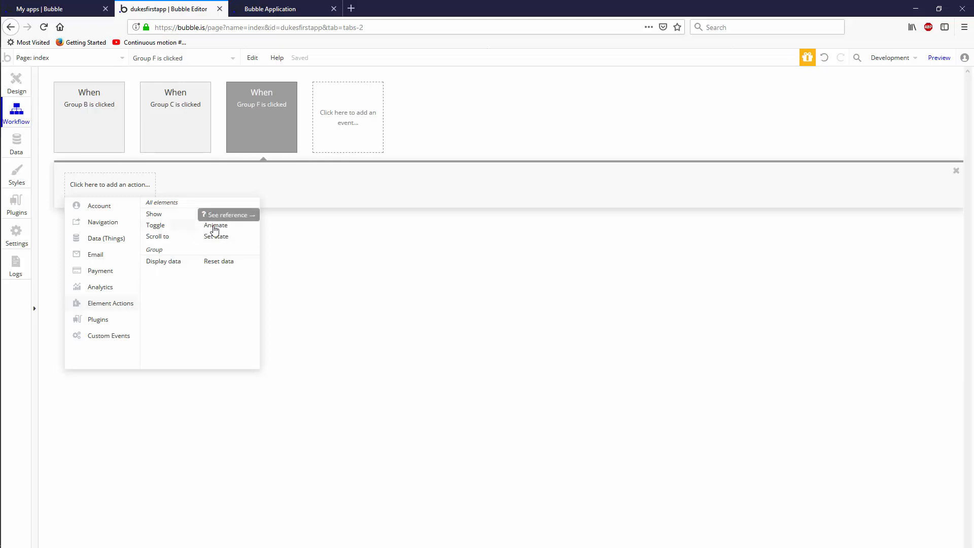
click(215, 224)
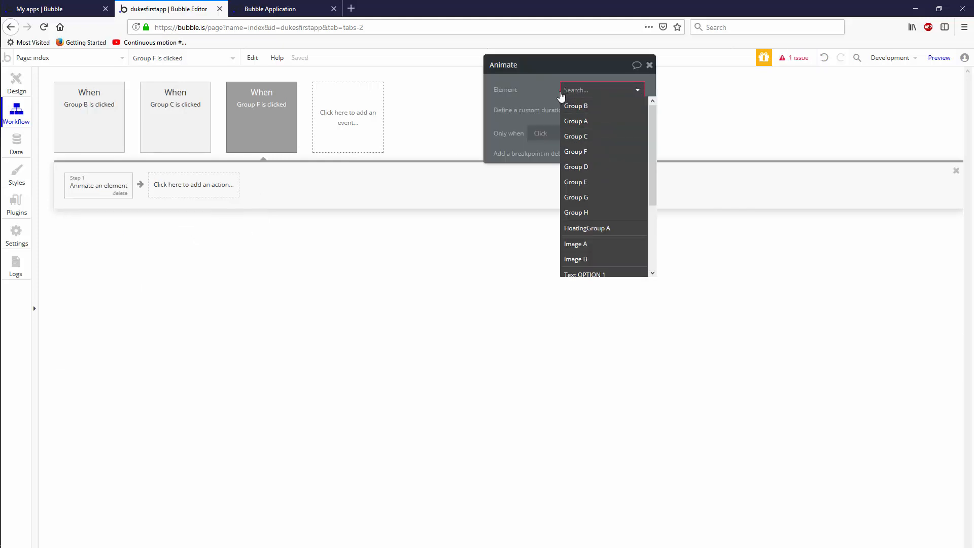
scroll(down, 3)
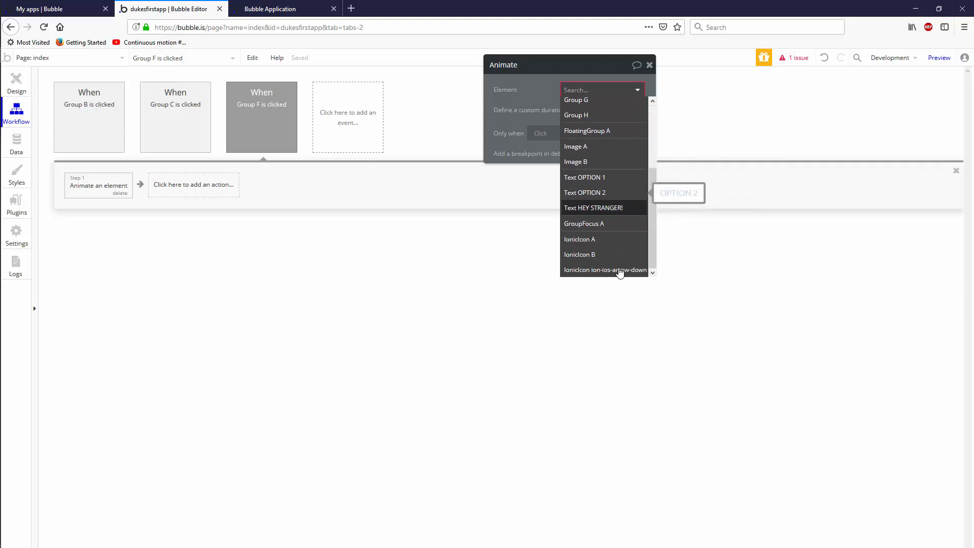
click(584, 223)
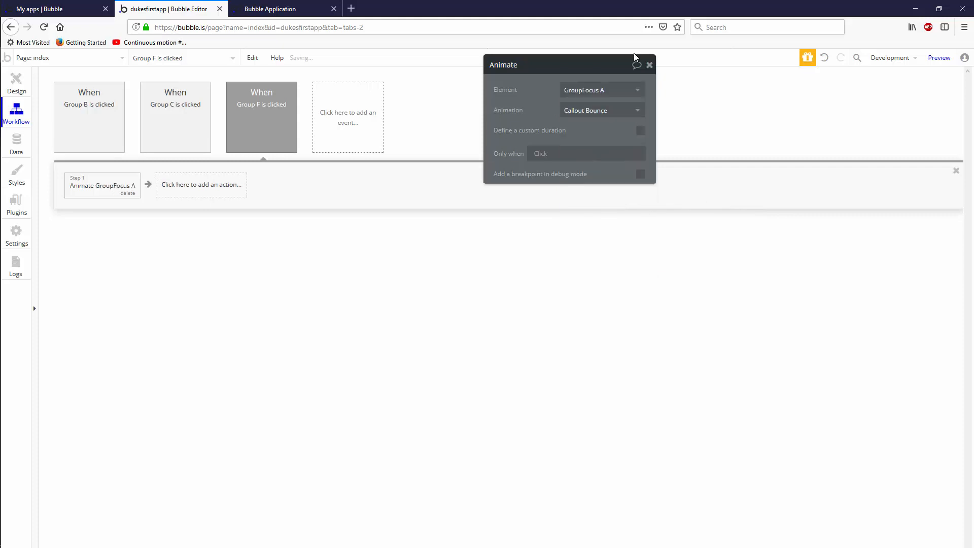
click(600, 110)
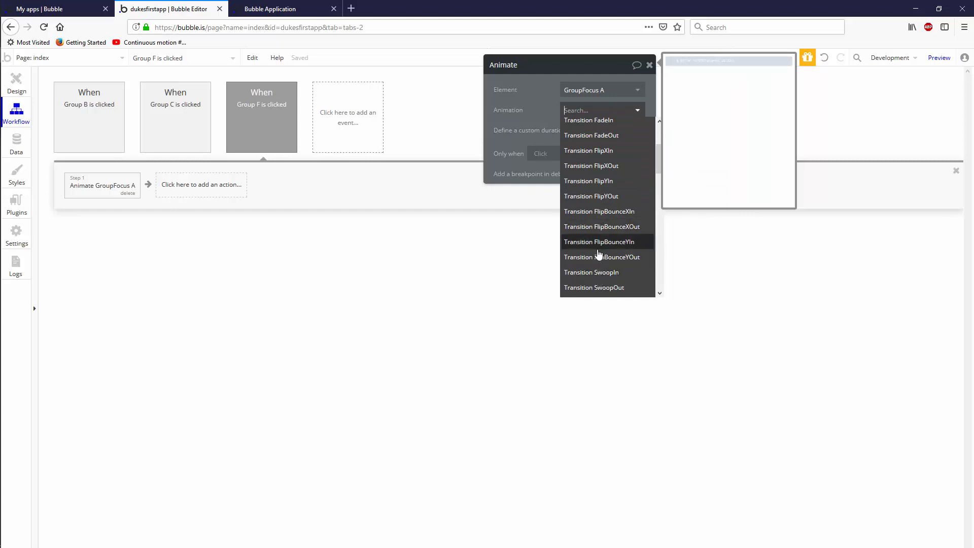
text(slide)
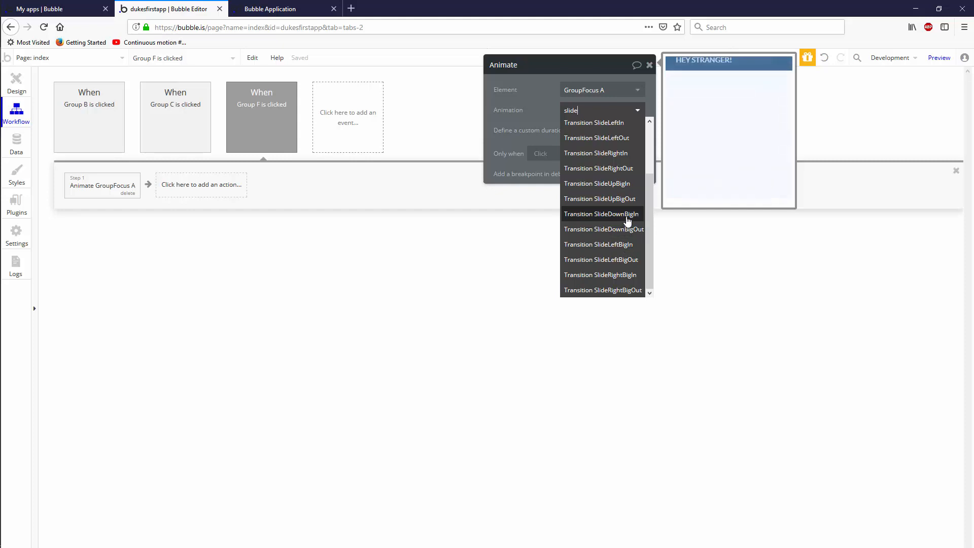
click(601, 214)
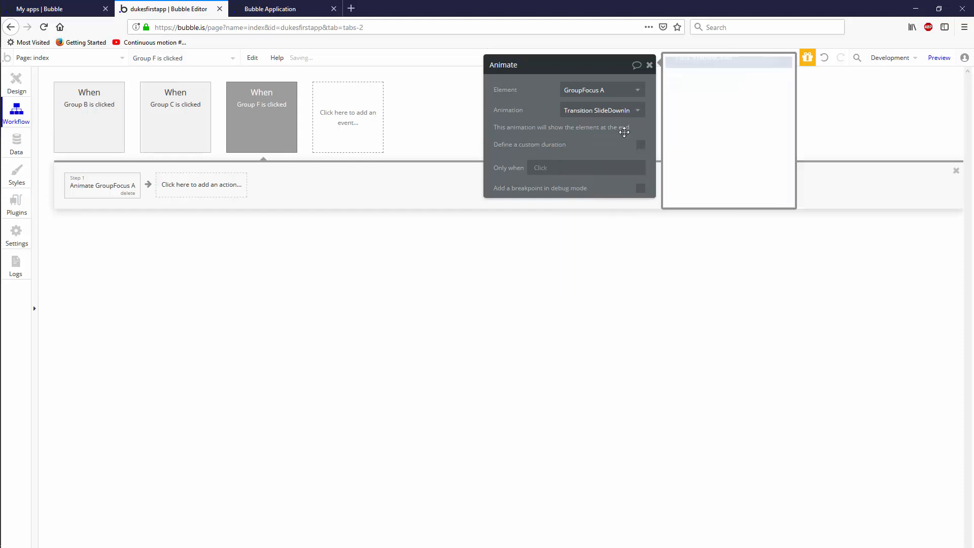
click(640, 144)
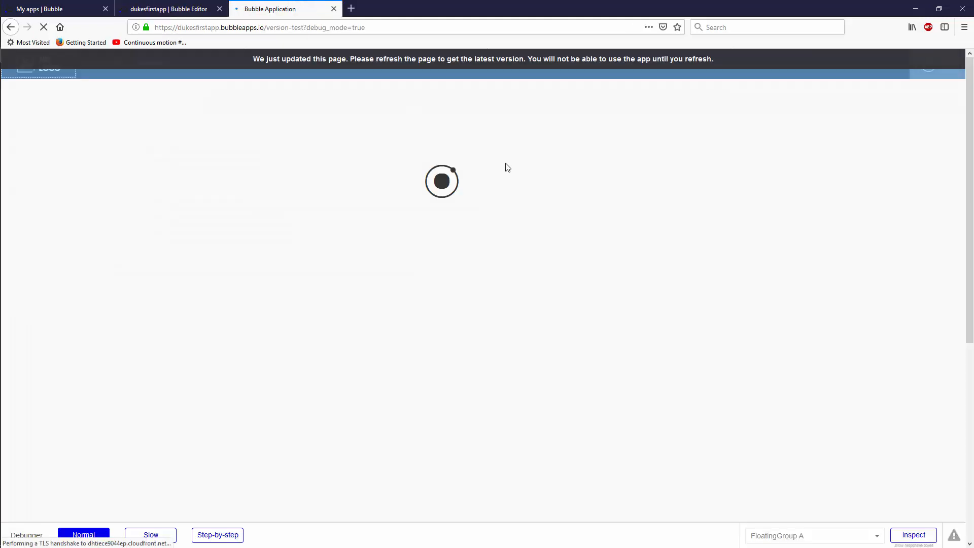
Step: Reload the preview and test that Option 1 and Option 2 in the profile panel navigate correctly
click(42, 27)
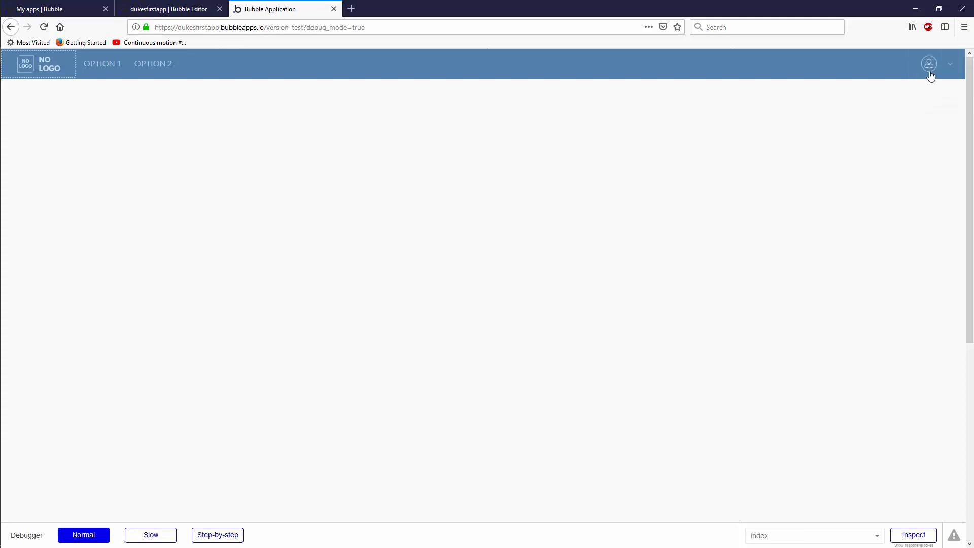
click(929, 63)
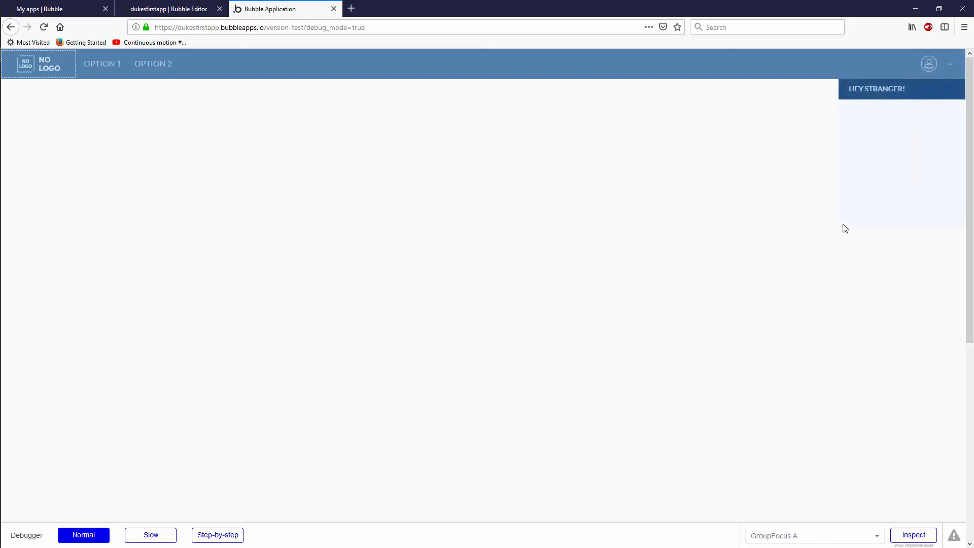
click(102, 64)
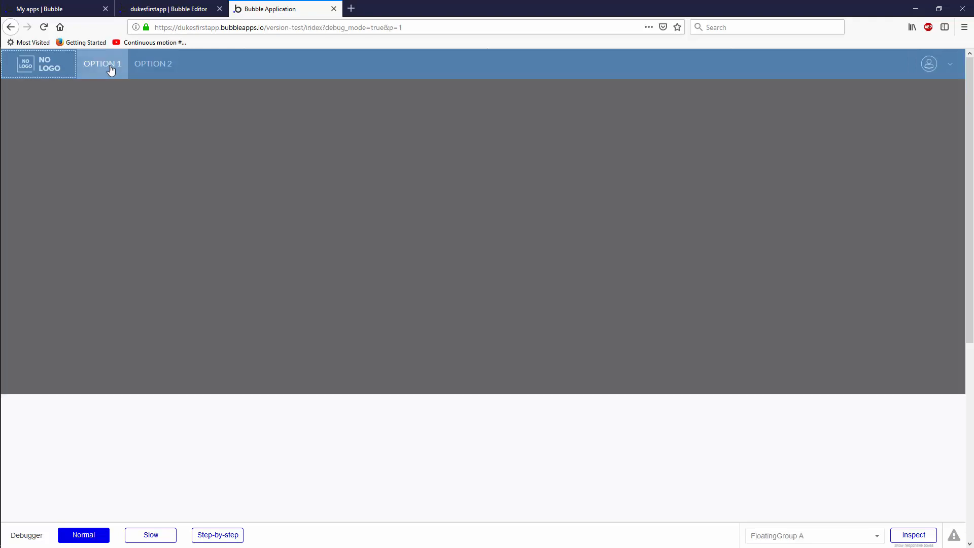
click(152, 64)
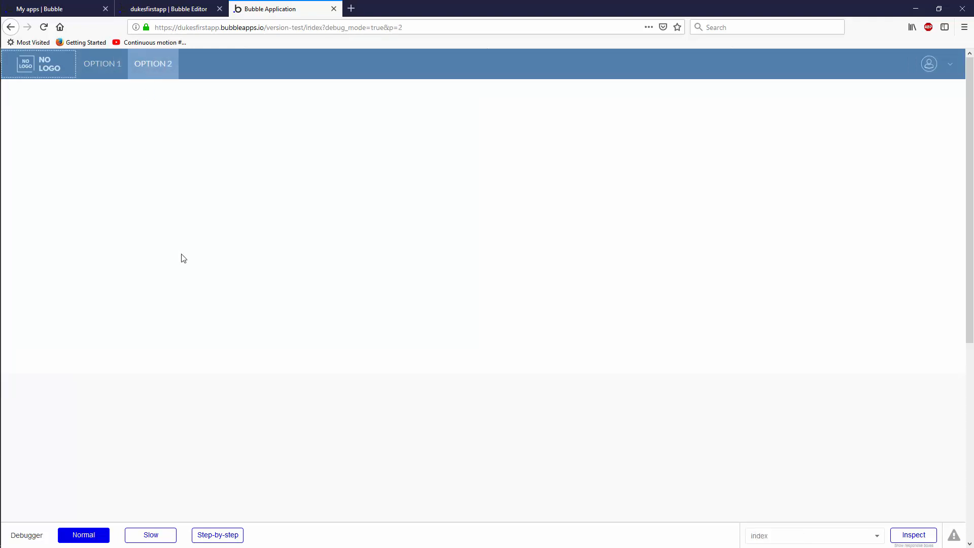
click(102, 63)
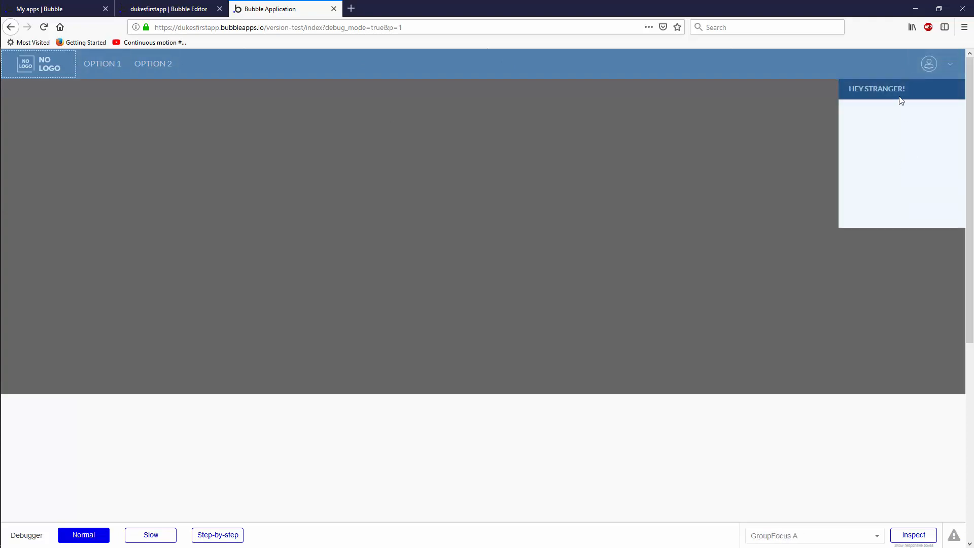
mouse_move(920, 133)
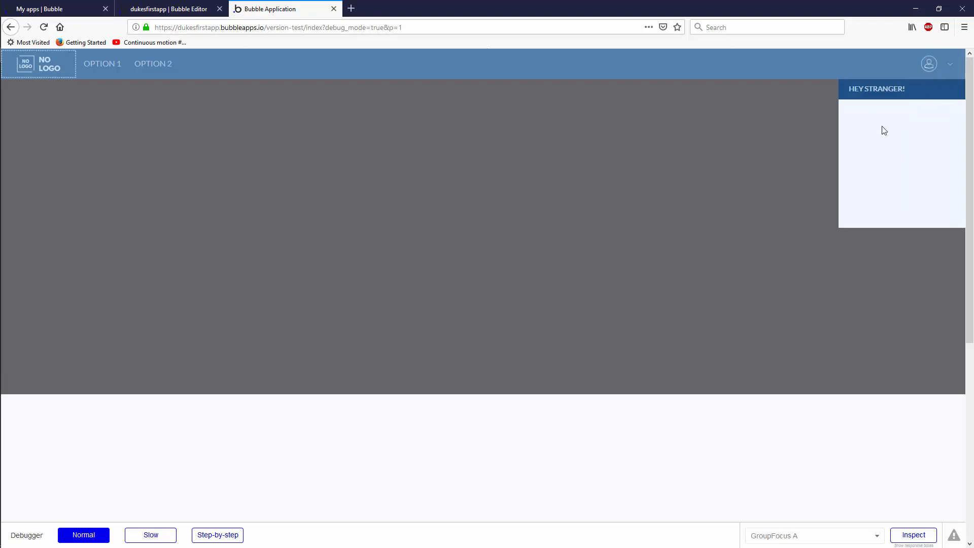
click(102, 64)
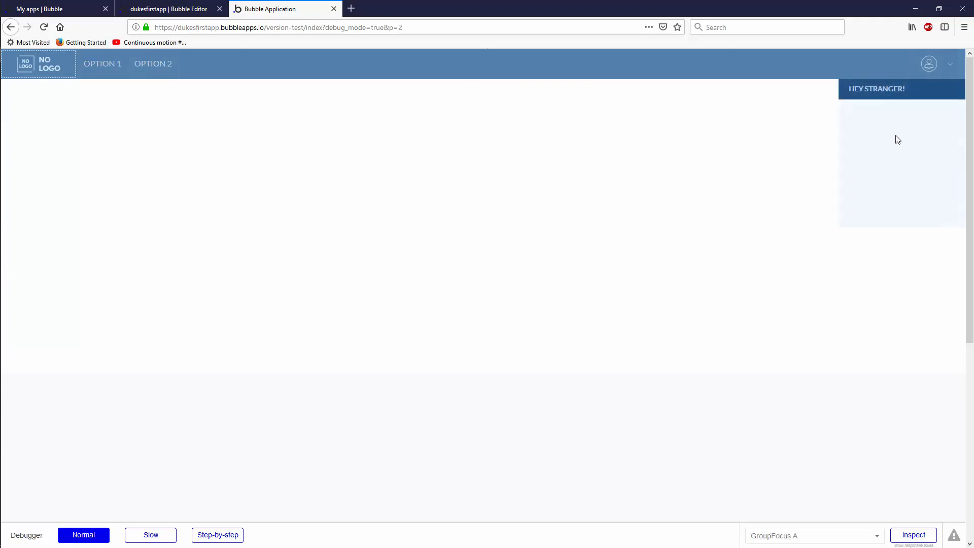
click(168, 8)
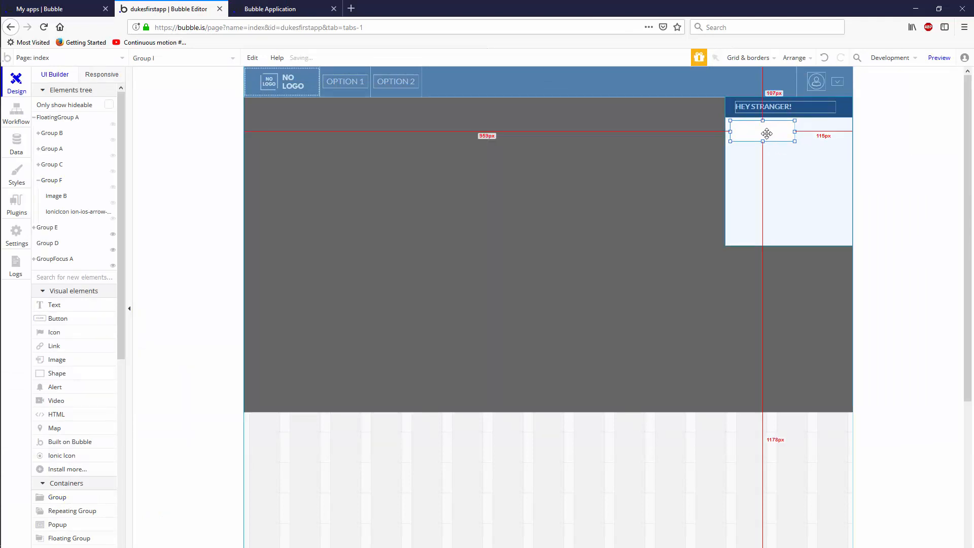
Step: Paste the copied OPTION 1 group into the dropdown panel and preview the app
right_click(767, 132)
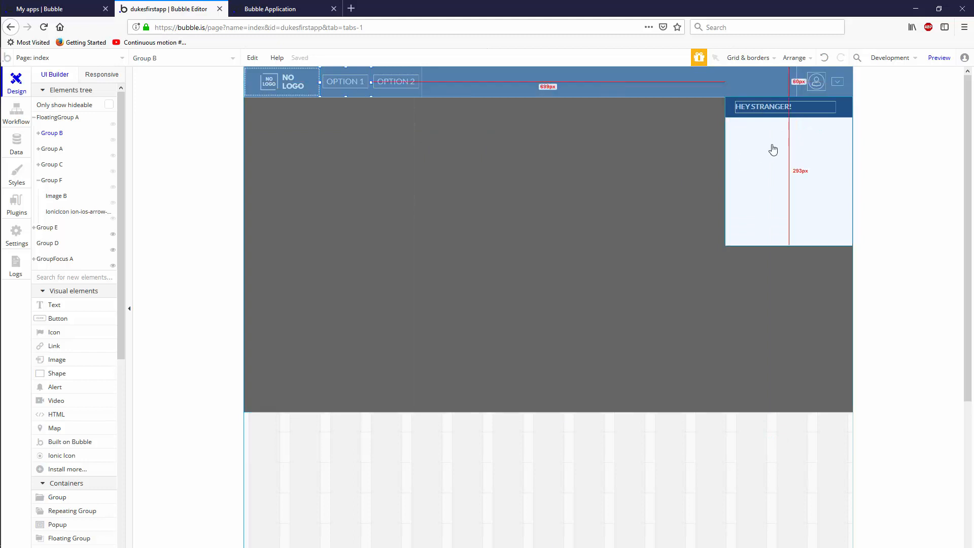
right_click(773, 149)
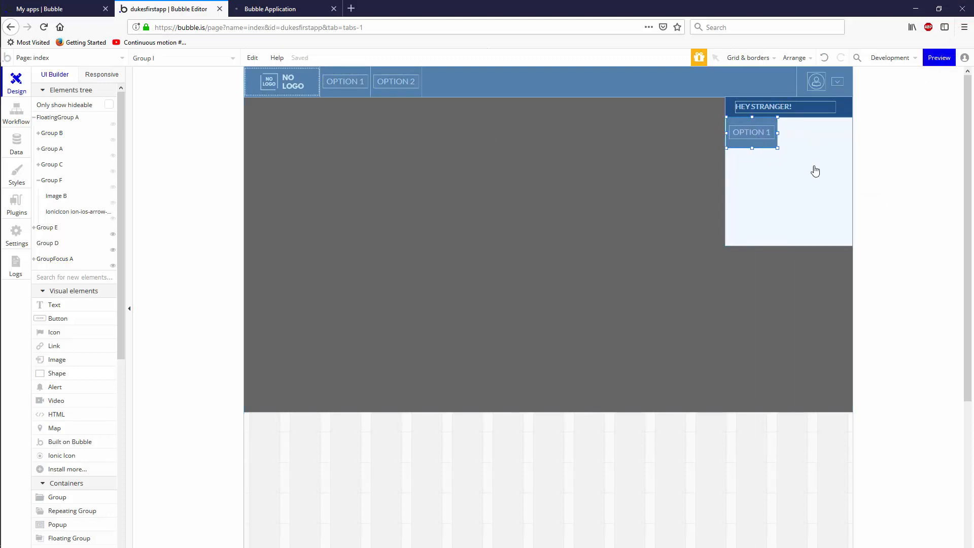
click(938, 58)
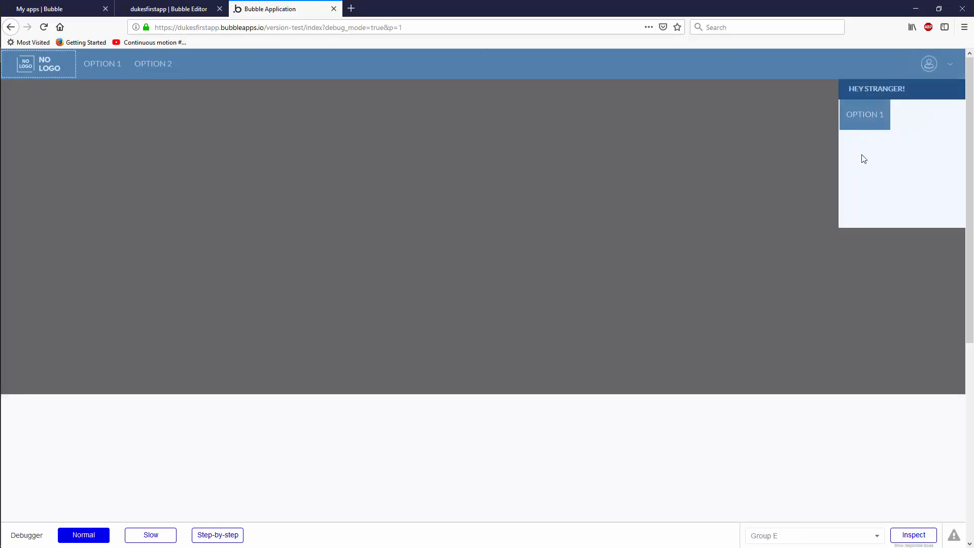
click(171, 8)
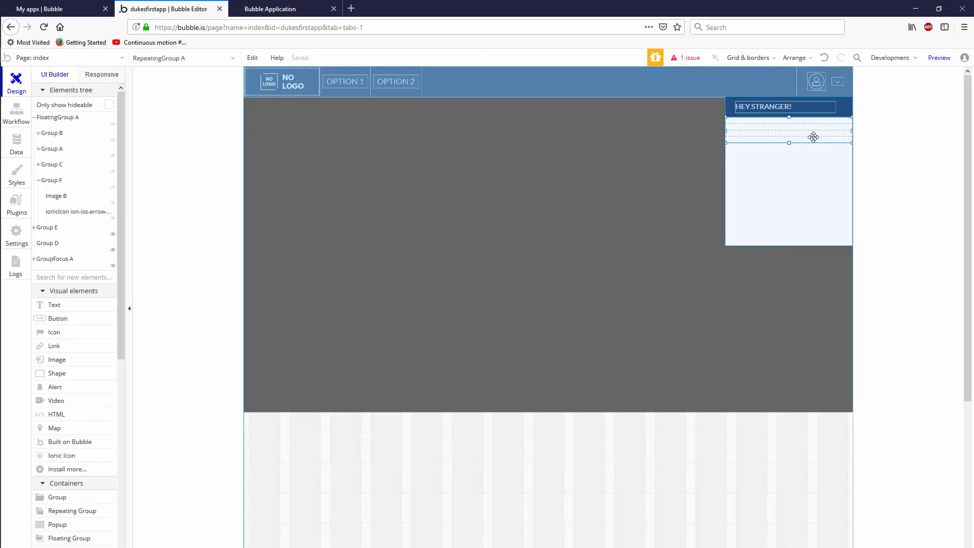
Step: Make the repeating group a single row through its properties
double_click(789, 137)
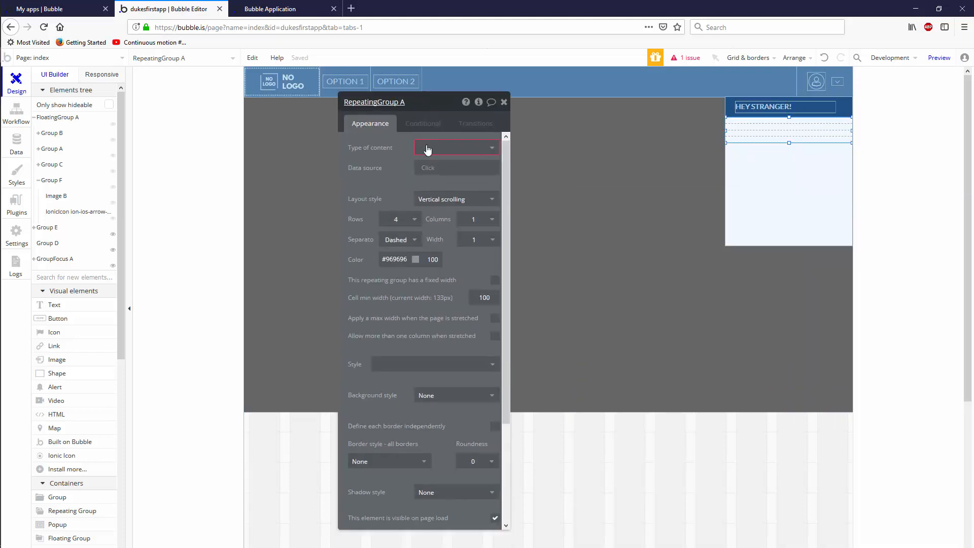
click(456, 148)
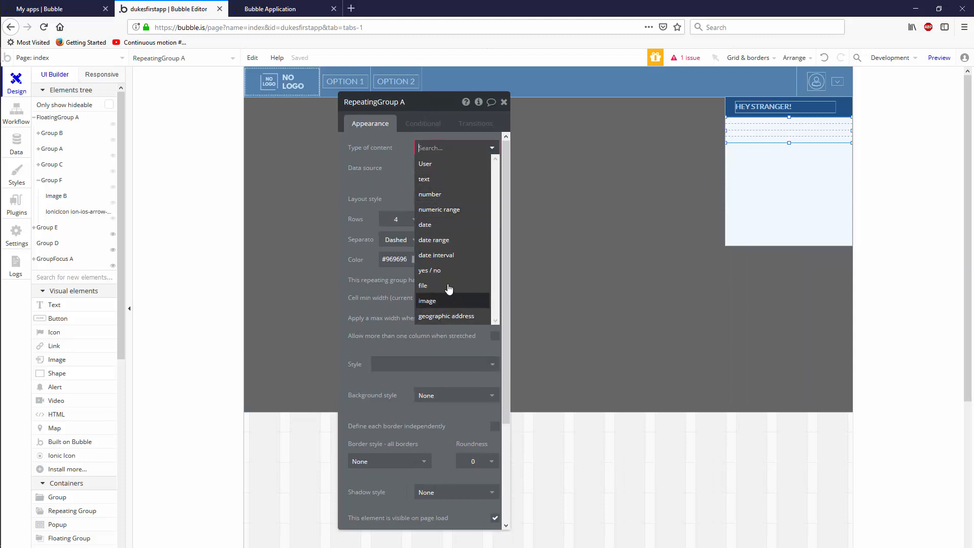
mouse_move(438, 170)
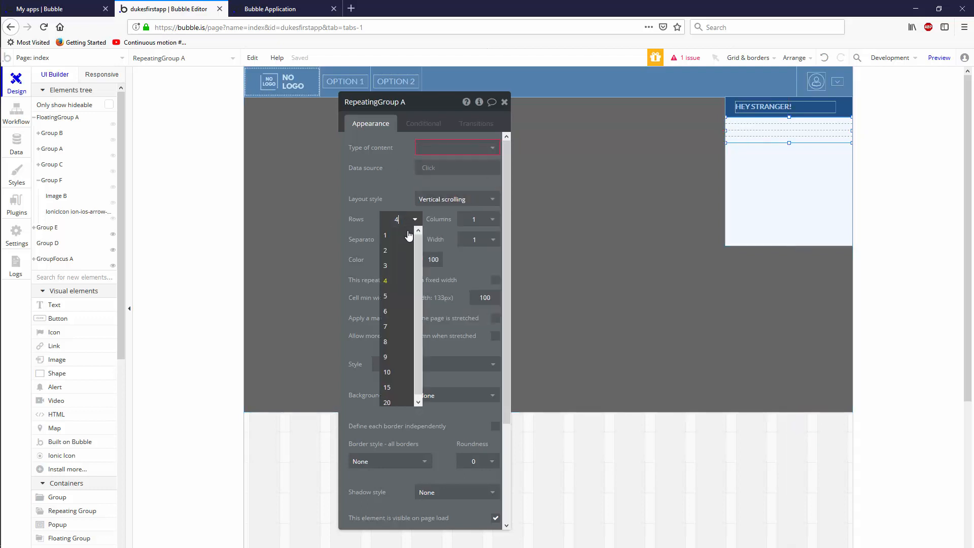
click(385, 235)
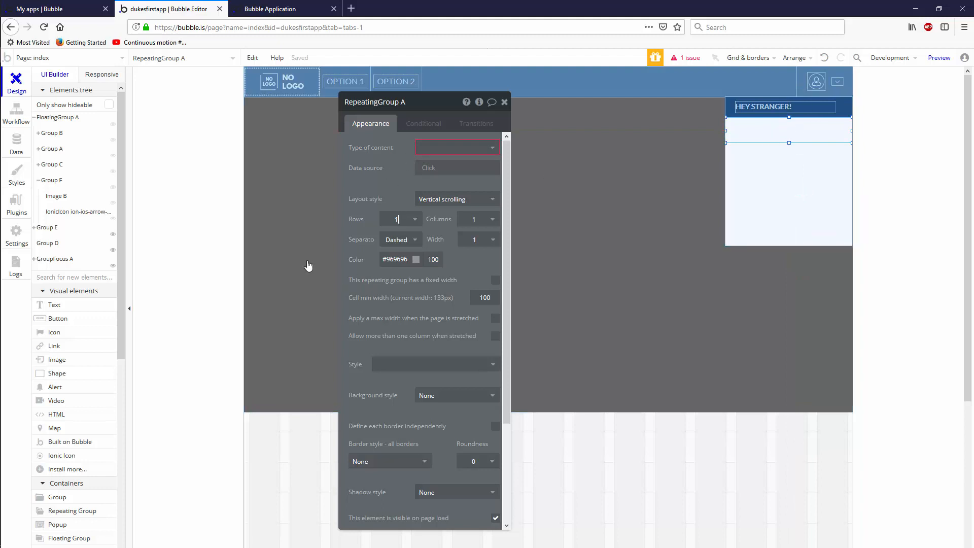
click(504, 102)
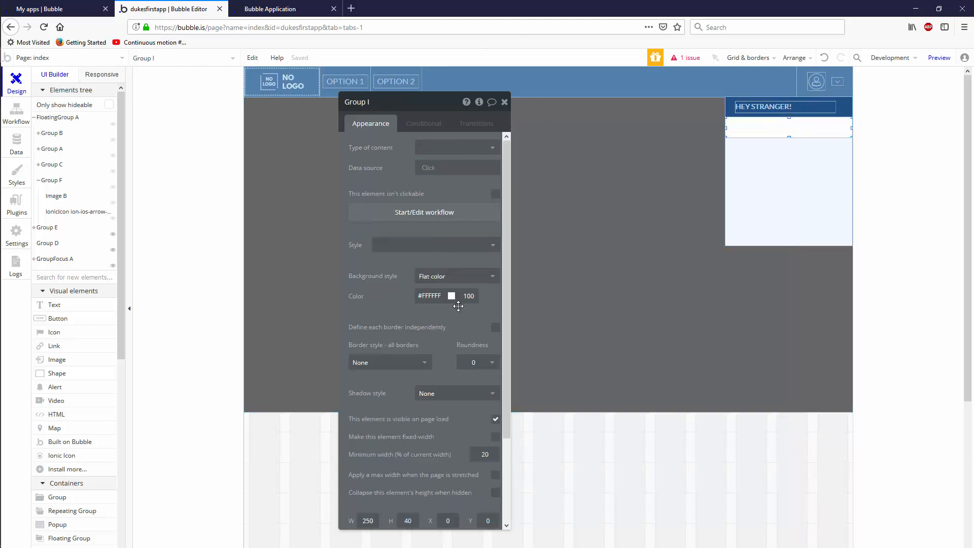
Step: Give the row group background #F2F9FF and add a 'This Group is hovered' condition
click(452, 295)
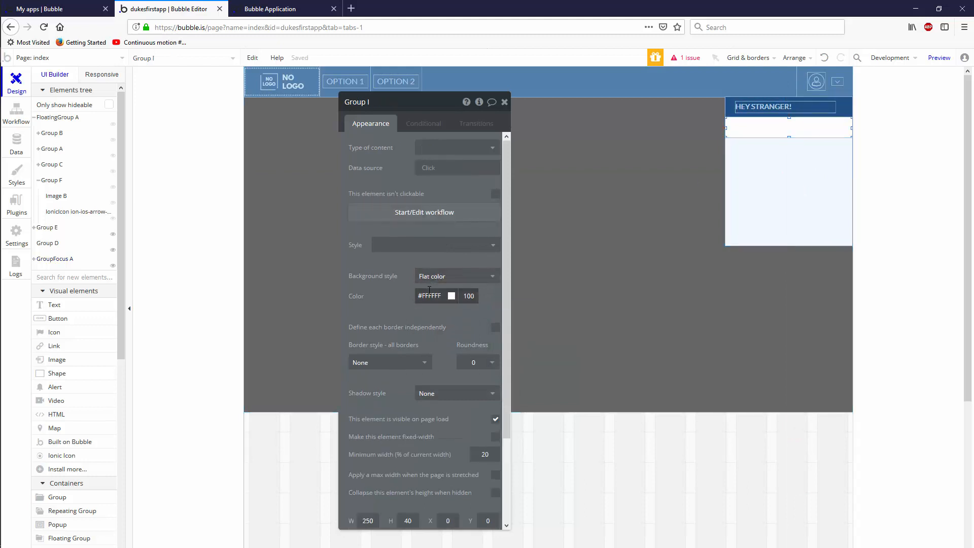
text(F2F9FF)
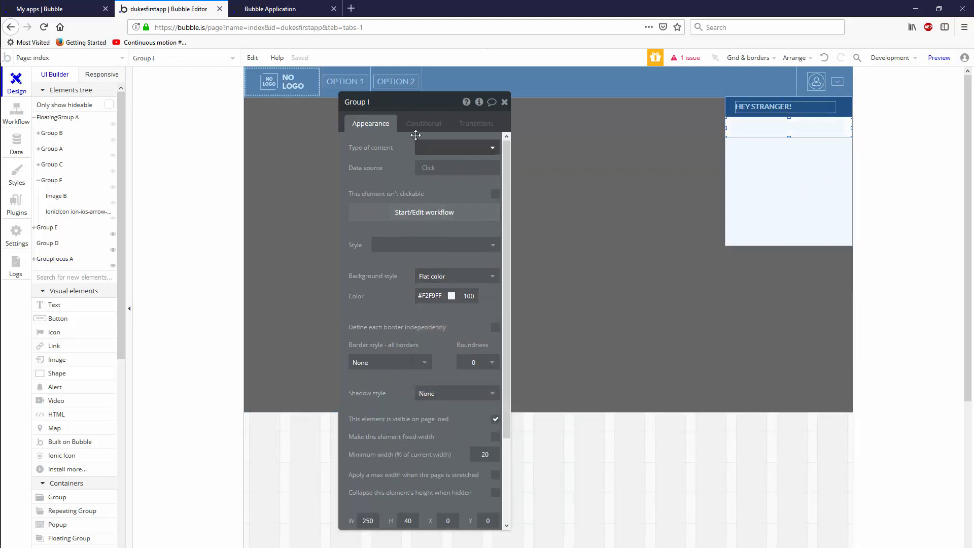
click(423, 123)
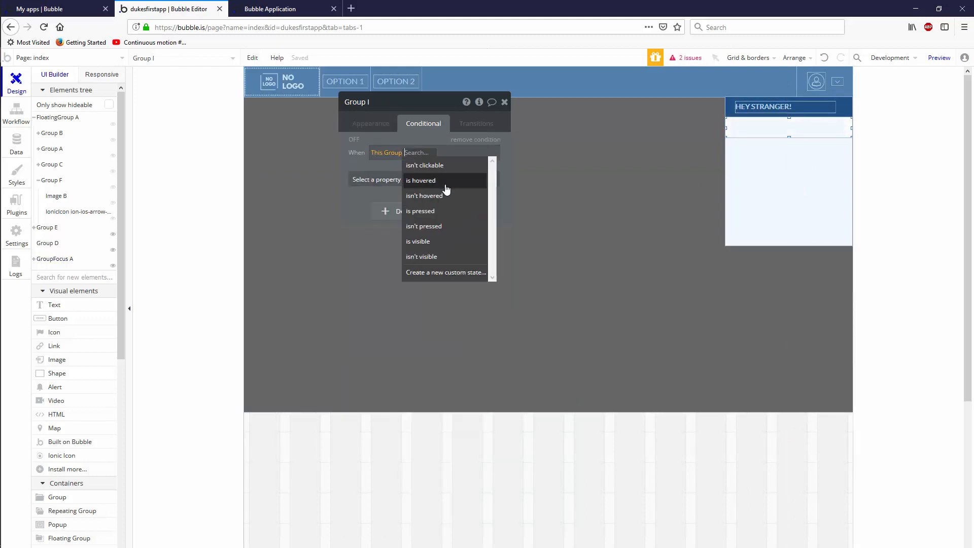
click(421, 180)
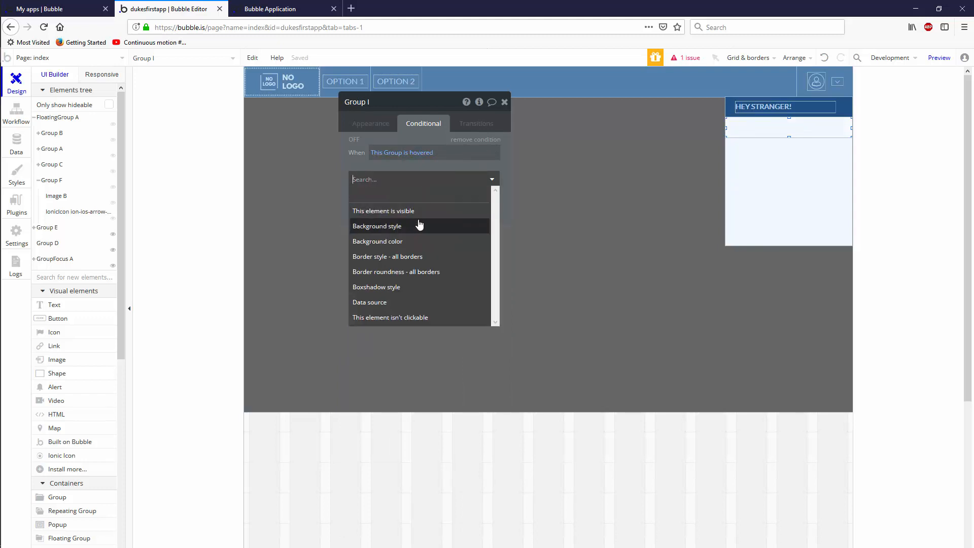
click(377, 225)
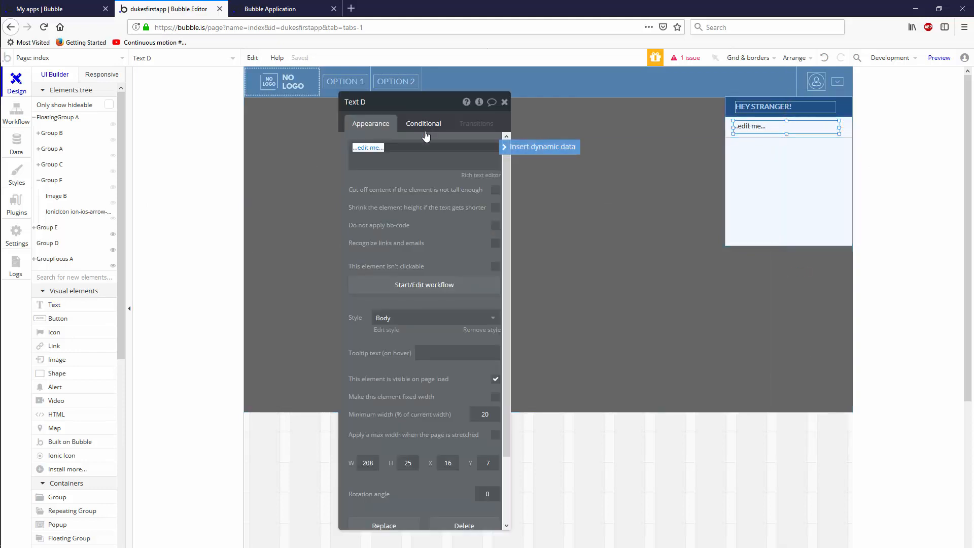
Step: Add a Text D condition: when Group I is hovered, font color becomes #1E5183
click(424, 123)
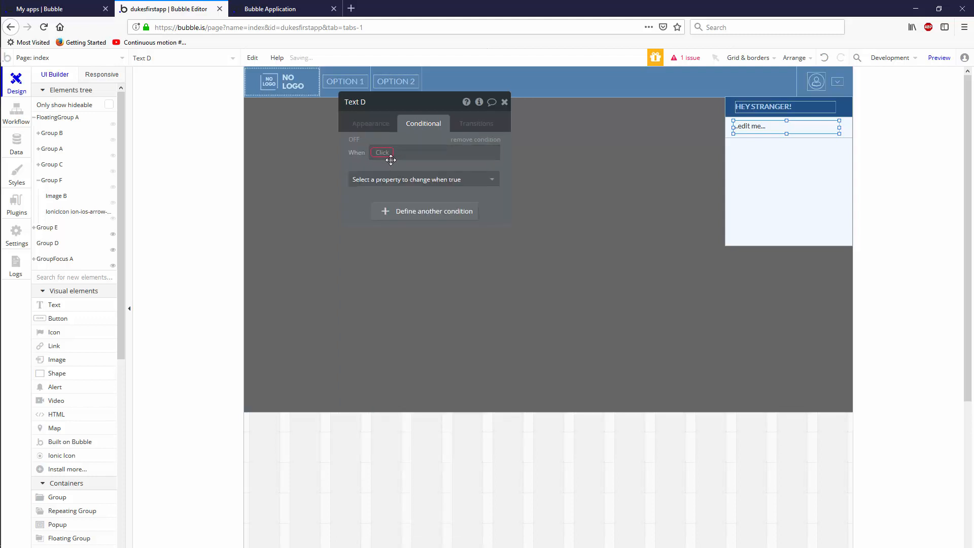
click(382, 153)
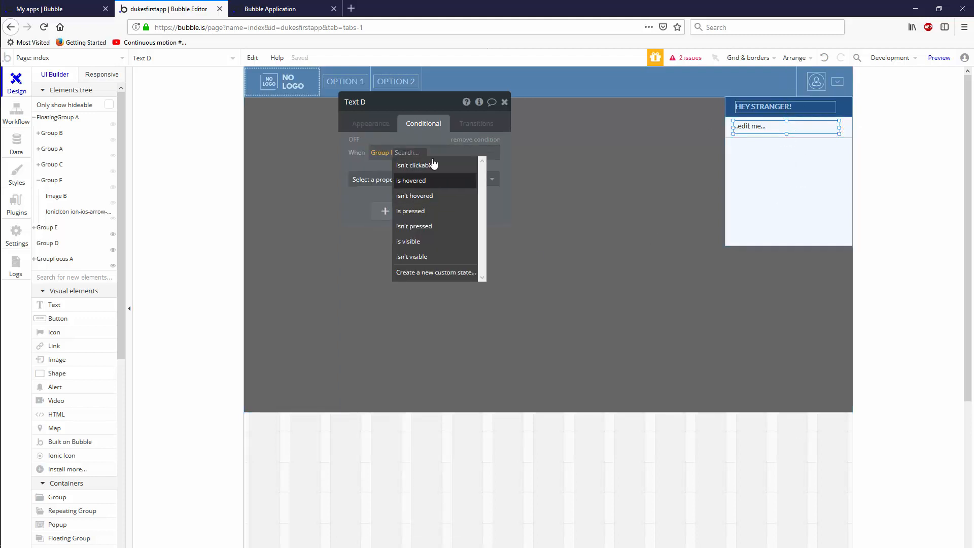
click(410, 180)
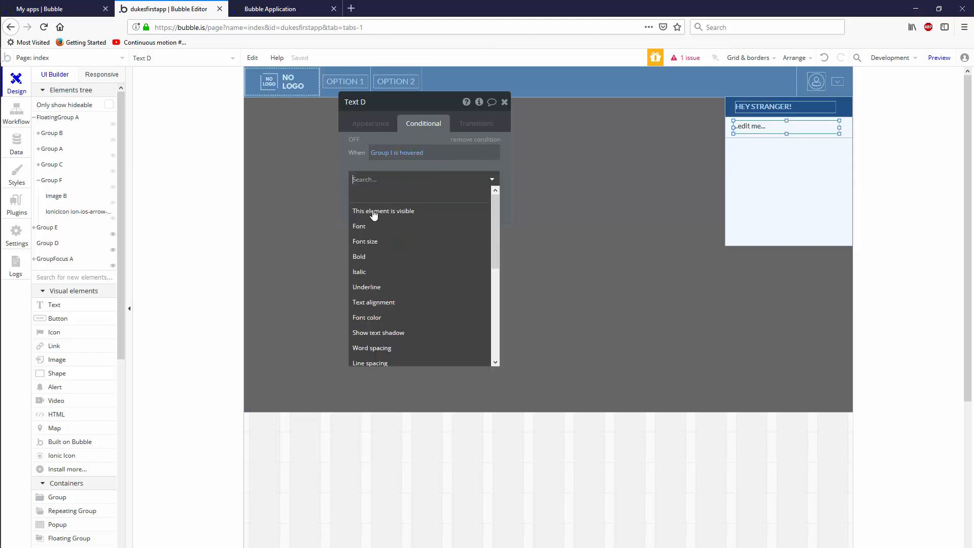
mouse_move(405, 312)
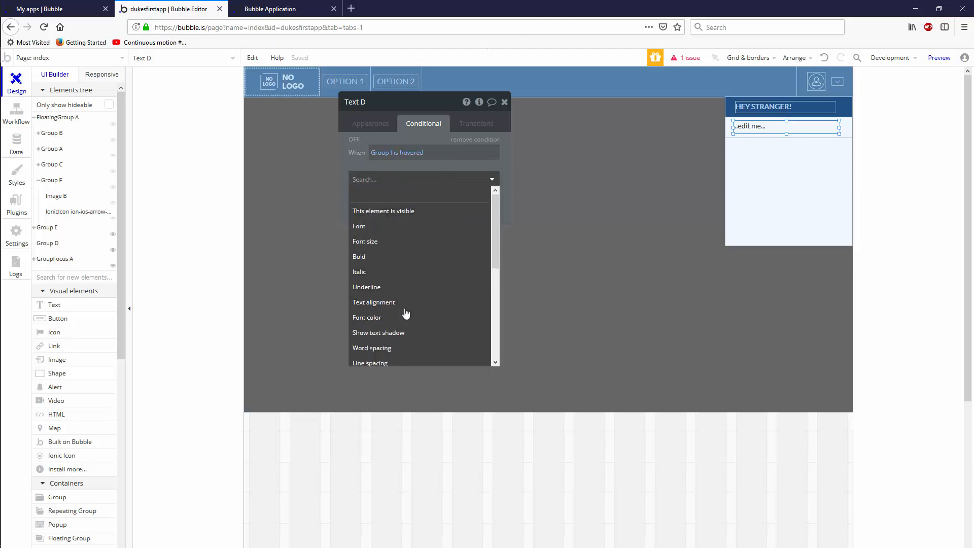
click(366, 317)
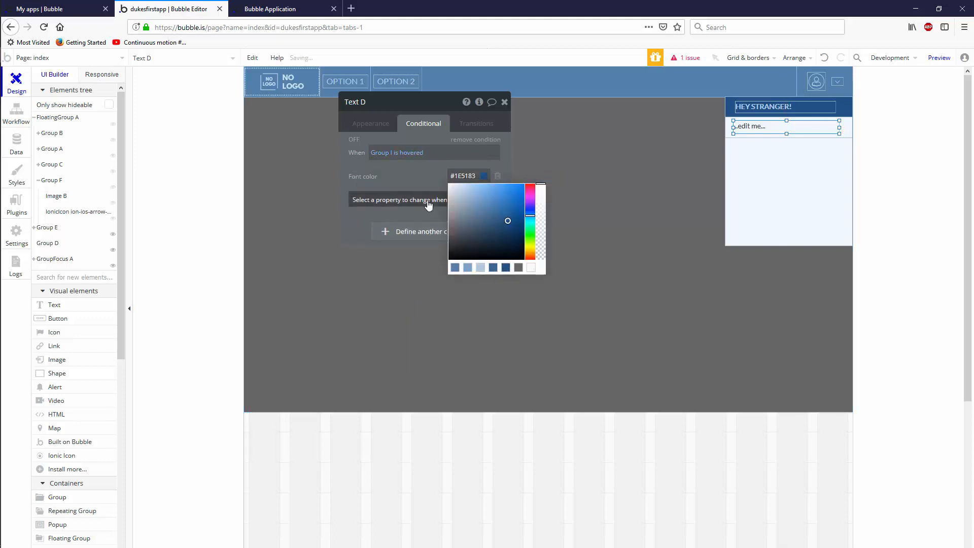
Step: Set Text D's normal font color to #376796 and close the editor
click(370, 123)
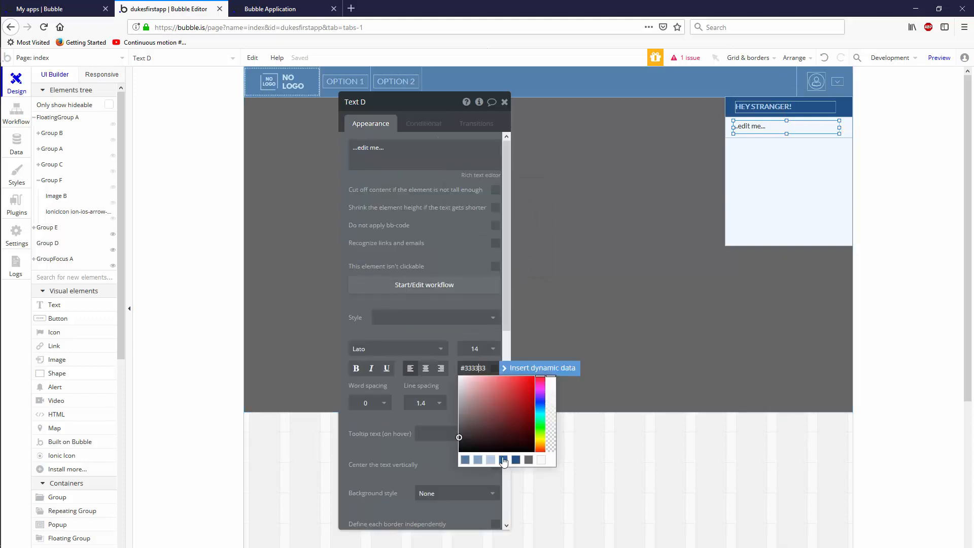
click(508, 407)
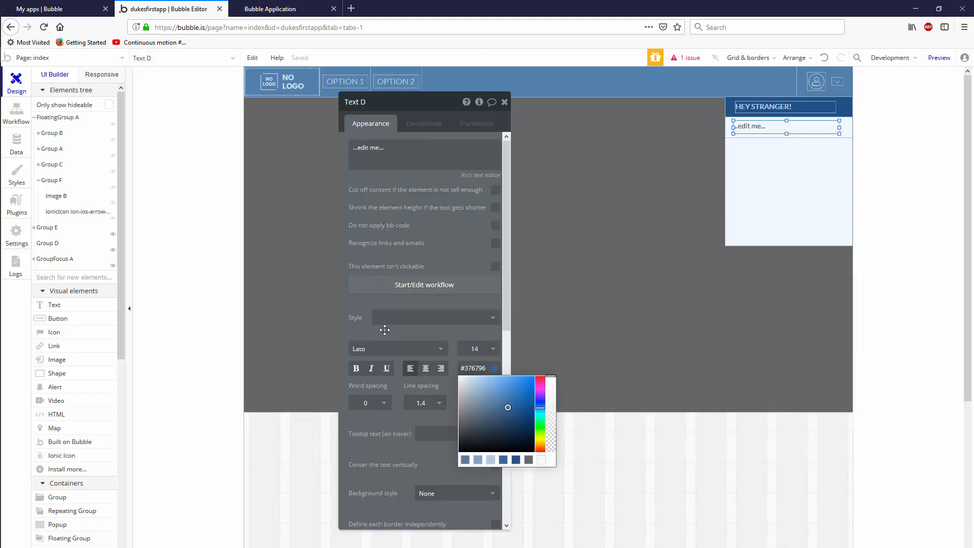
click(479, 349)
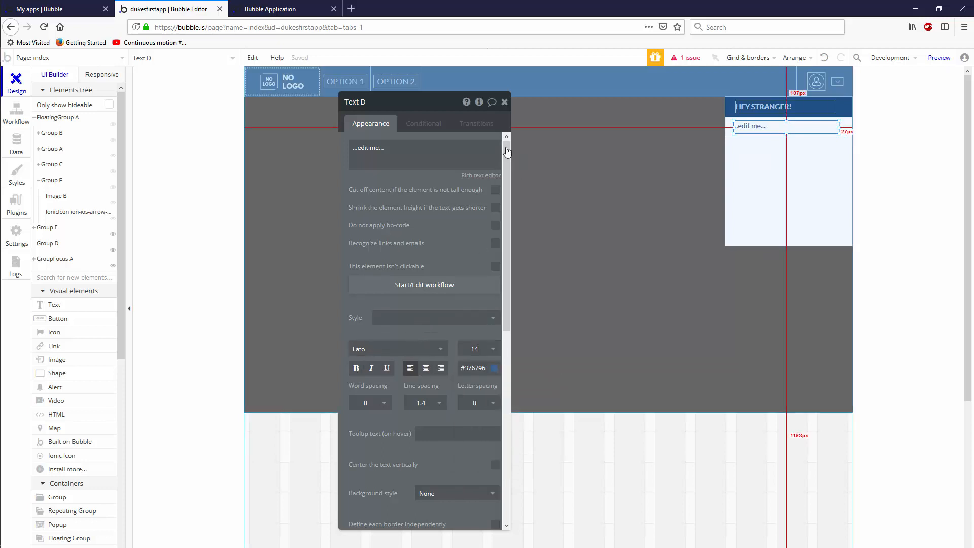
click(504, 102)
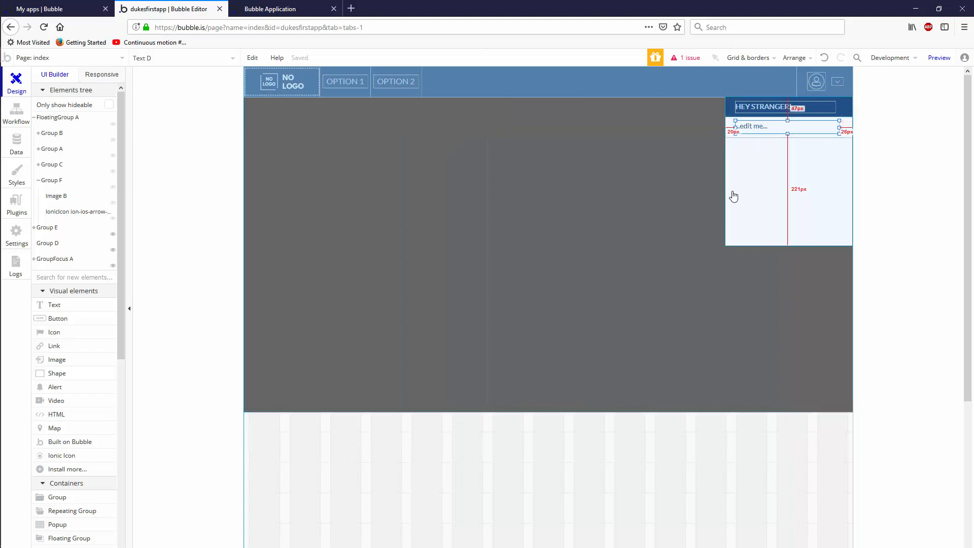
Step: Create a new data type named MenuOption in the Data tab
click(16, 141)
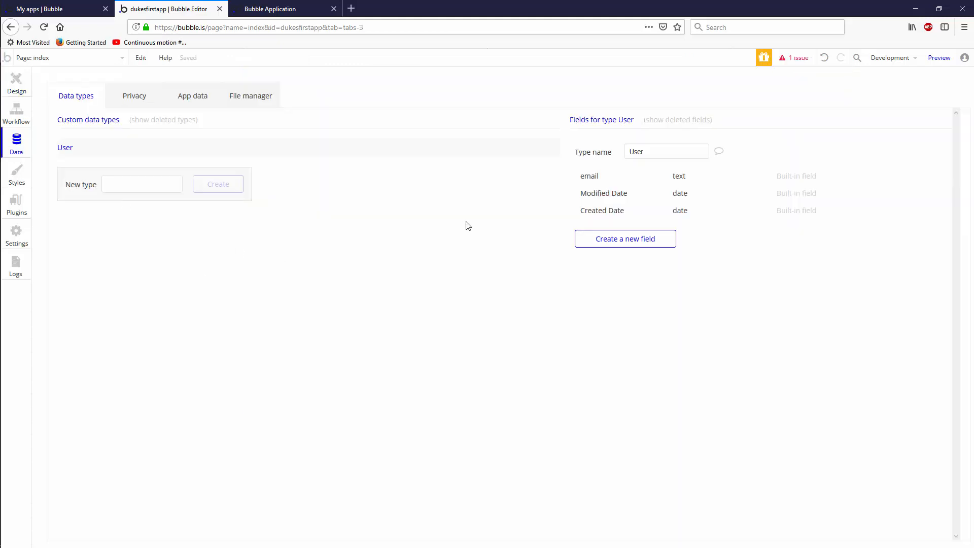
mouse_move(479, 148)
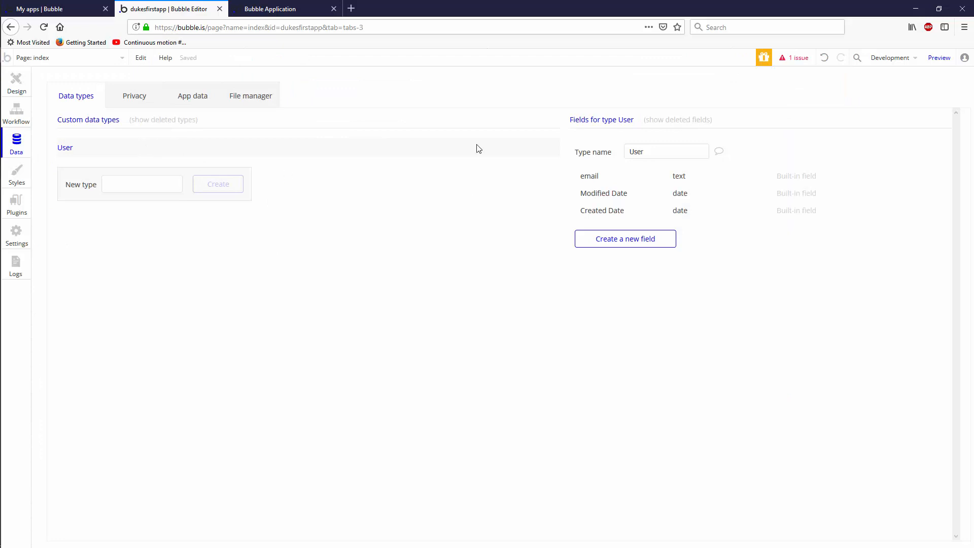
mouse_move(532, 361)
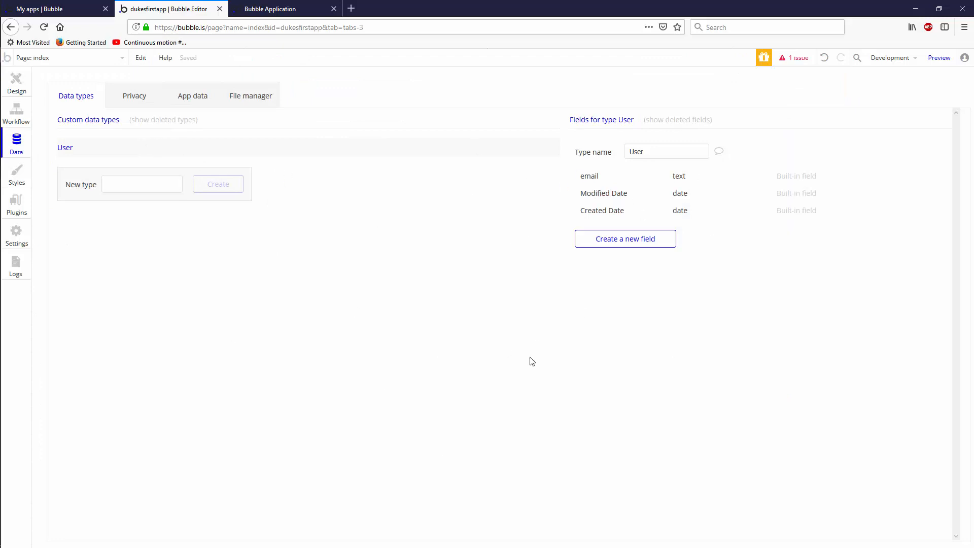
mouse_move(259, 139)
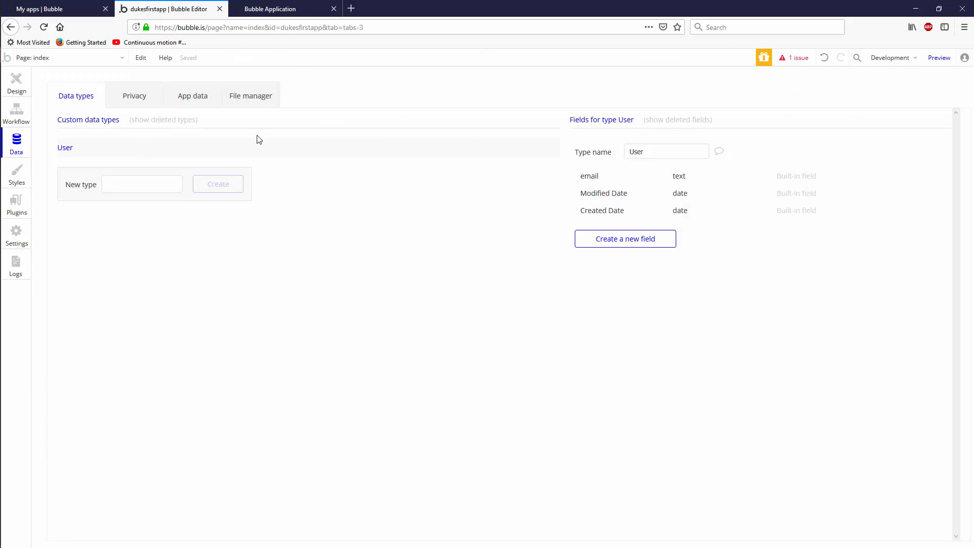
click(193, 96)
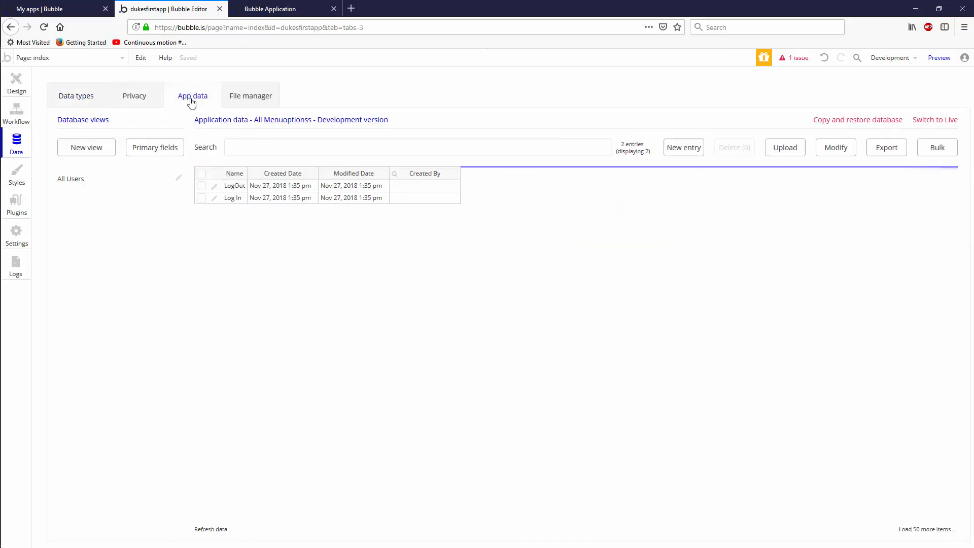
click(76, 96)
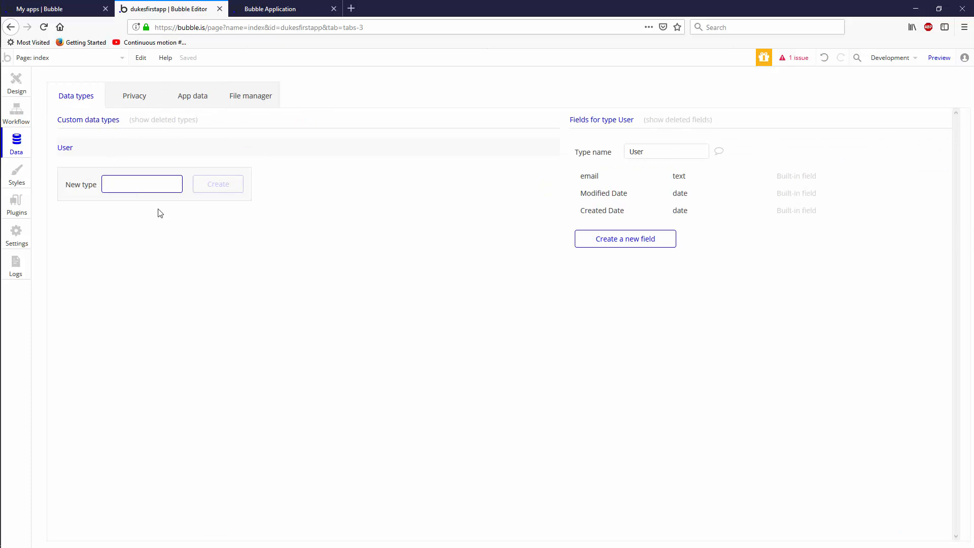
mouse_move(296, 347)
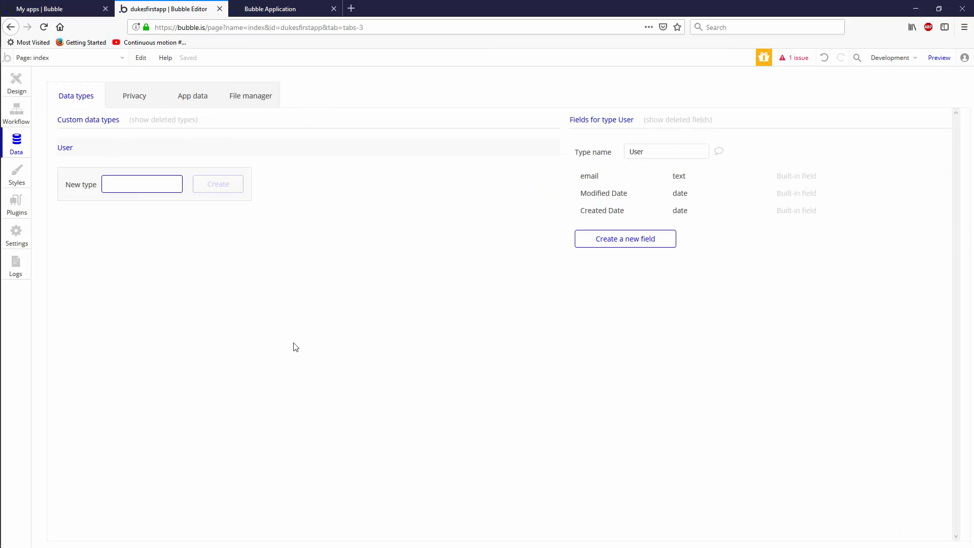
text(MenuOption)
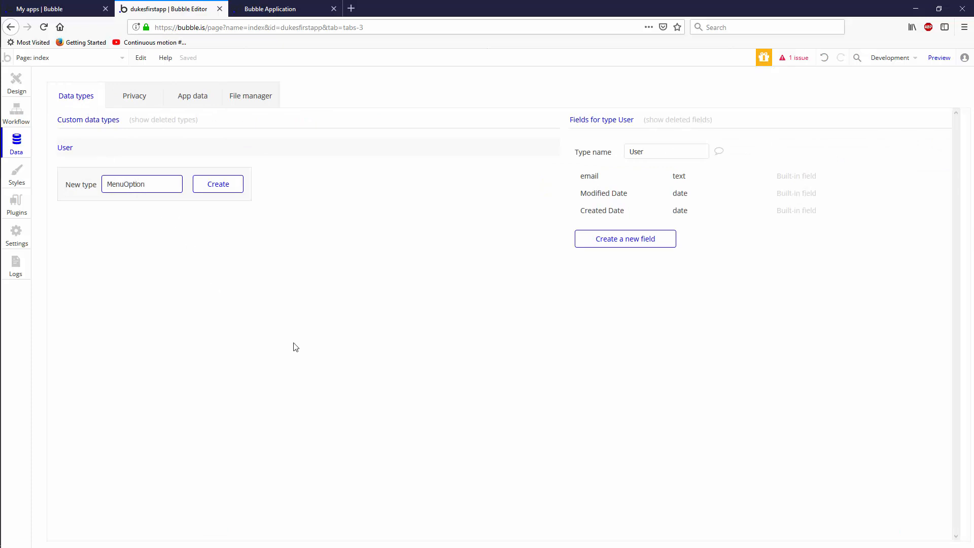
click(217, 184)
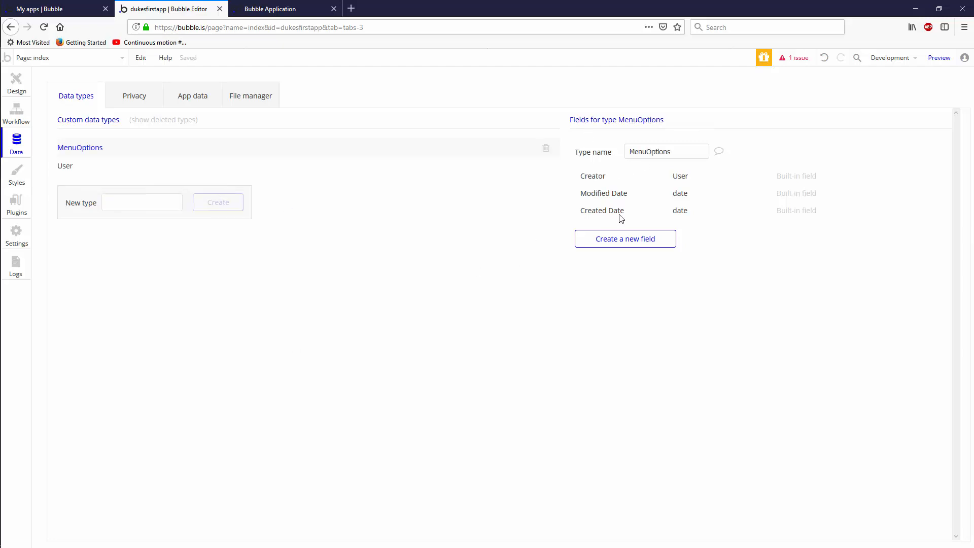
Step: Add a number field named index to the MenuOptions type
click(625, 239)
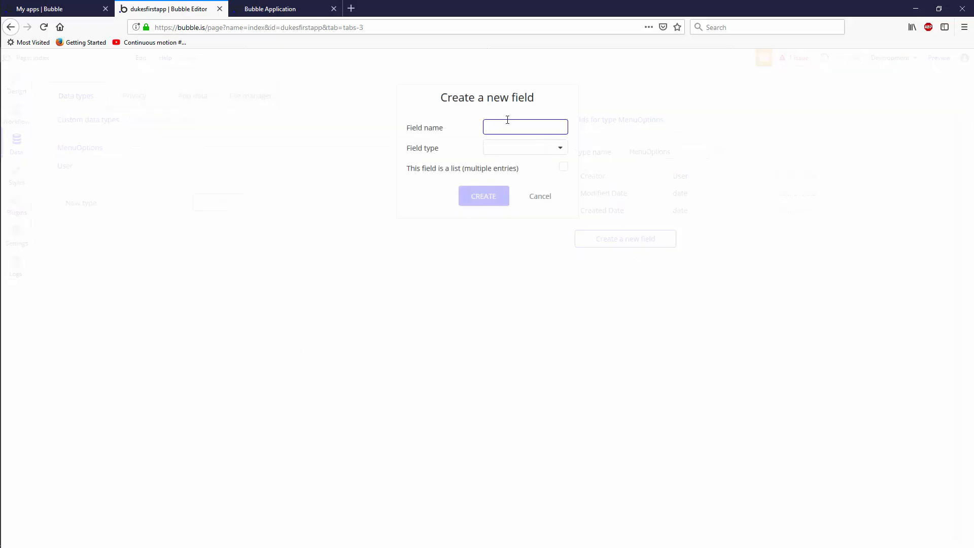
click(524, 147)
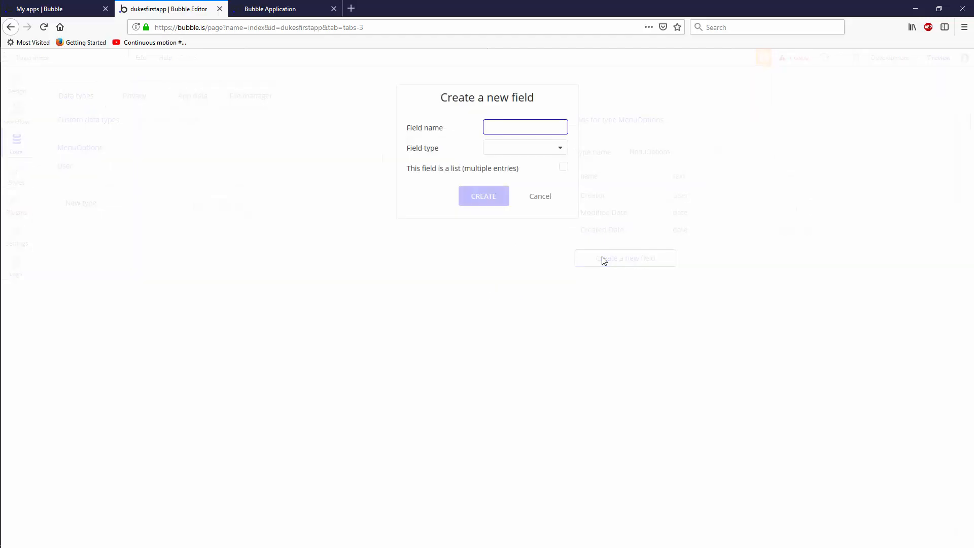
text(index)
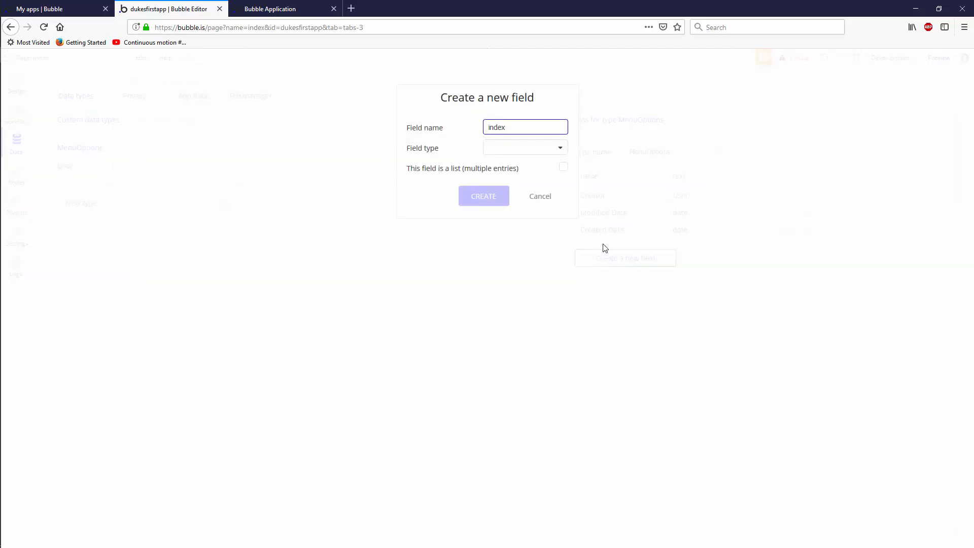
click(524, 147)
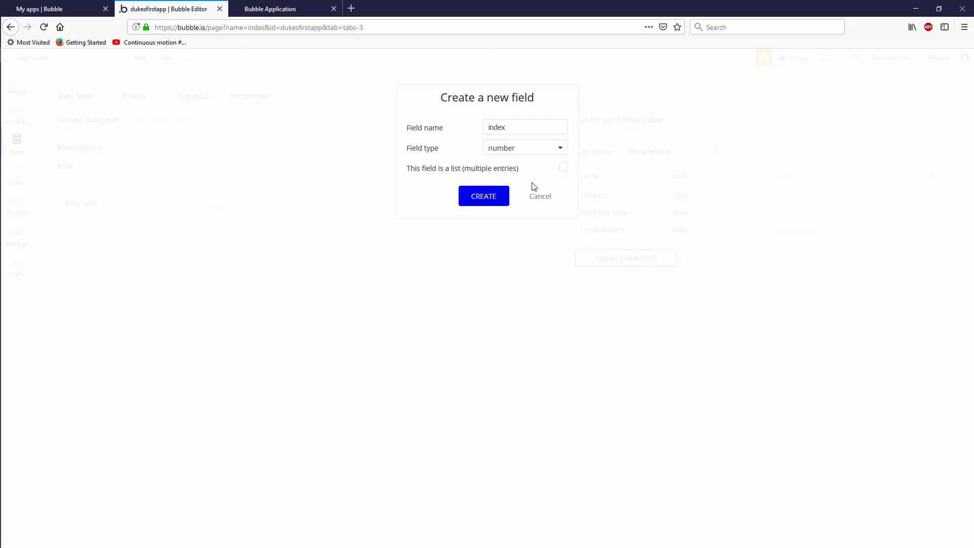
click(483, 196)
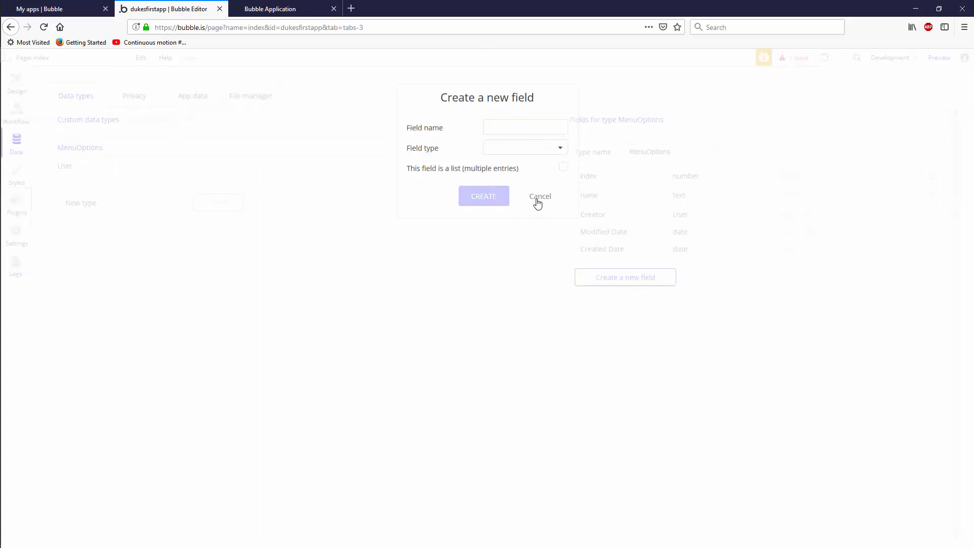
click(540, 197)
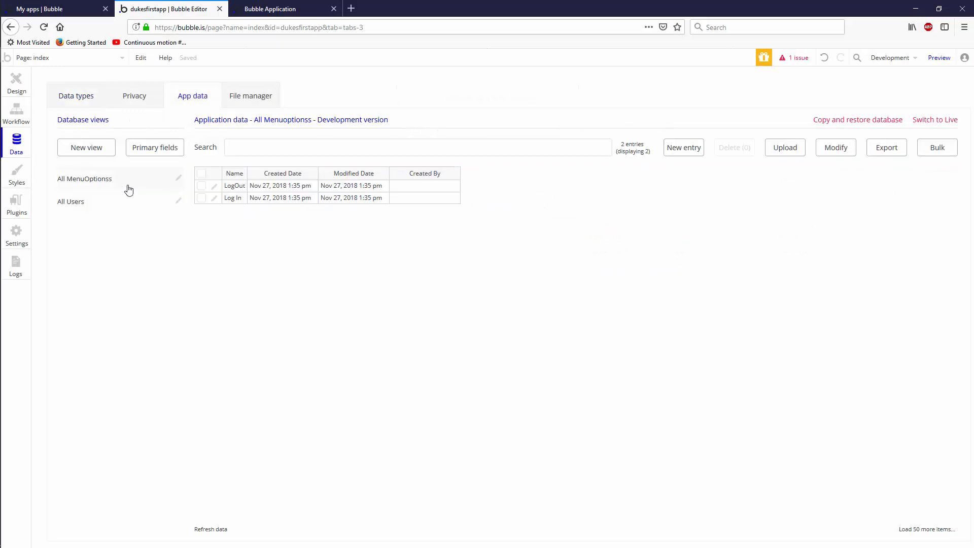
Step: Create MenuOptions records Option1 and Option2 in App data
click(85, 178)
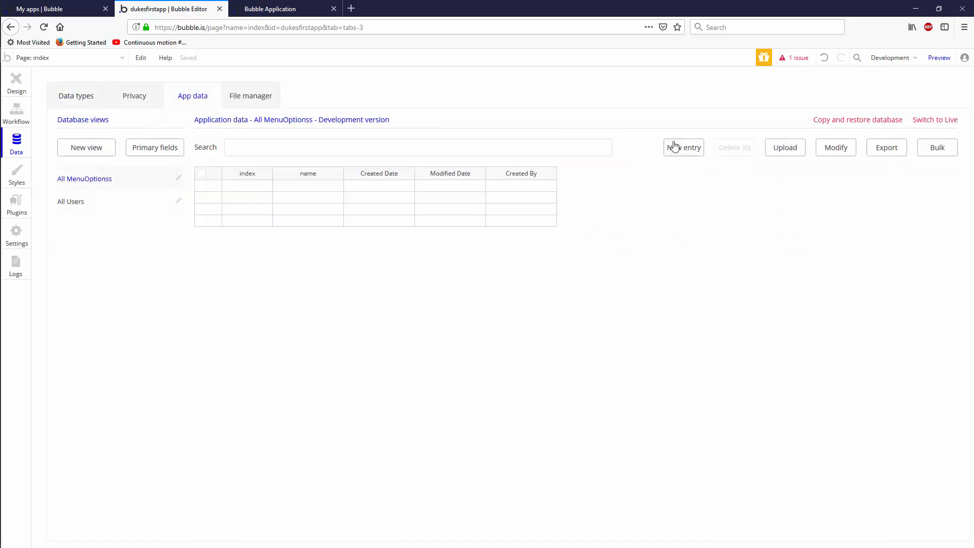
click(683, 147)
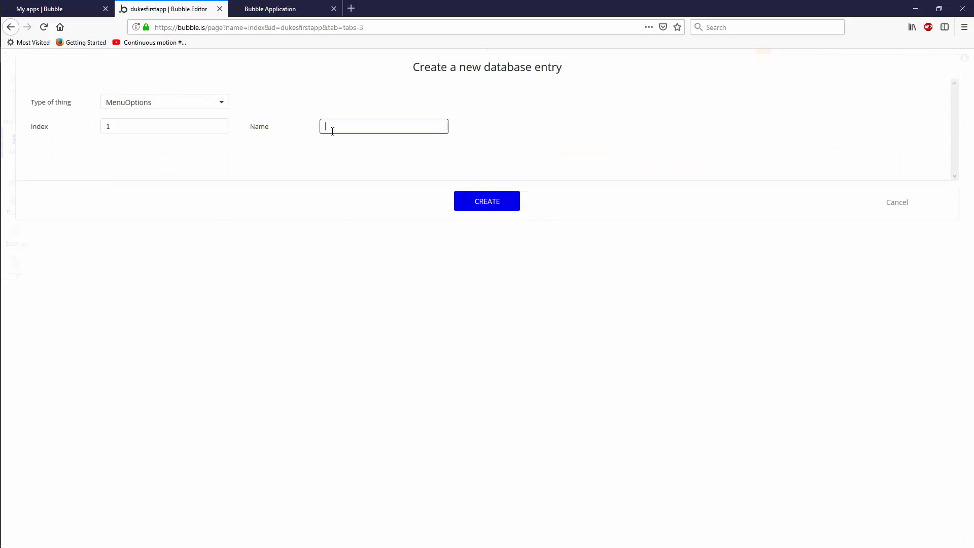
text(Option1)
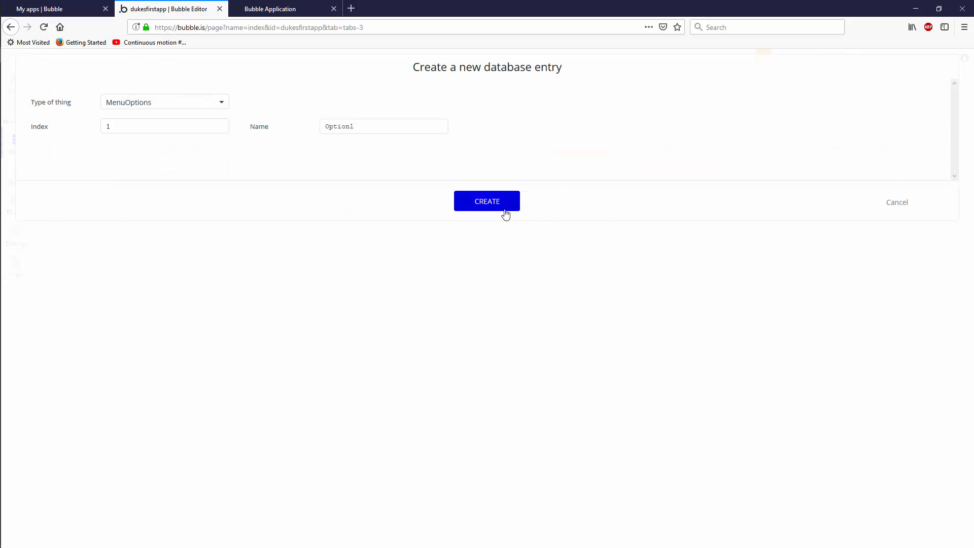
click(487, 201)
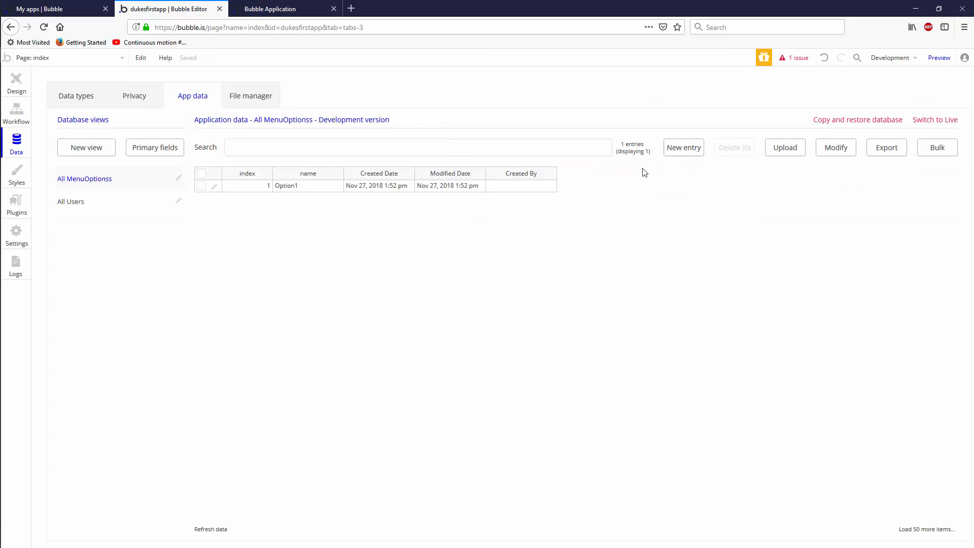
click(682, 147)
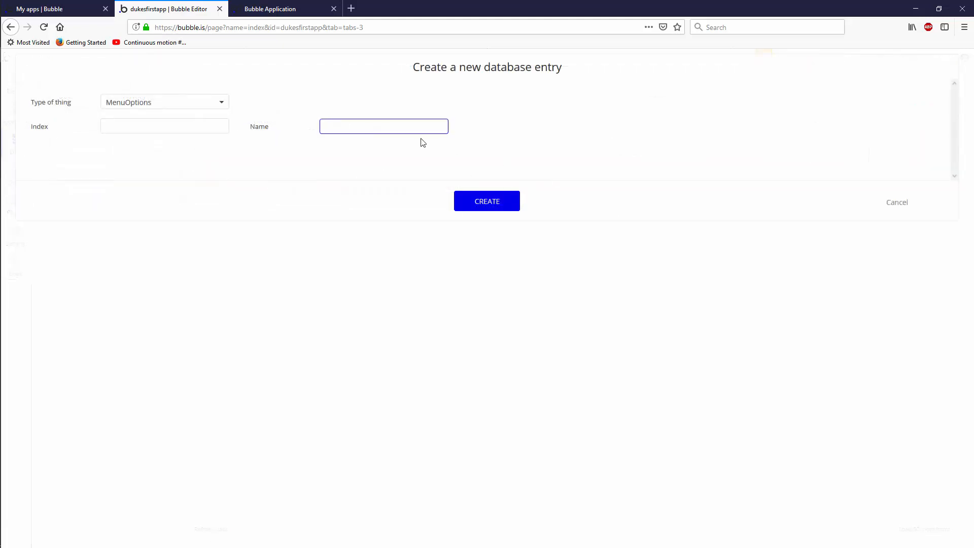
text(Option2)
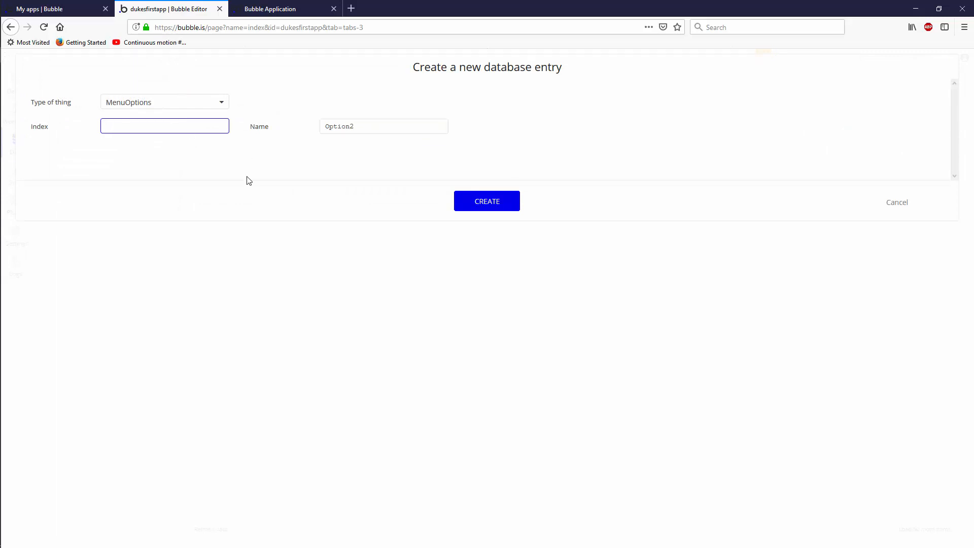
click(487, 201)
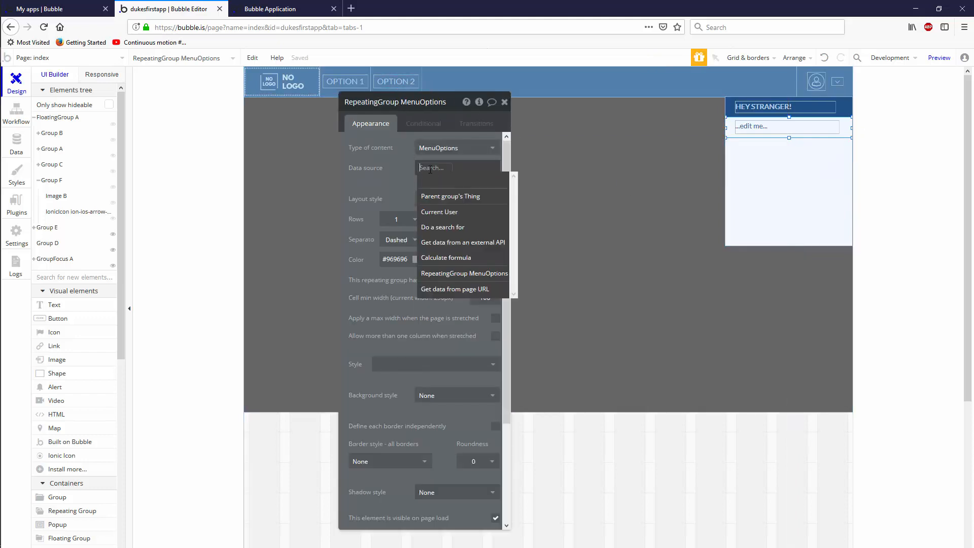
Step: Set the repeating group's source to Do a search for MenuOptions, with Separator None
click(442, 227)
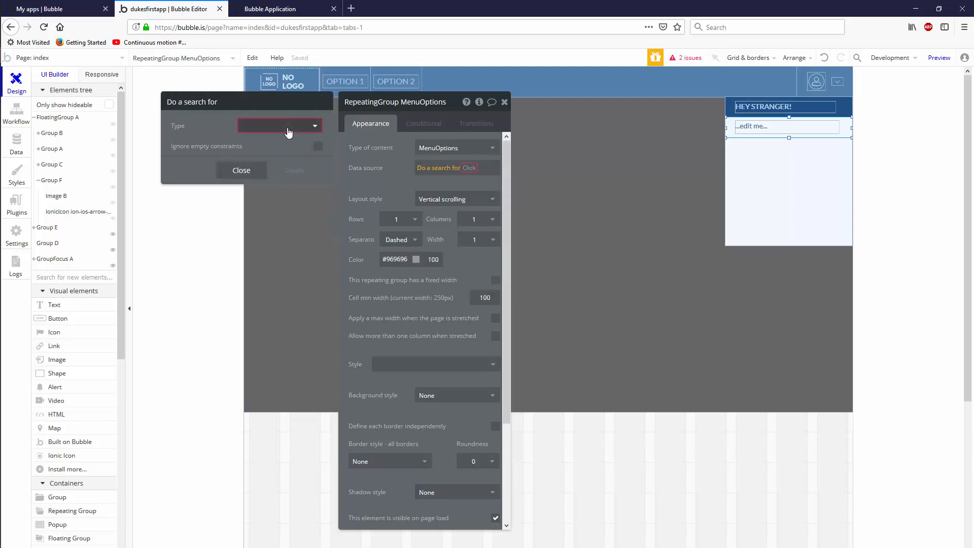
click(278, 125)
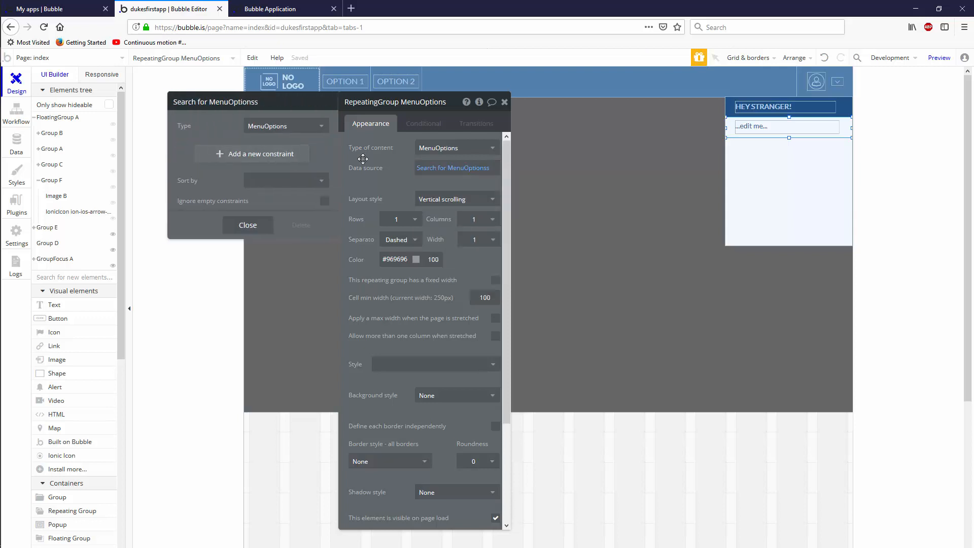
click(17, 143)
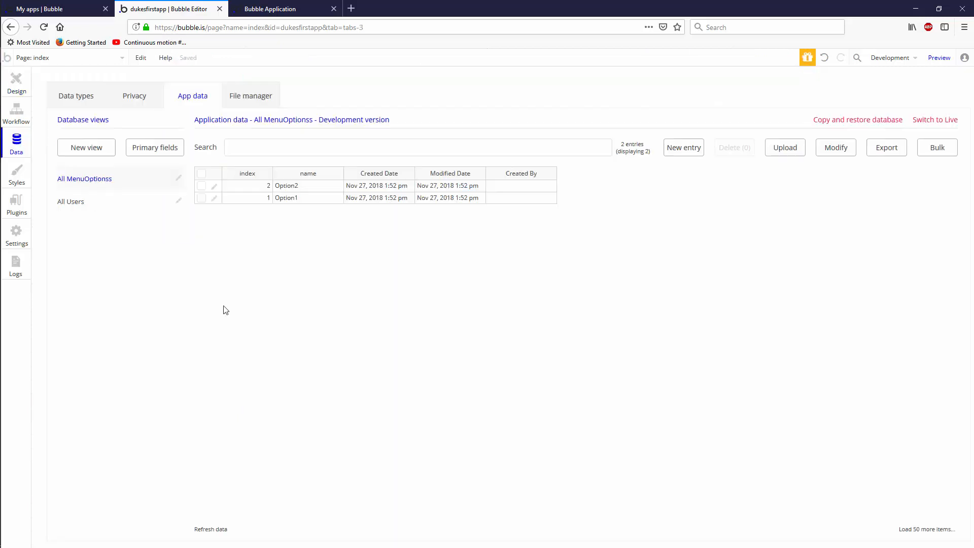
mouse_move(123, 187)
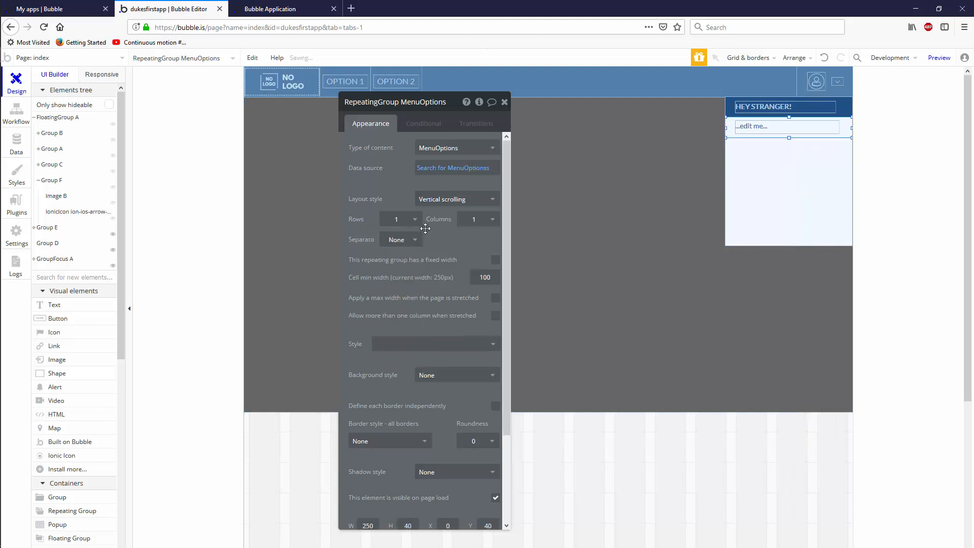
mouse_move(446, 242)
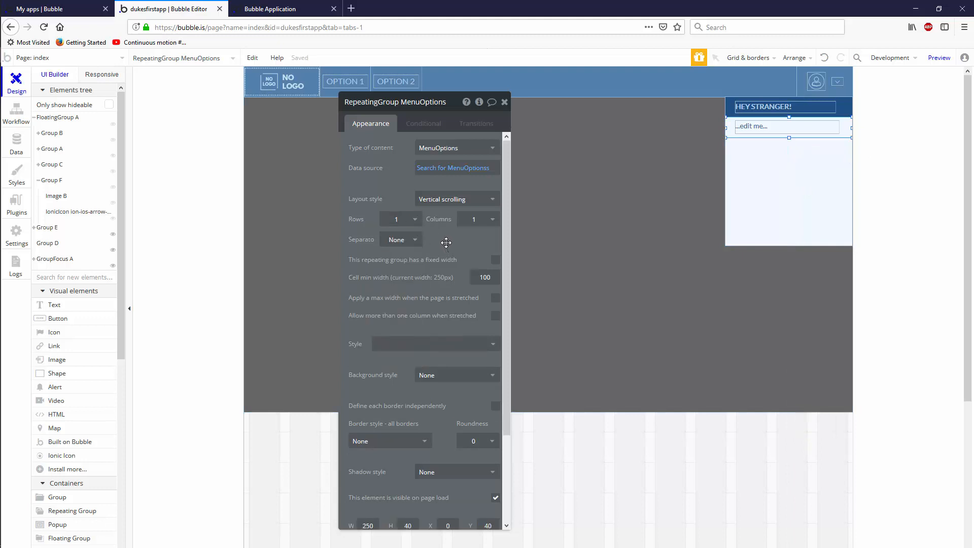
click(456, 199)
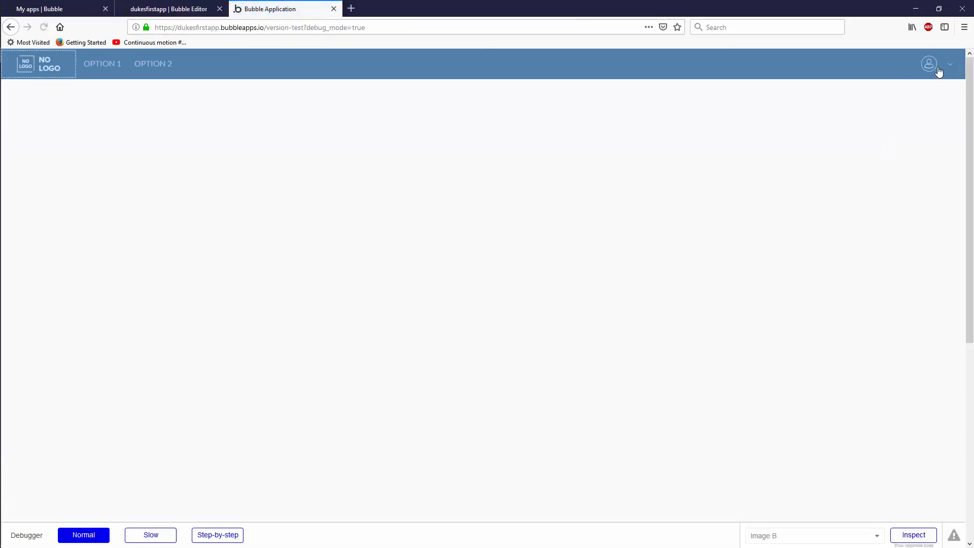
click(928, 64)
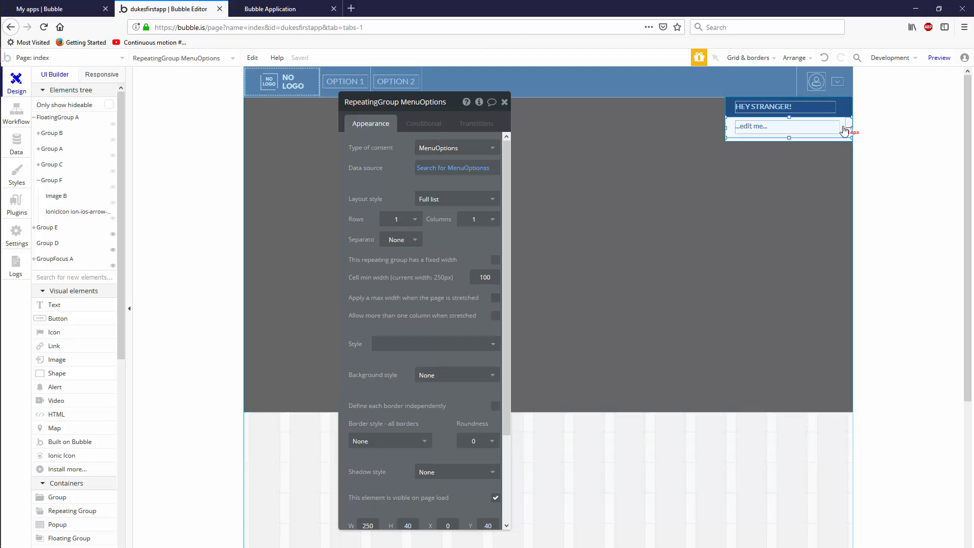
Step: Give the cell group type MenuOptions from Current cell, and show Parent group's MenuOptions in the text
click(456, 147)
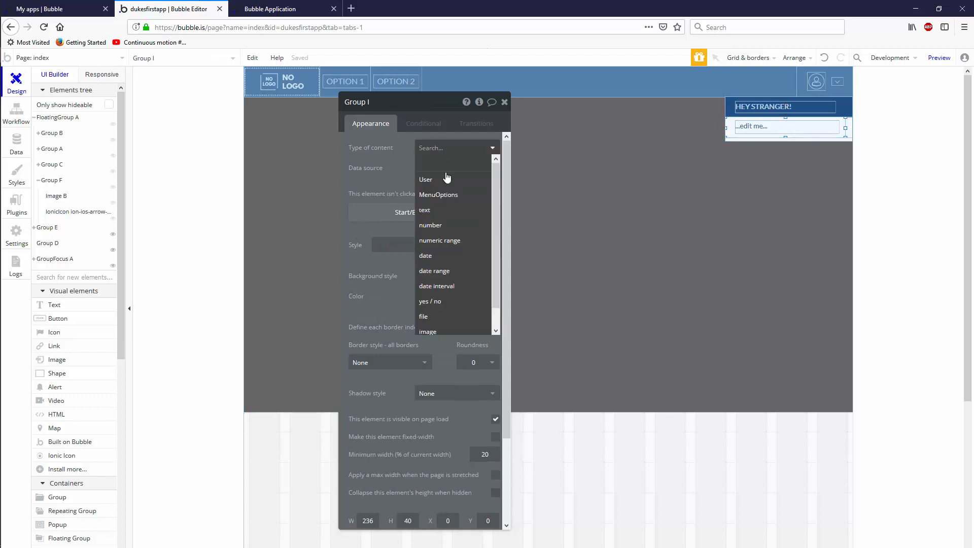
click(438, 194)
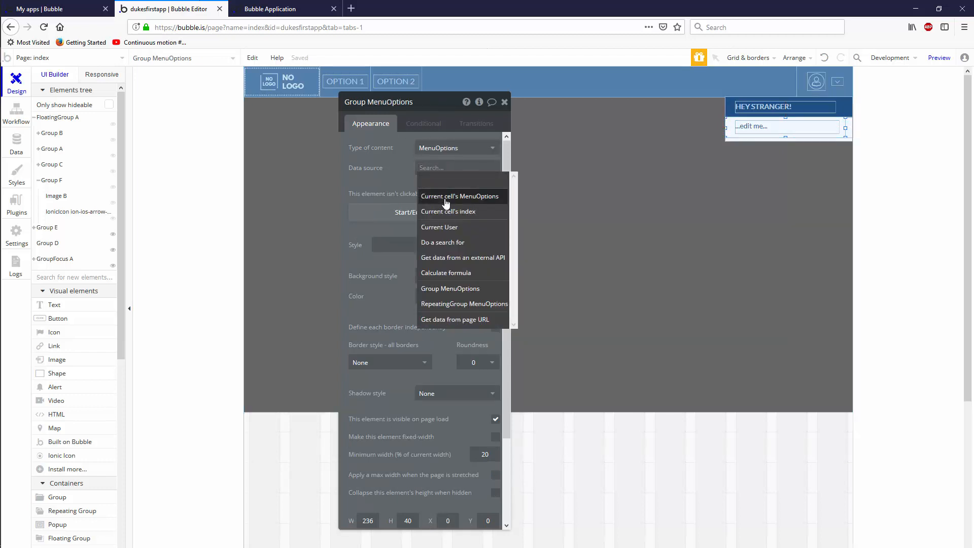
click(460, 196)
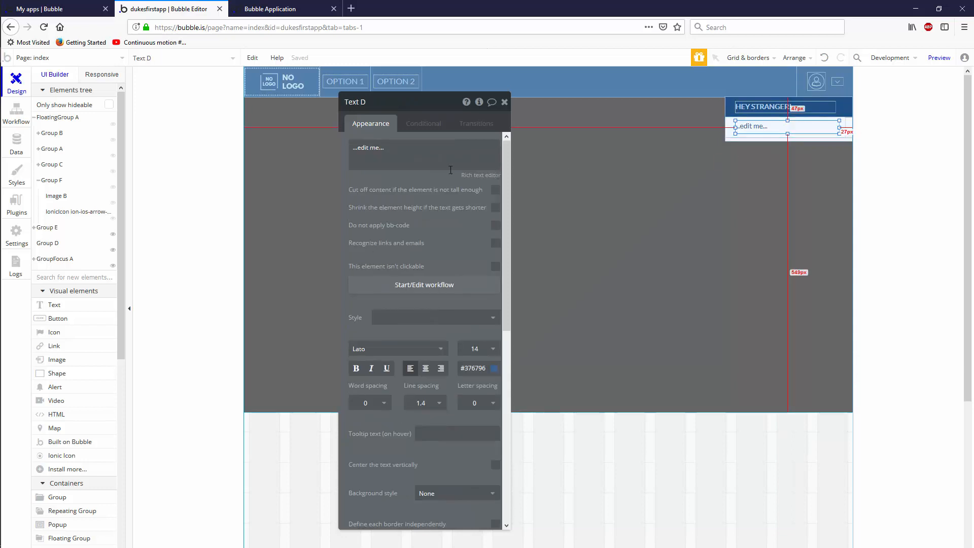
click(404, 147)
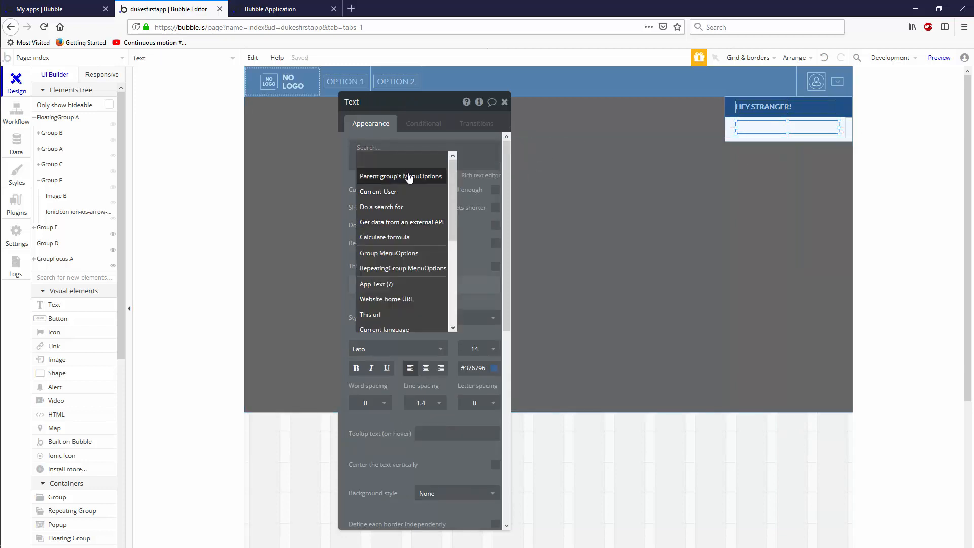
click(400, 176)
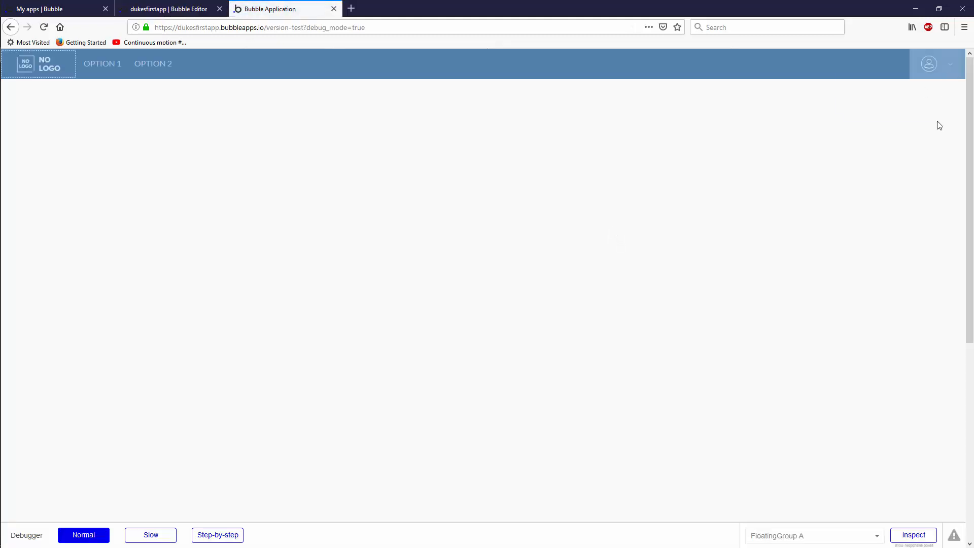
Step: Open the profile menu in the preview to see Option1 and Option2 listed
click(929, 63)
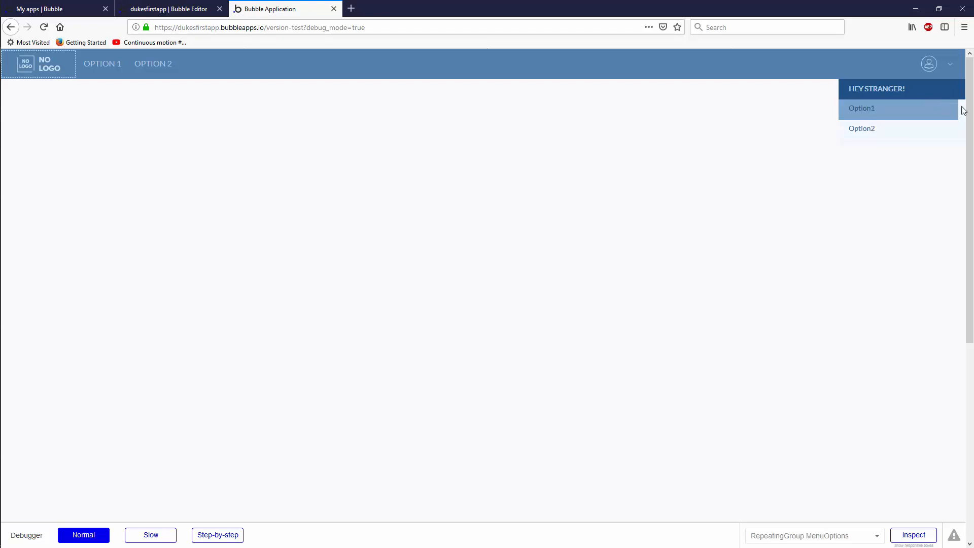
click(172, 9)
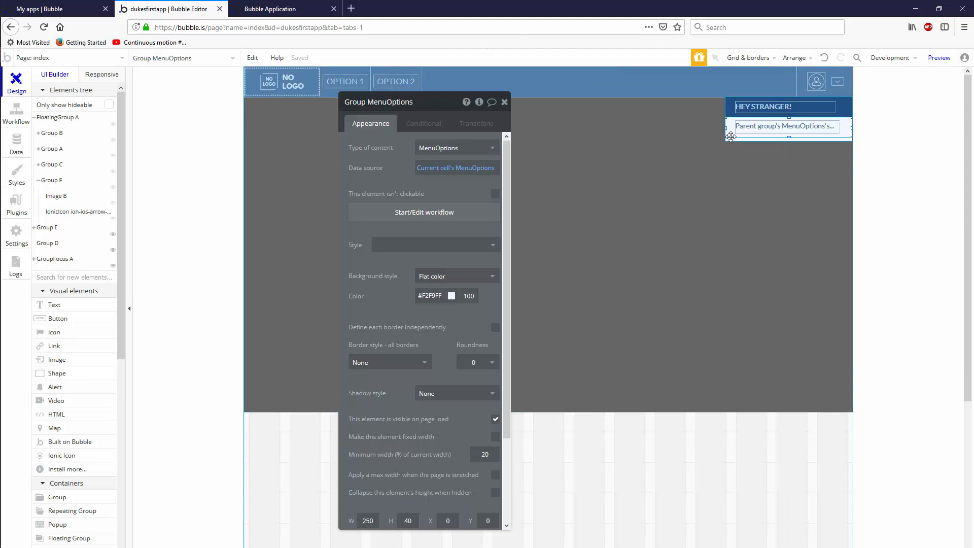
Step: On Group MenuOptions click, go to page index with p = Current cell's MenuOptions's index
click(425, 212)
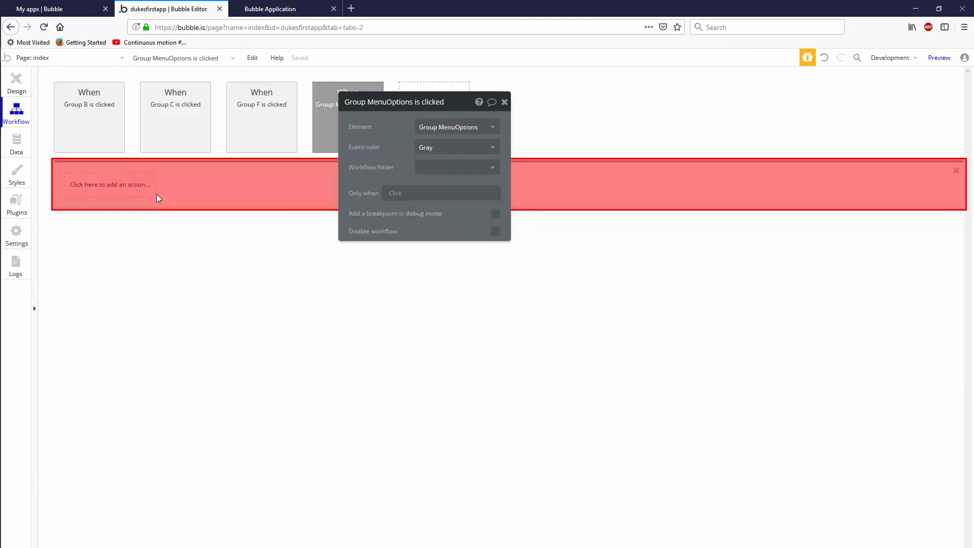
click(110, 184)
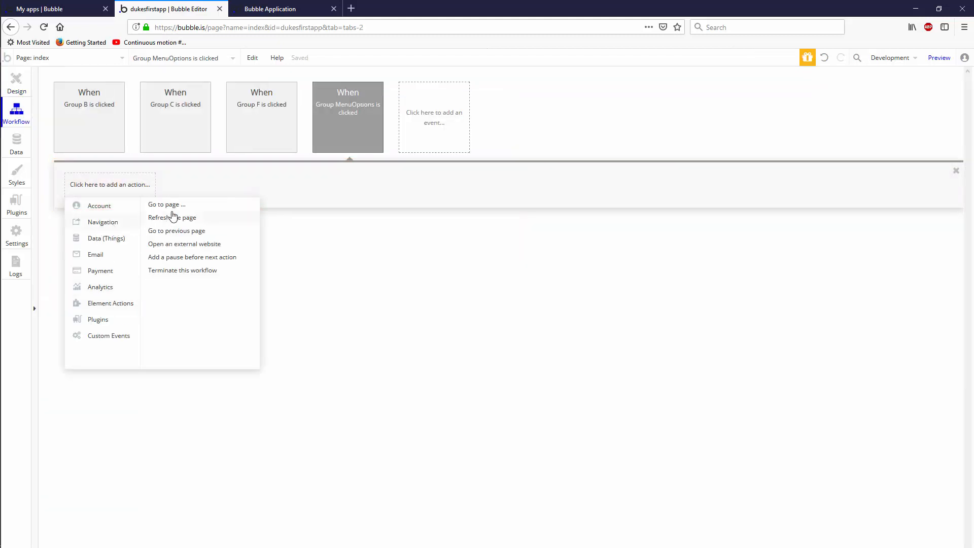
click(166, 205)
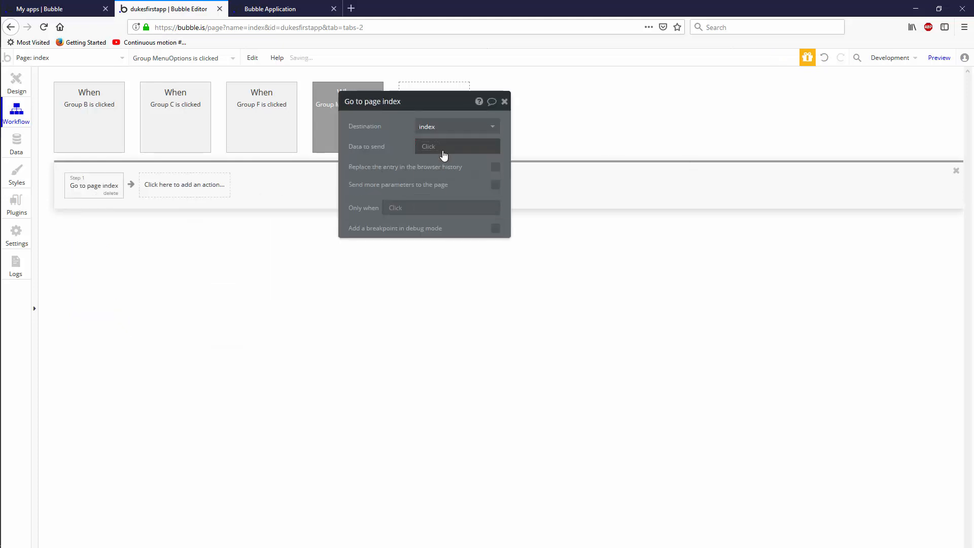
click(495, 185)
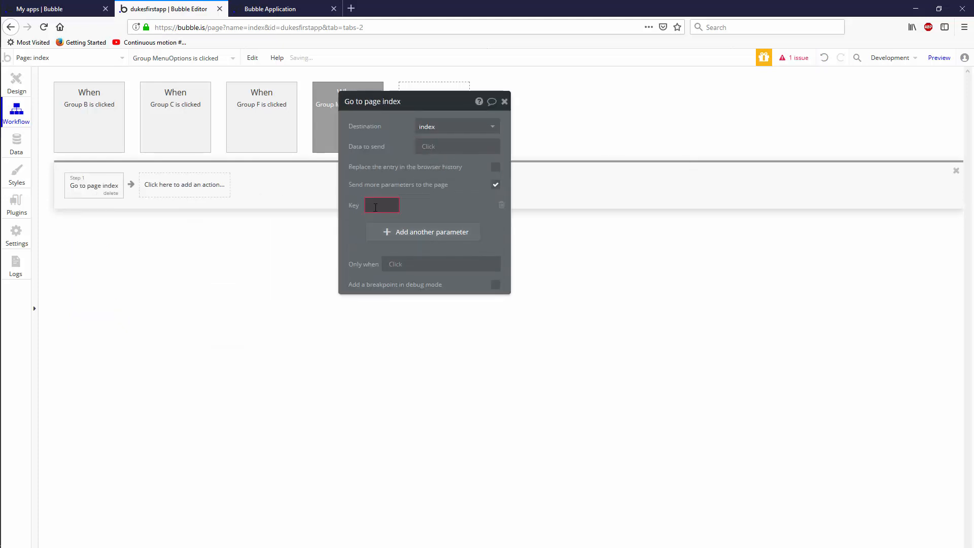
text(p)
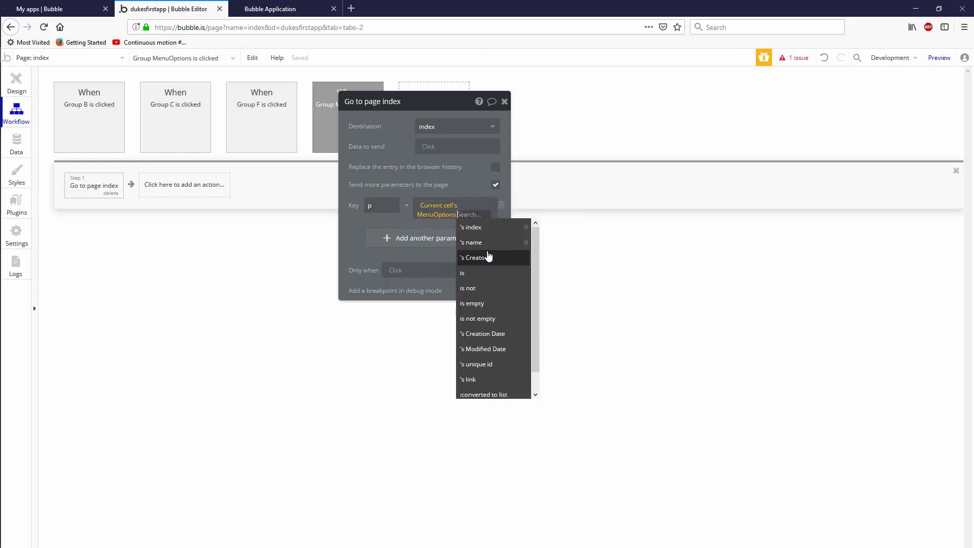
click(471, 227)
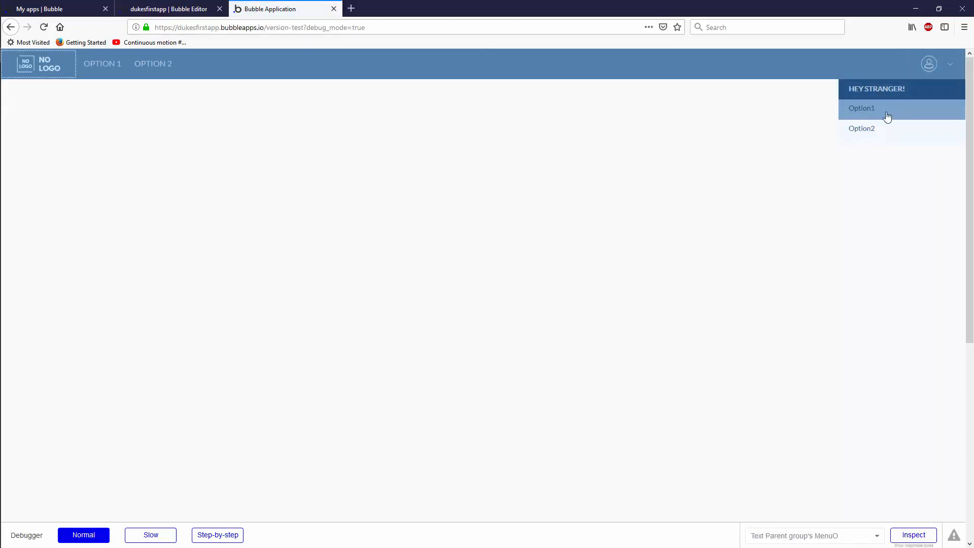
Step: Test the preview menu: Option1 loads index with p=1, Option2 with p=2
click(862, 108)
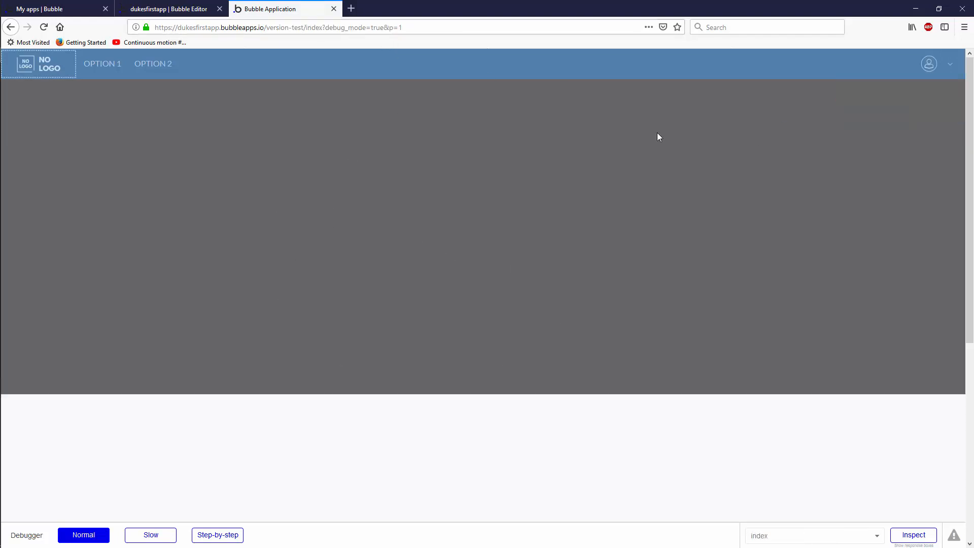
click(929, 64)
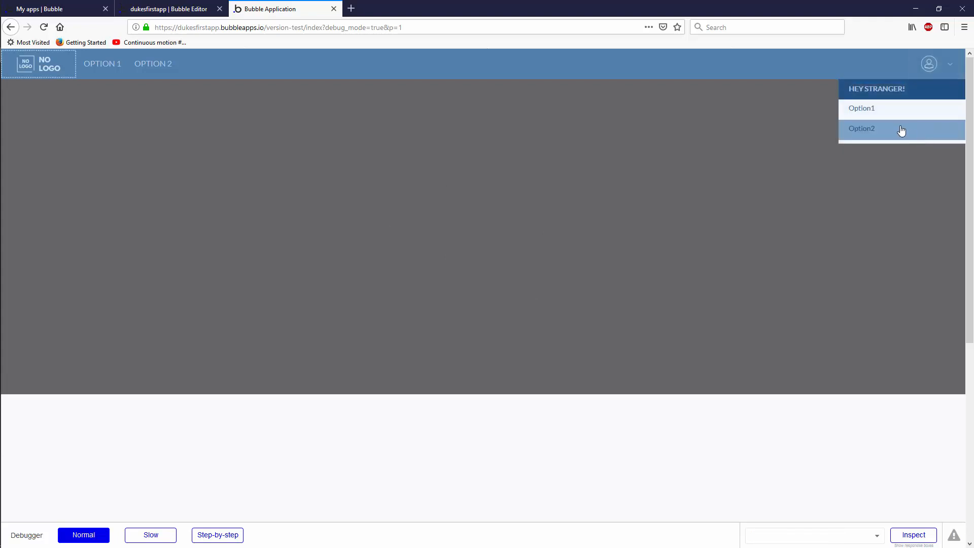
click(861, 128)
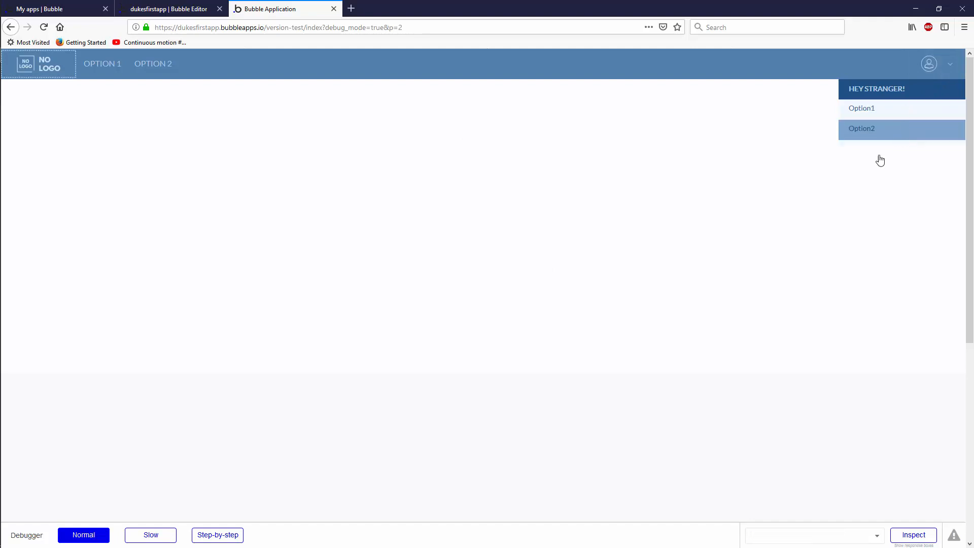
click(168, 8)
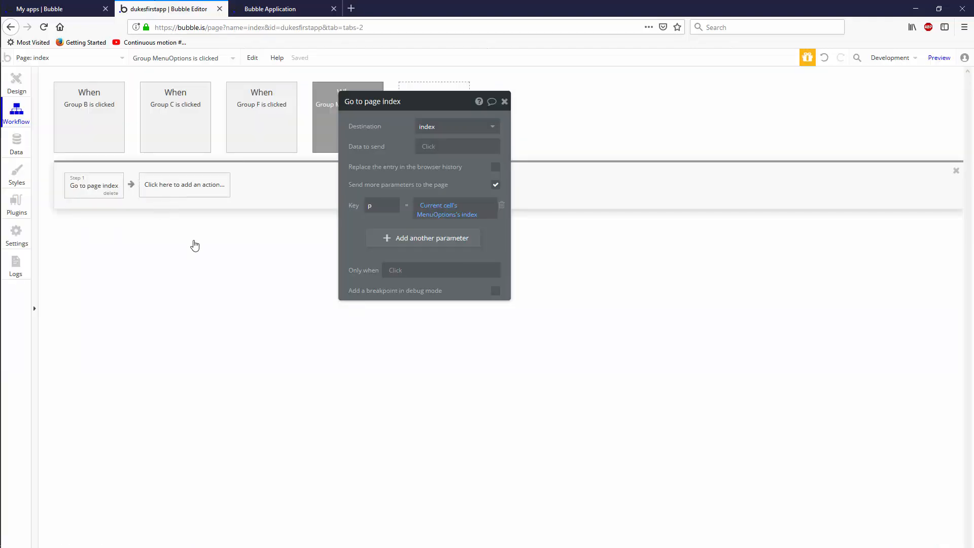
Step: Add a Hide element action for GroupFocus A as Step 1 of the option-click workflow
click(184, 185)
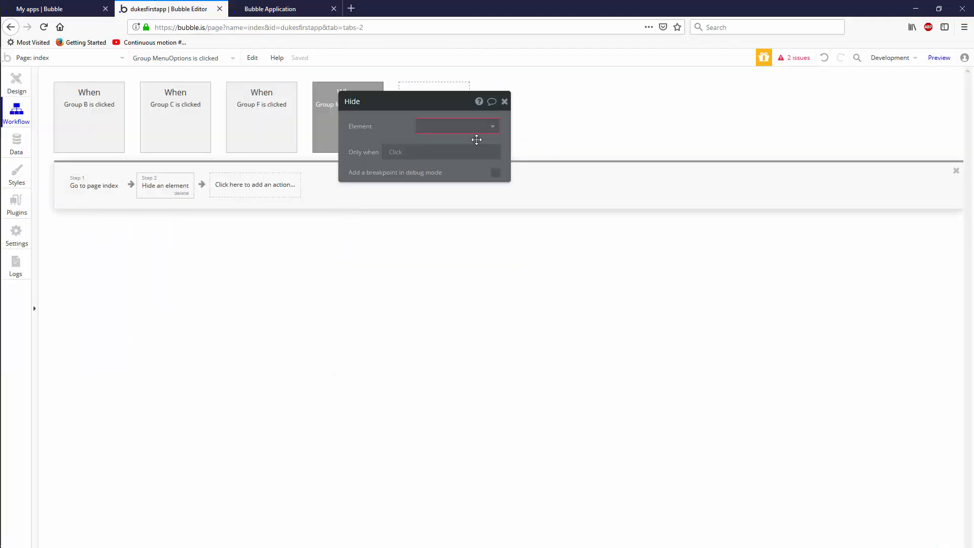
click(456, 126)
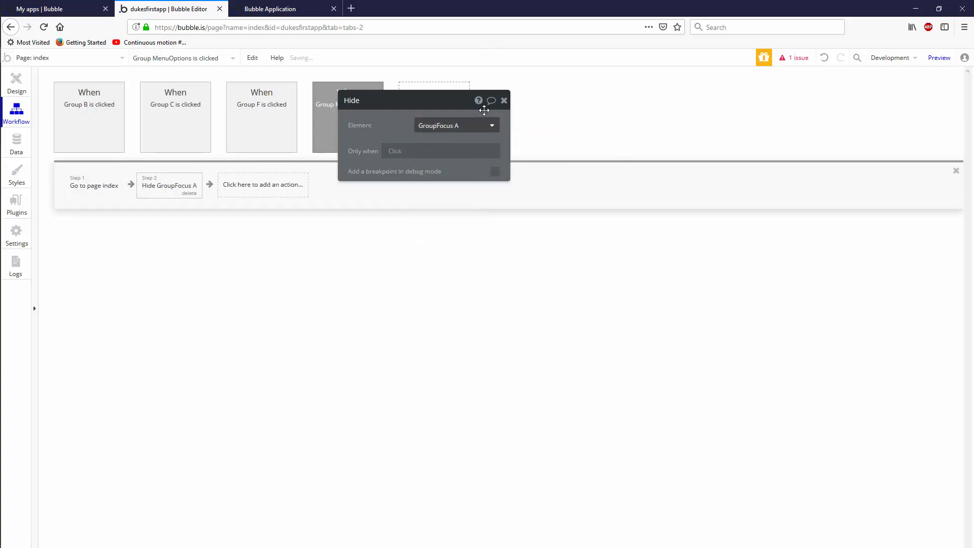
right_click(96, 186)
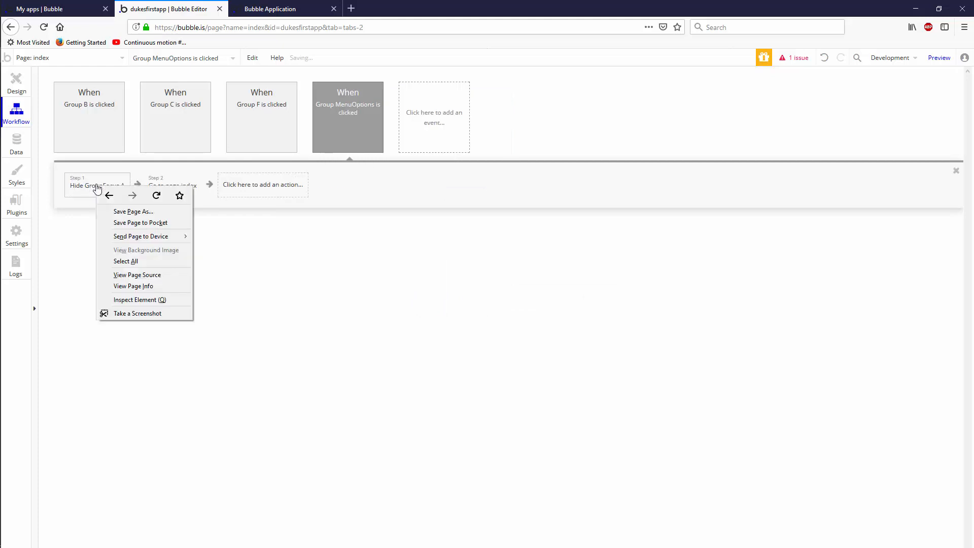
click(317, 17)
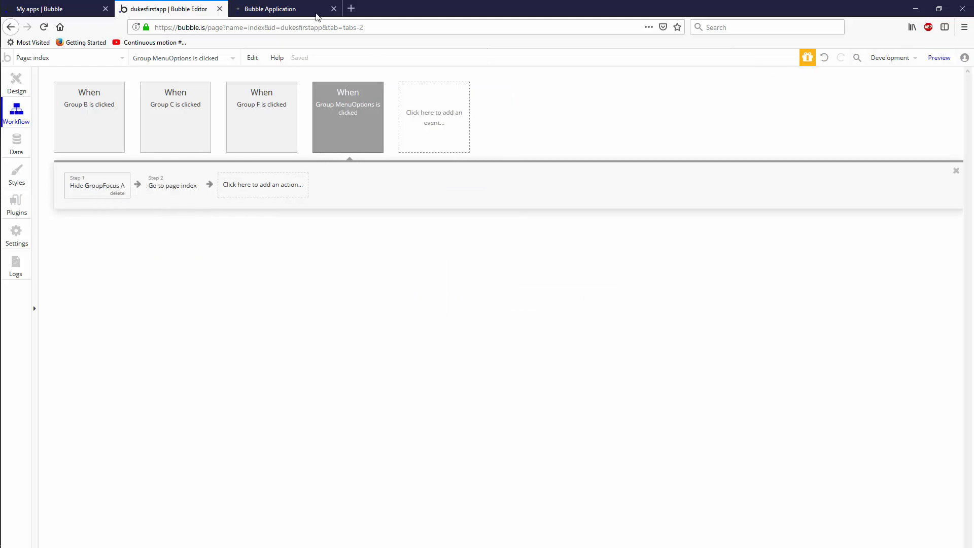
click(270, 8)
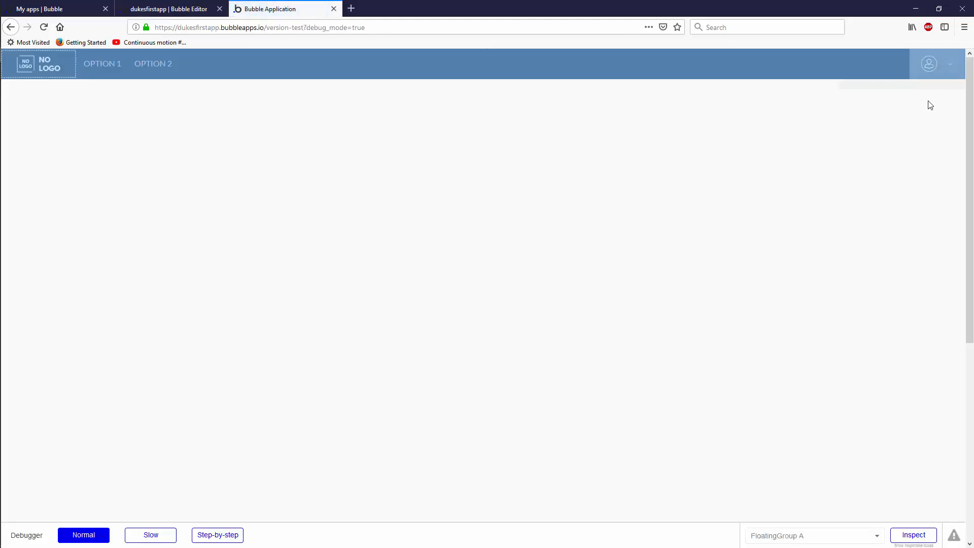
Step: Pick Option2 in the preview to confirm the menu closes and index loads with p=2
click(929, 63)
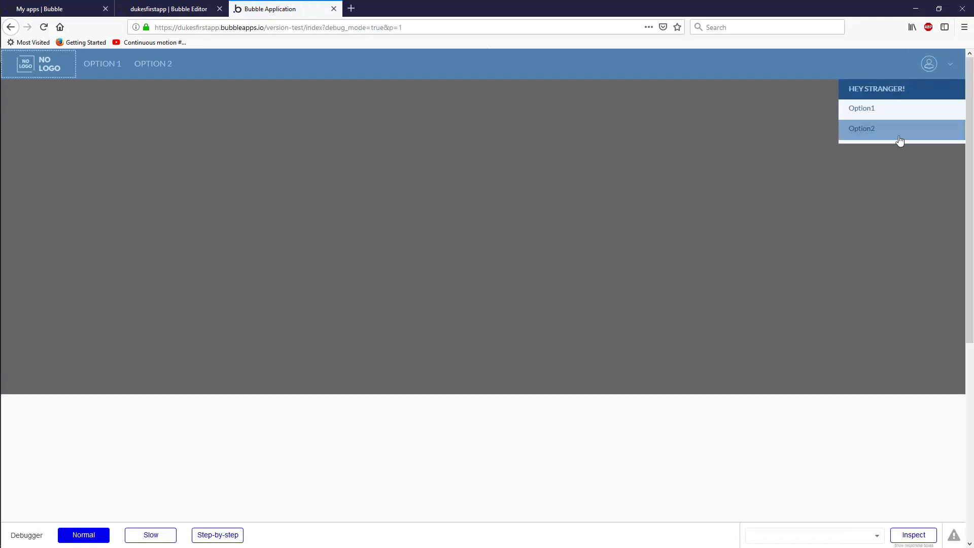
click(862, 128)
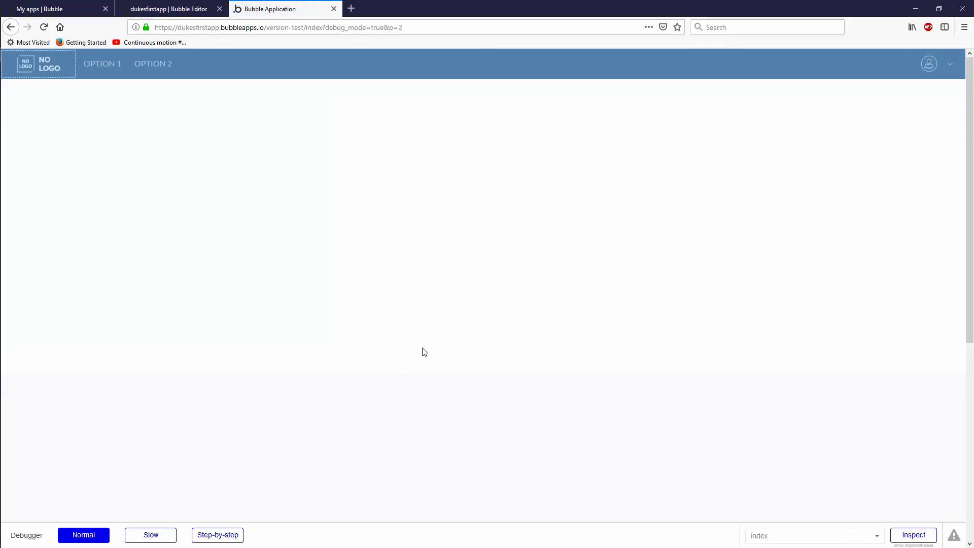
click(929, 63)
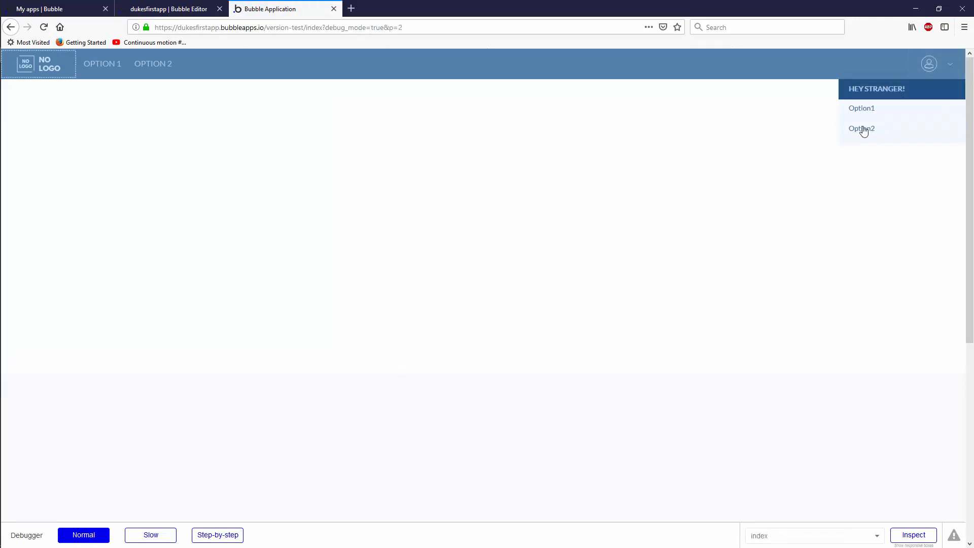
click(168, 8)
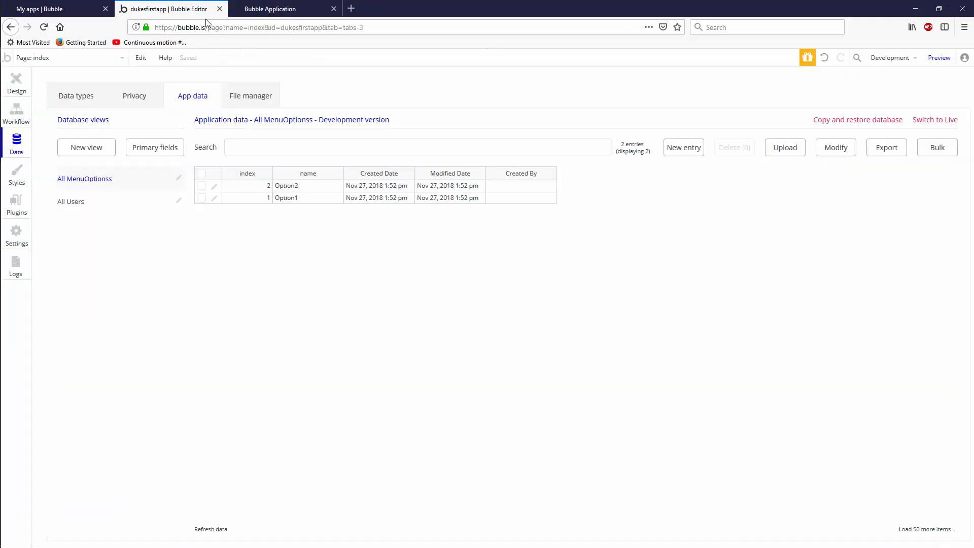
mouse_move(74, 106)
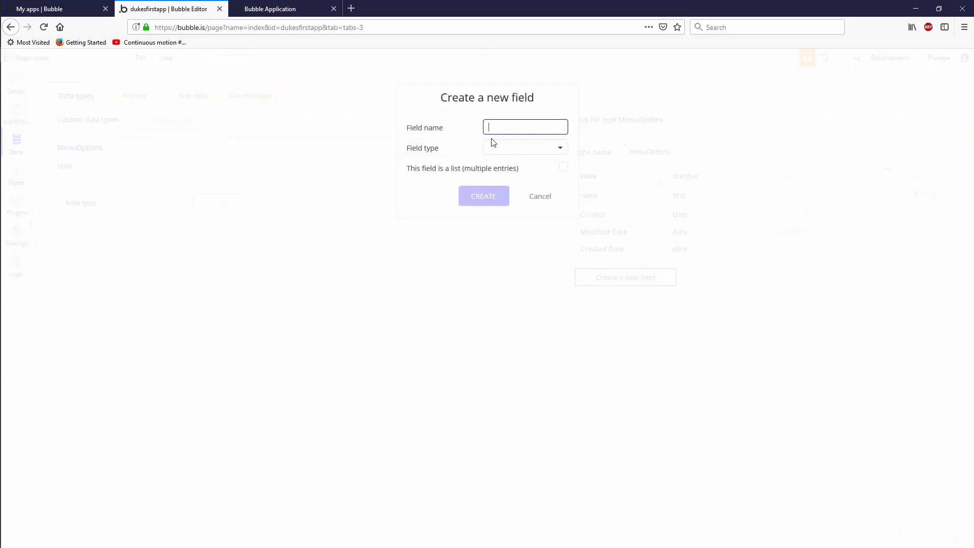
Step: Add an image-type field named 'icon' to the MenuOptions data type
click(525, 147)
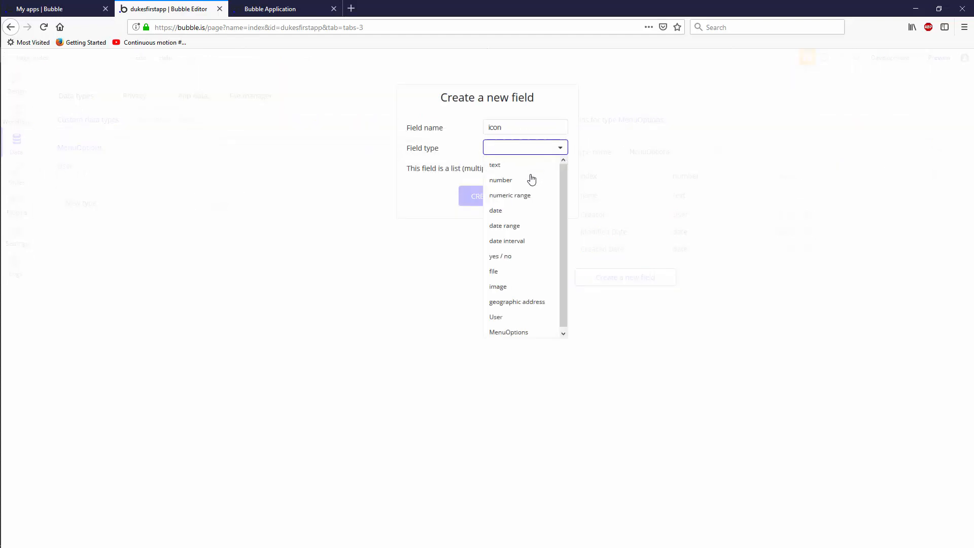
click(498, 286)
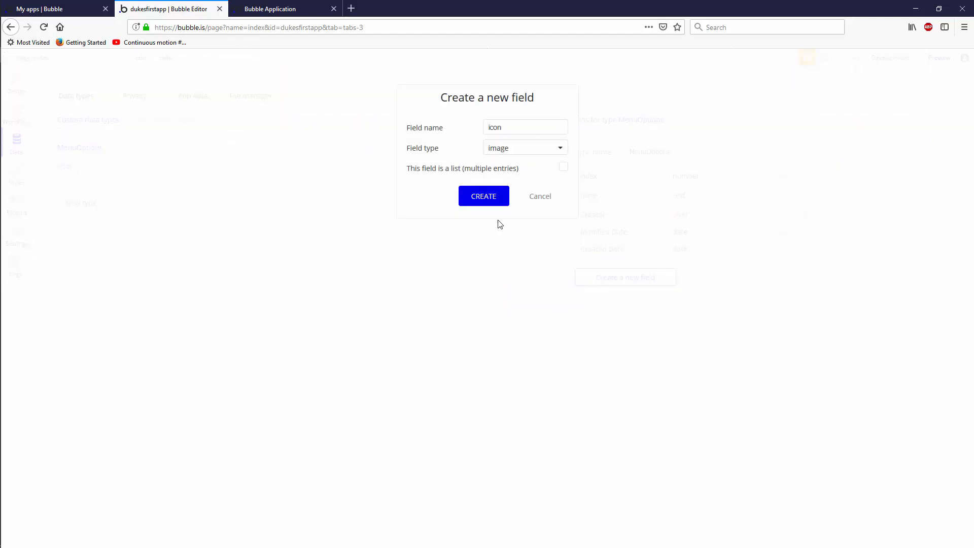
click(484, 196)
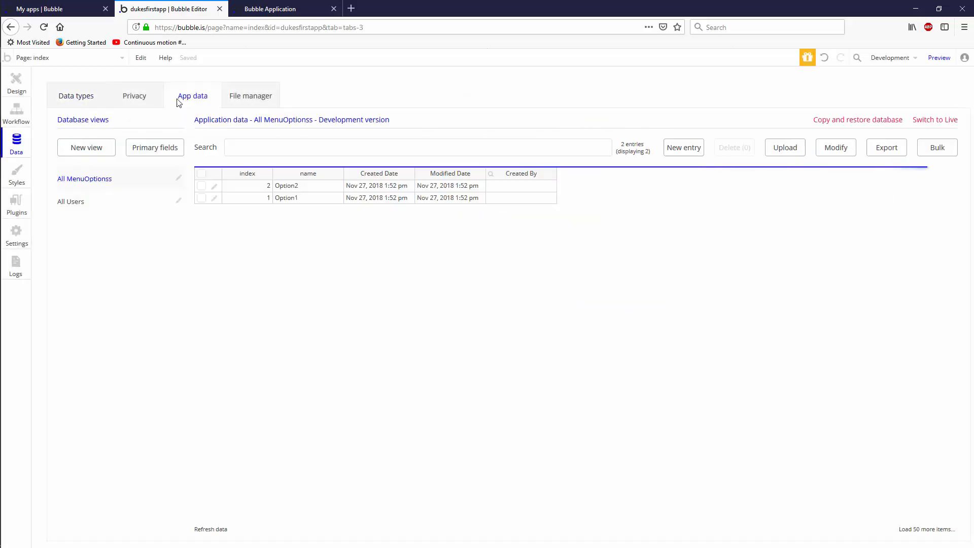
Step: Upload SVG icons, including Eventsrest.svg, to the Option2 and Option1 records and save each
click(213, 185)
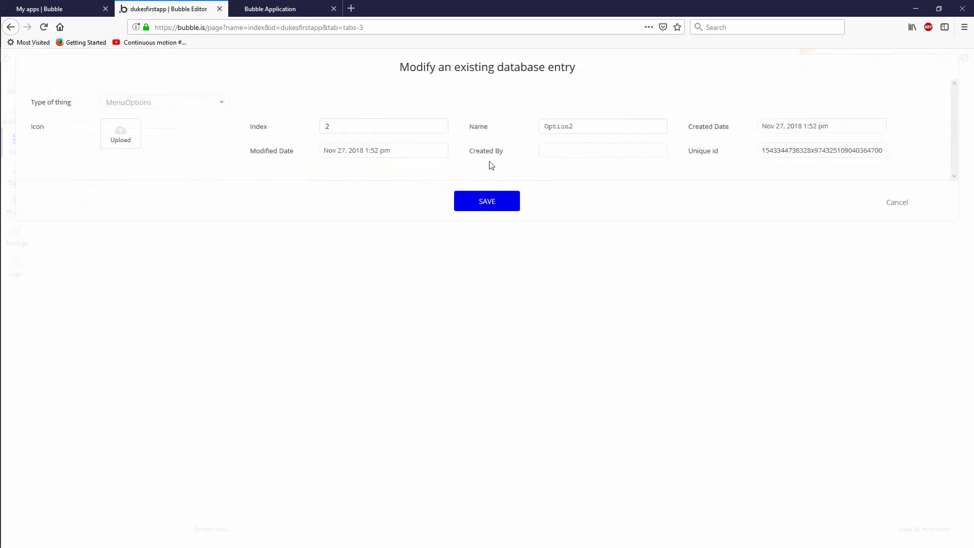
click(121, 133)
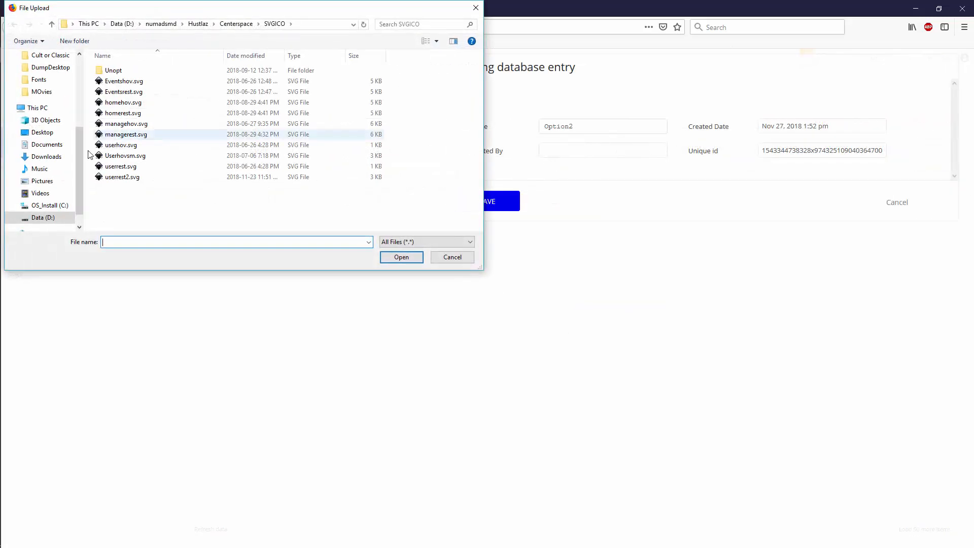
click(123, 91)
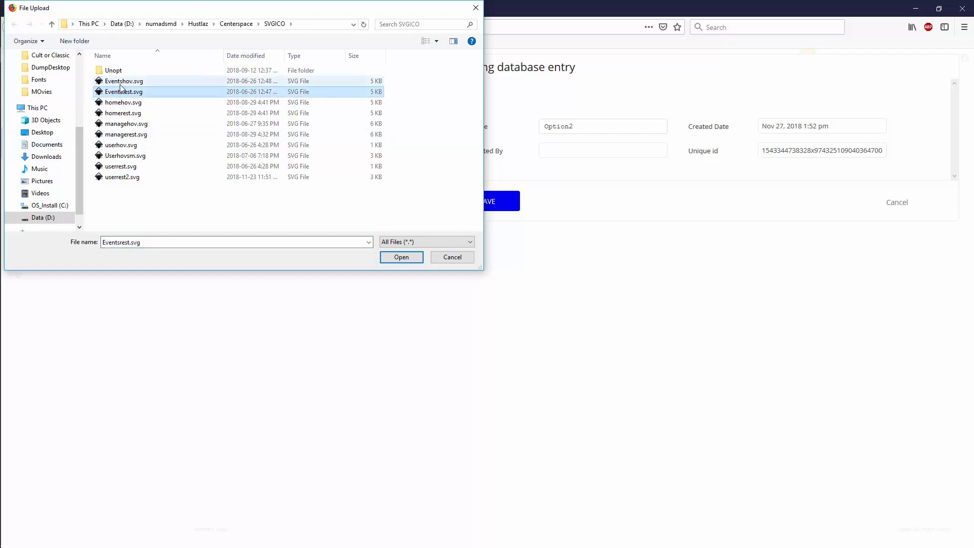
click(401, 257)
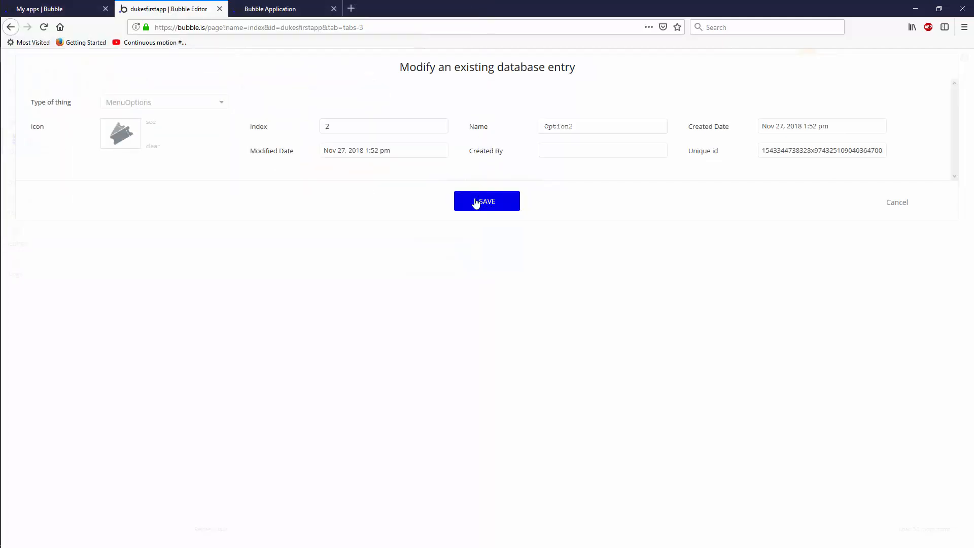
click(486, 201)
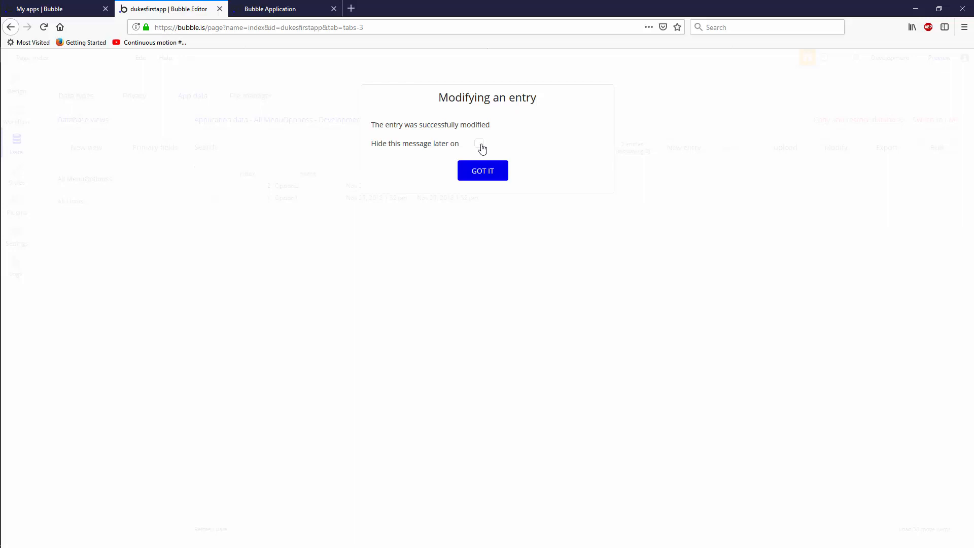
click(483, 171)
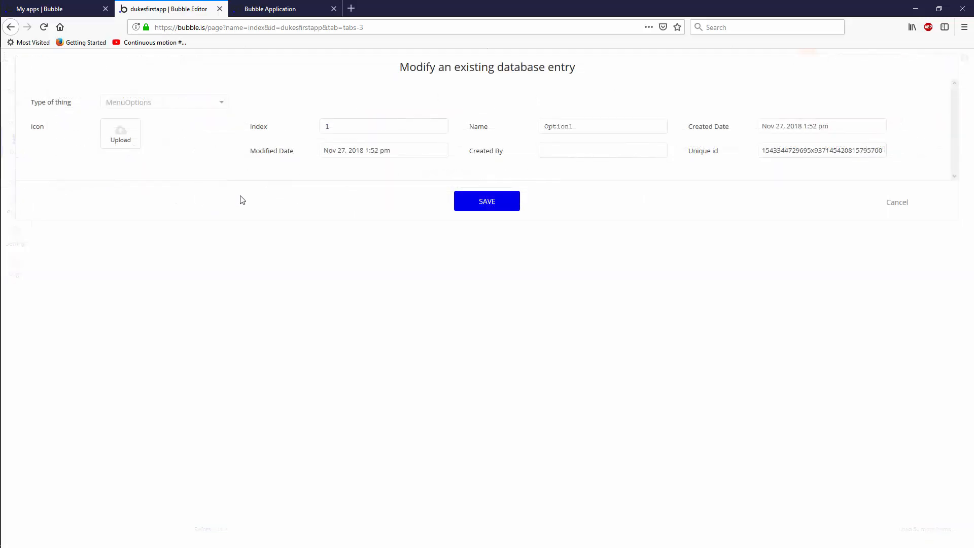
click(120, 134)
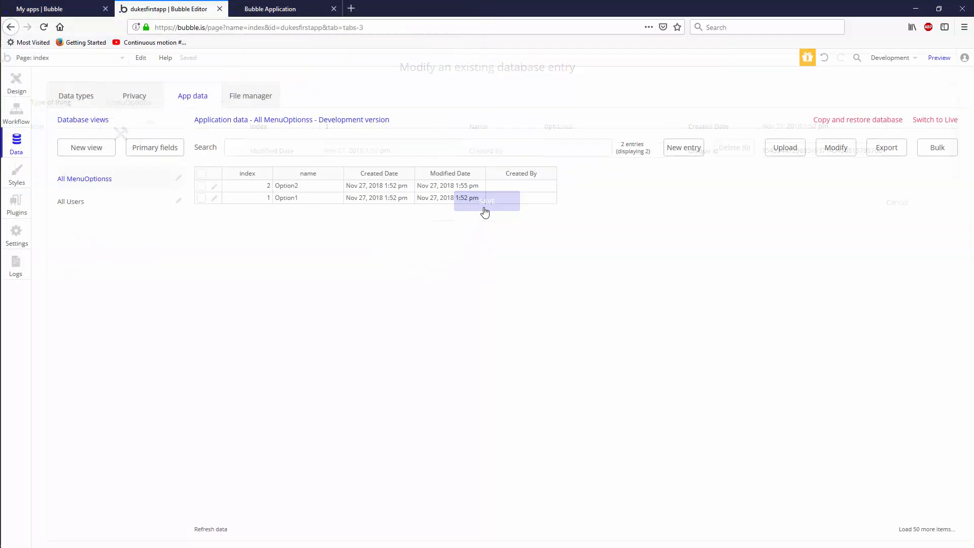
click(487, 201)
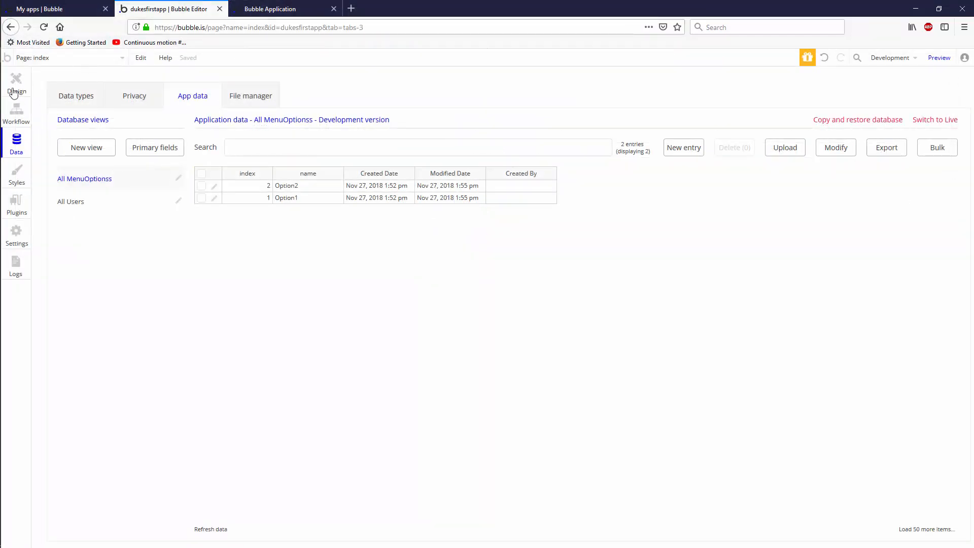
click(16, 83)
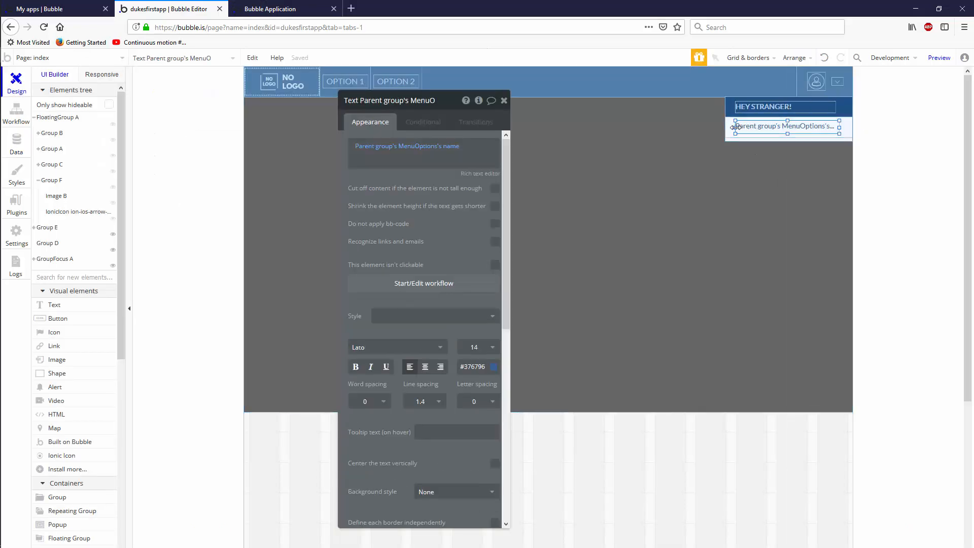
Step: Add Image C to the menu row, showing Parent group's MenuOptions's icon
click(782, 127)
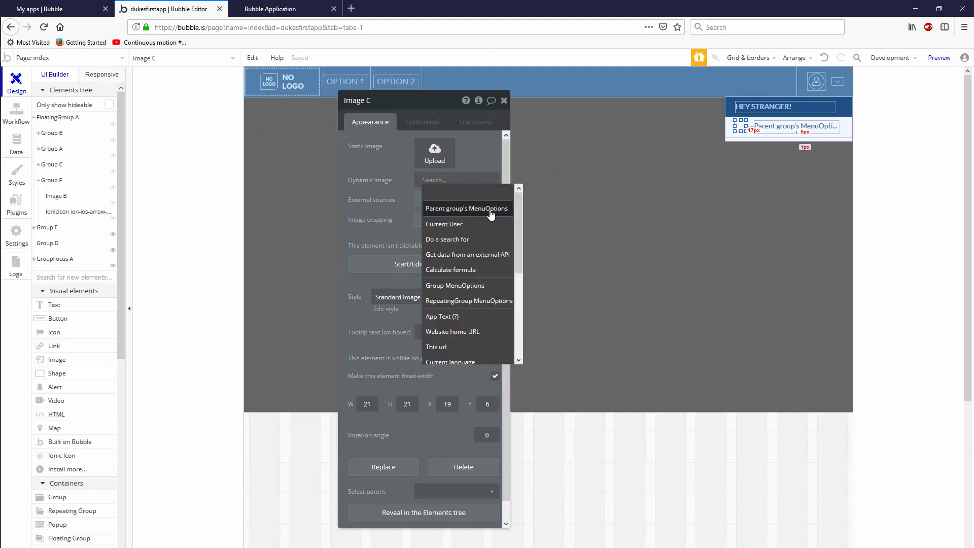
click(467, 209)
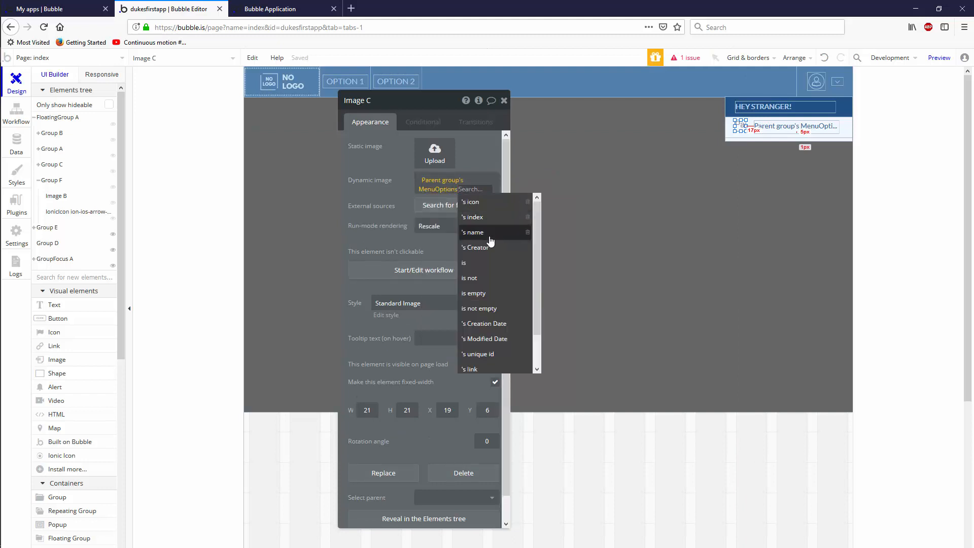
click(470, 202)
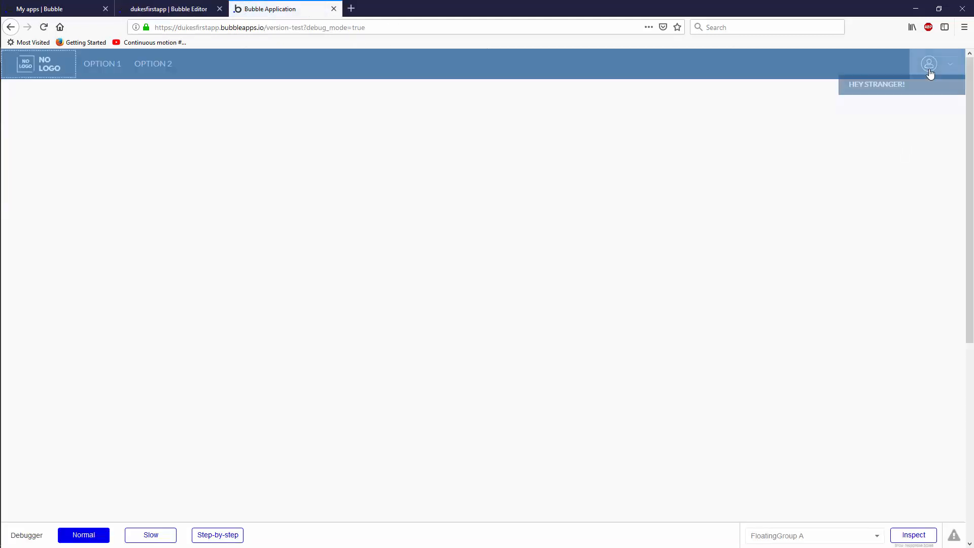
Step: Check the profile menu shows icons beside both options, then pick Option2 to load index with p=2
click(928, 63)
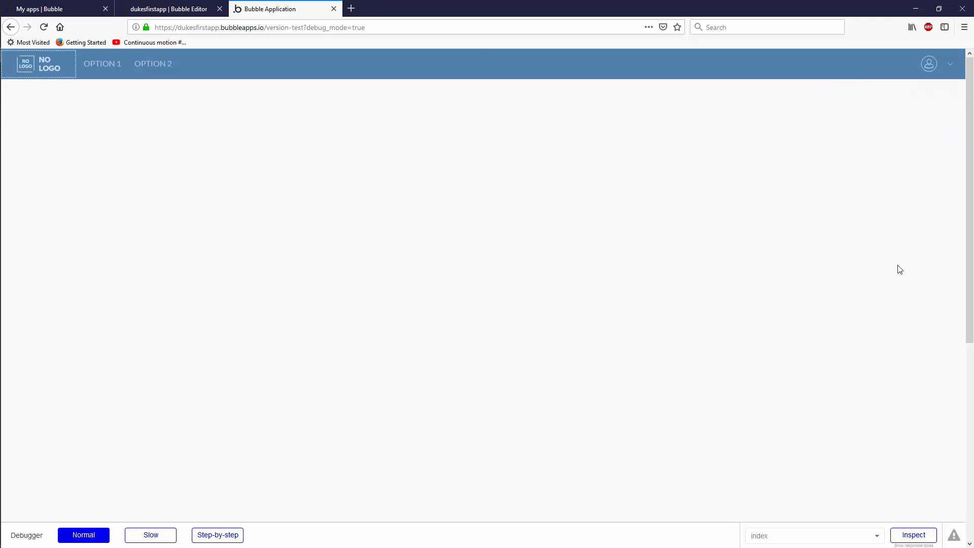
click(929, 64)
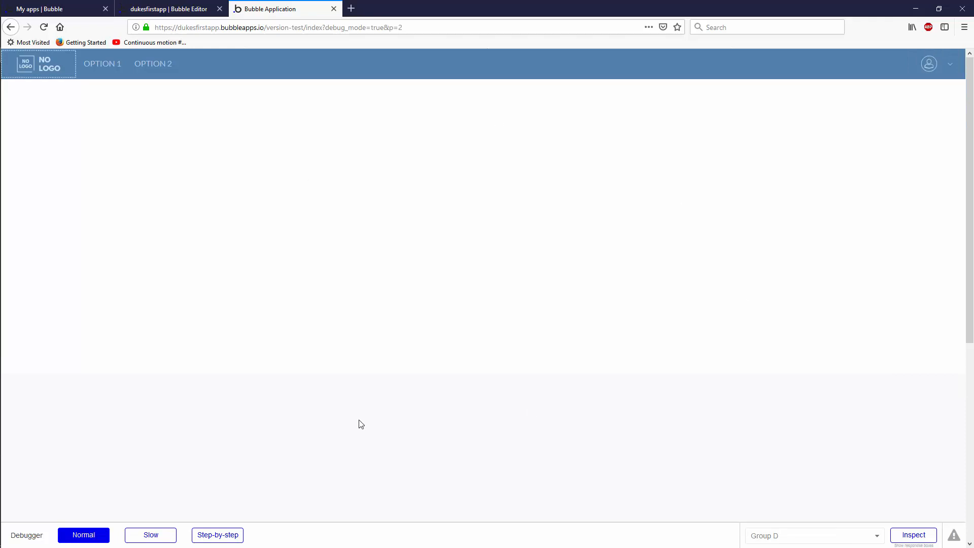
click(153, 63)
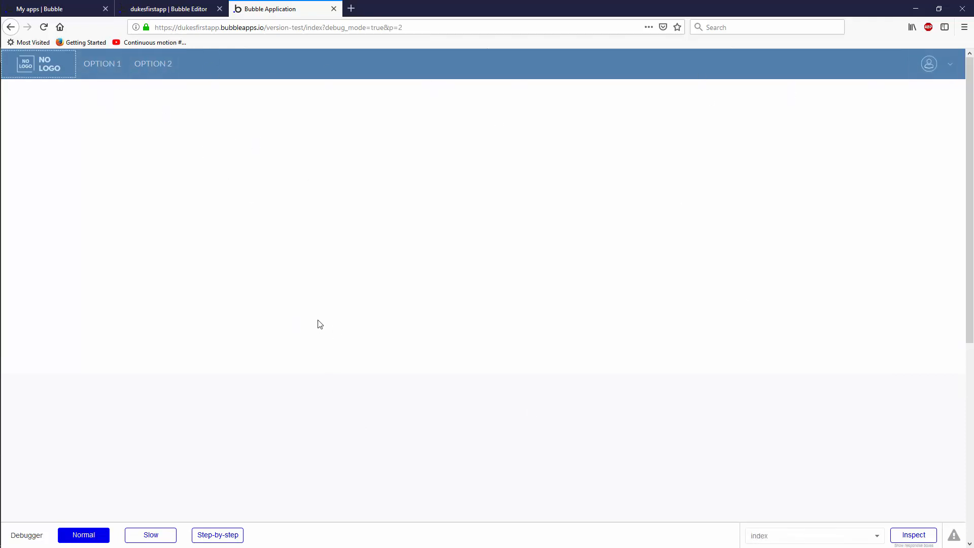
mouse_move(313, 328)
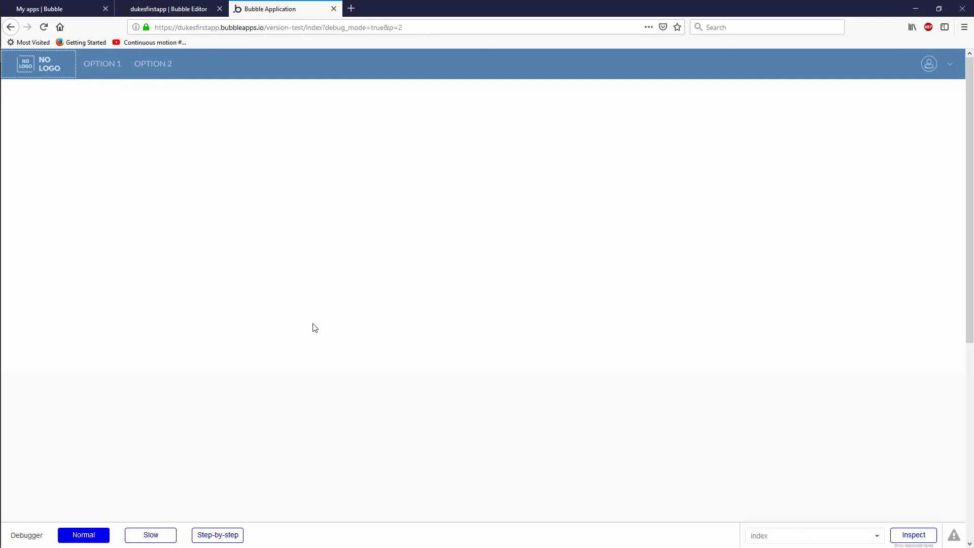
mouse_move(609, 221)
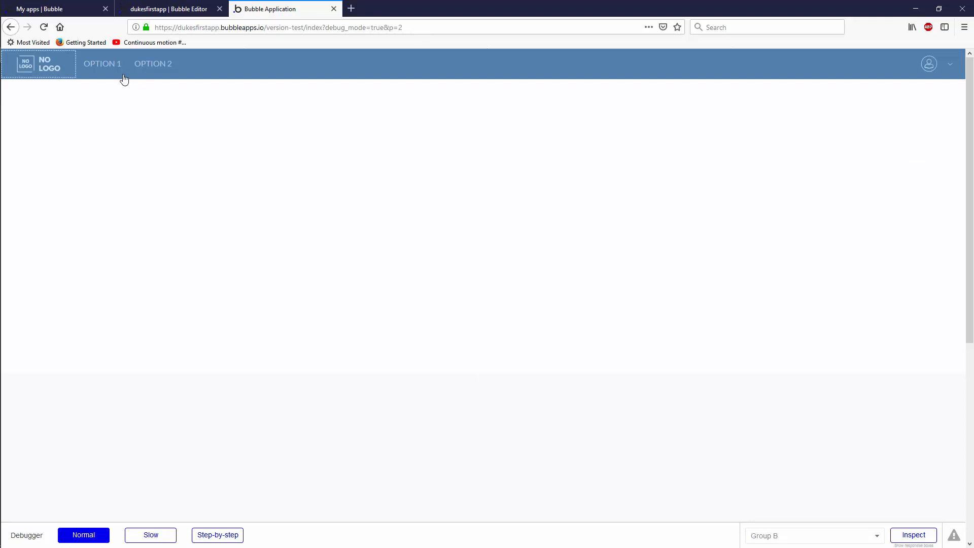
click(949, 63)
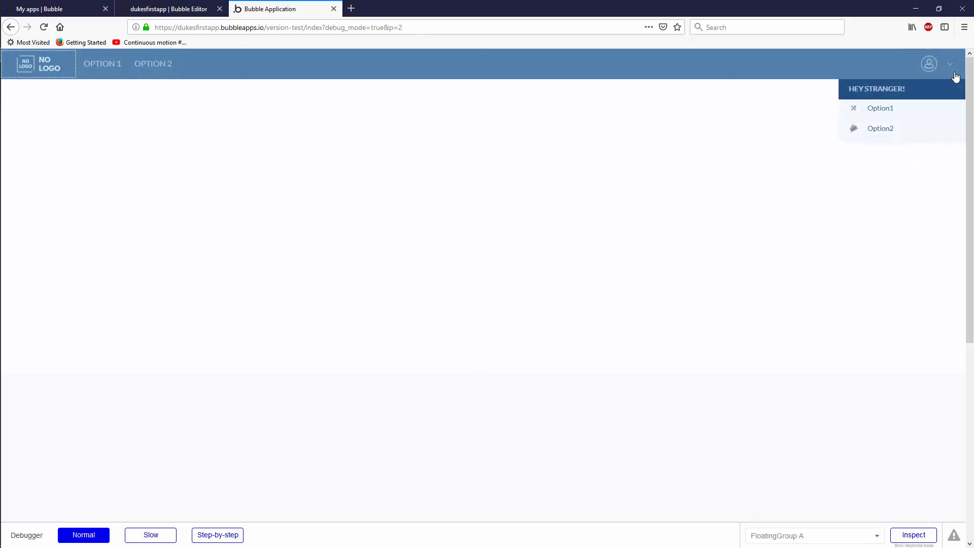
click(930, 64)
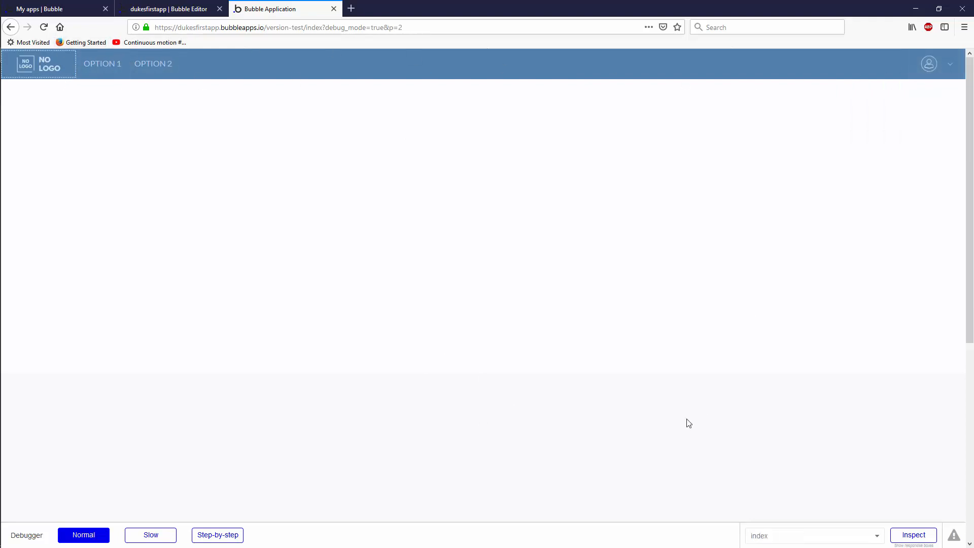
mouse_move(303, 310)
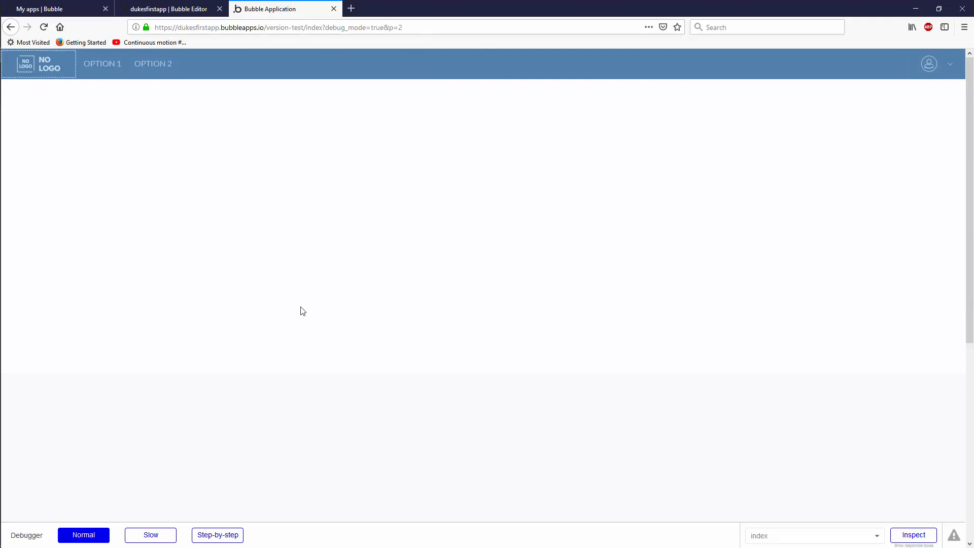